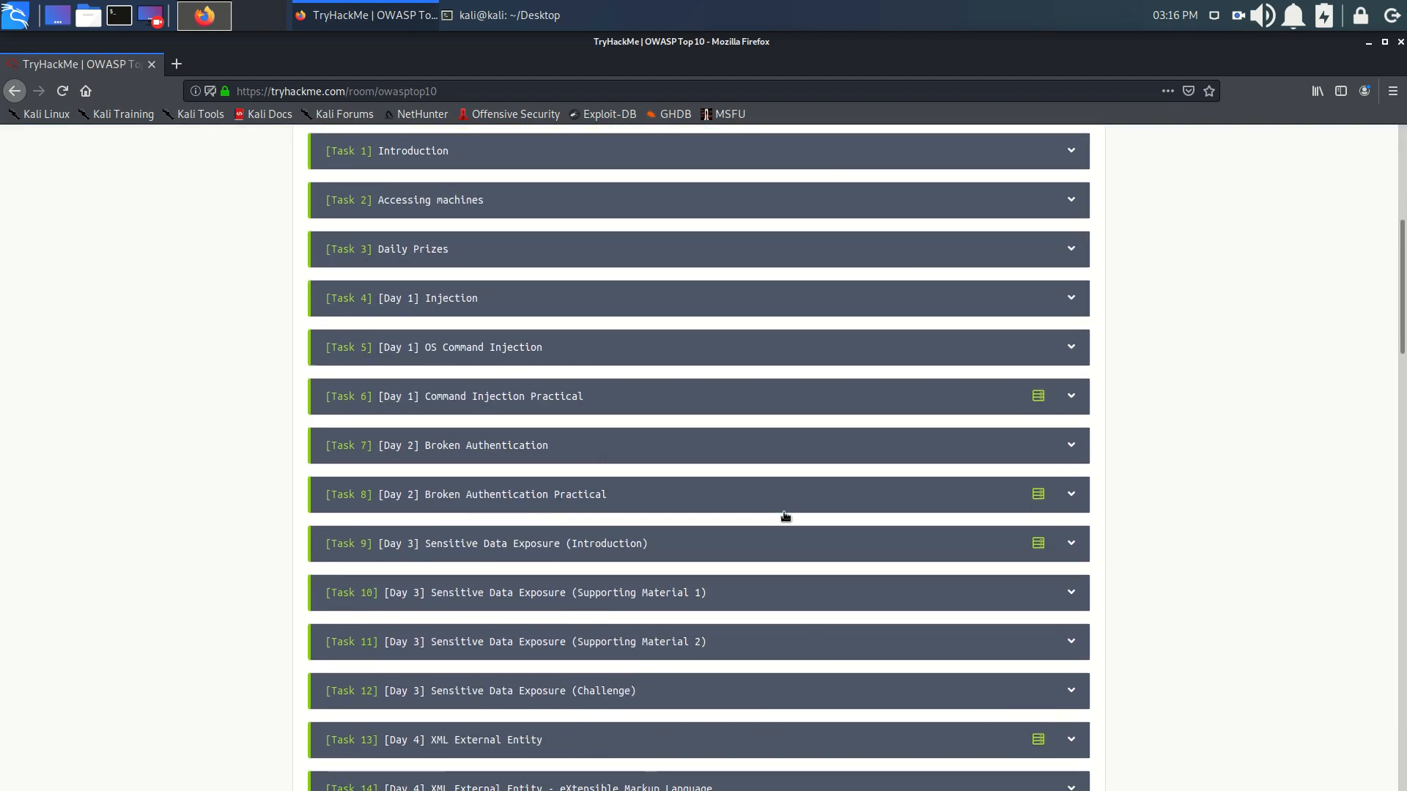
Step: Expand Task 30 and deploy its vulnerable target machine
scroll(down, 3)
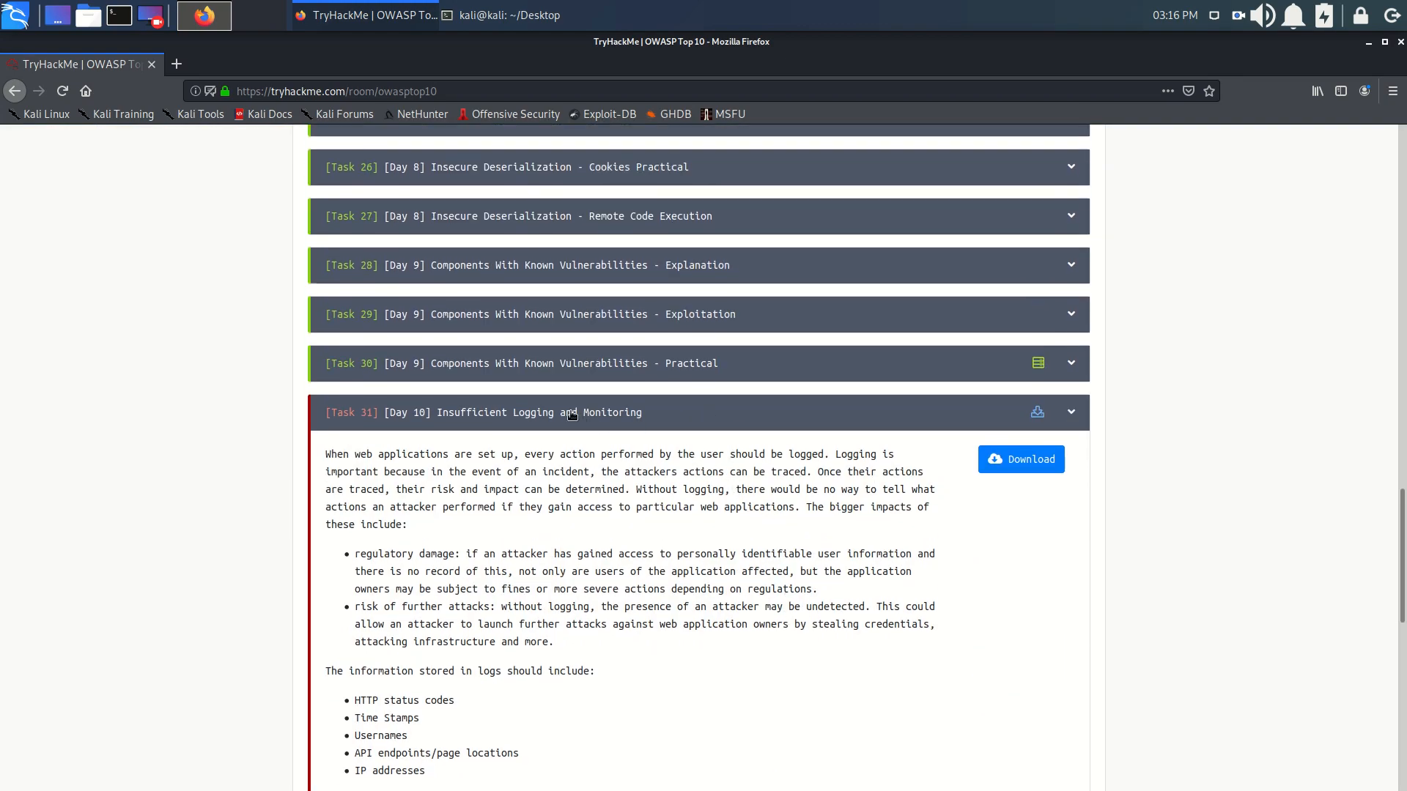
mouse_move(524, 261)
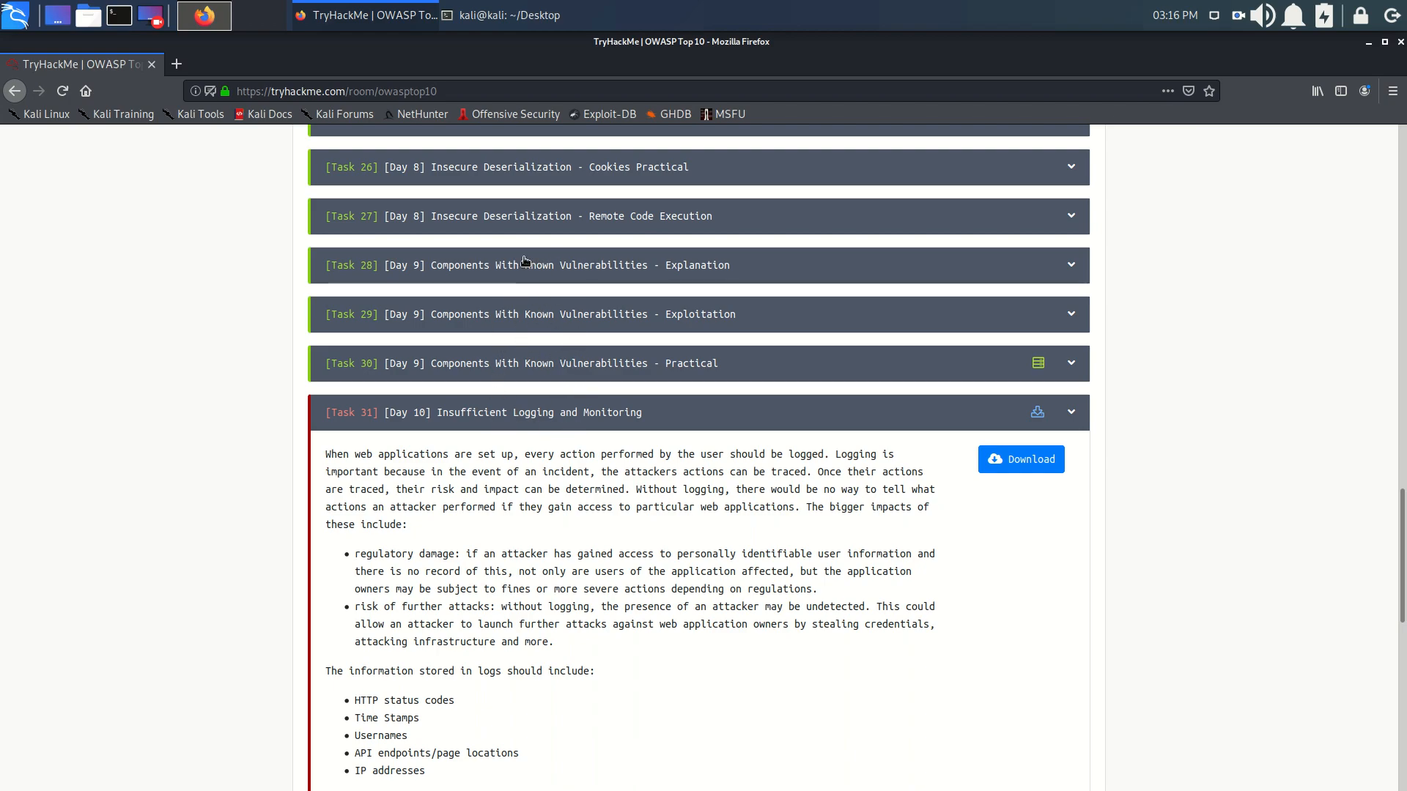
mouse_move(528, 352)
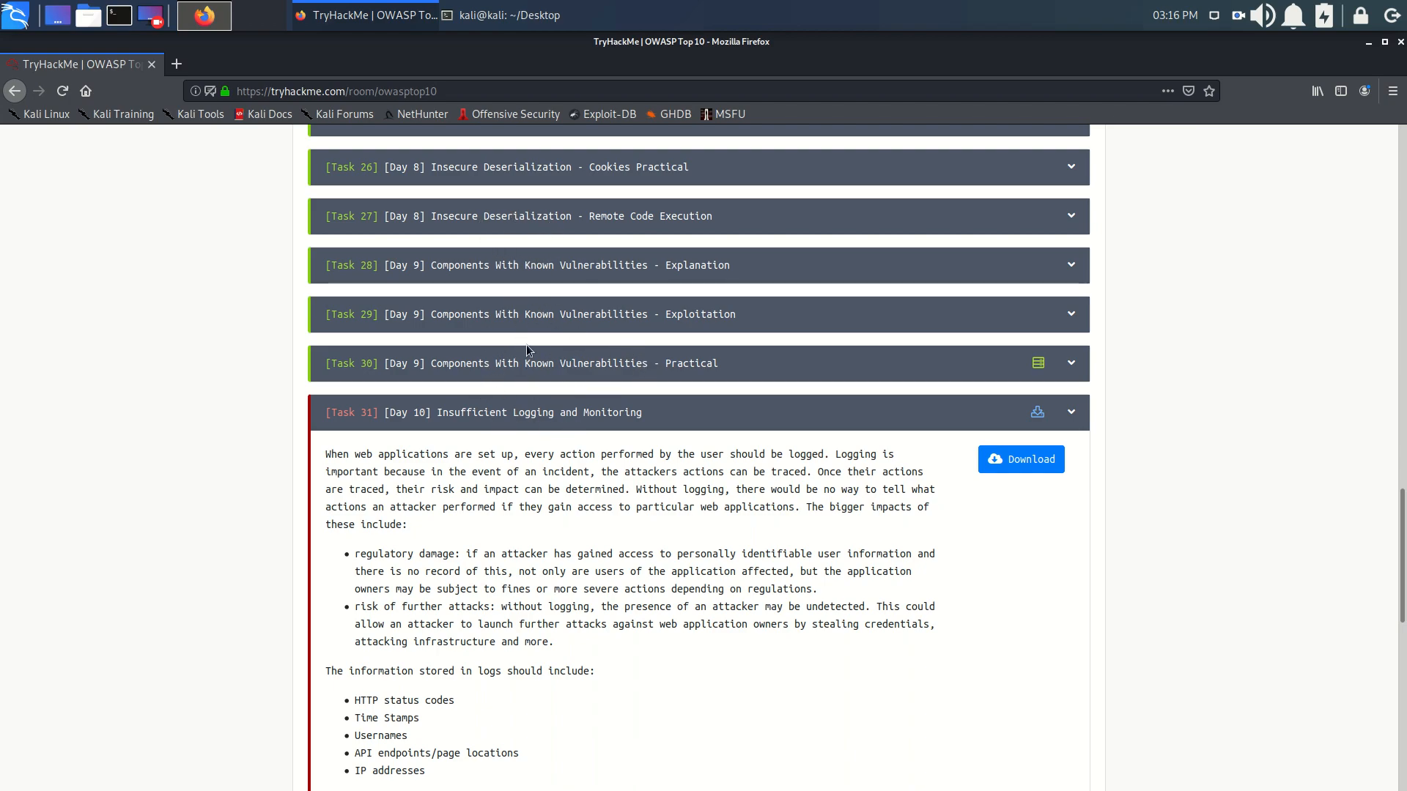
click(531, 363)
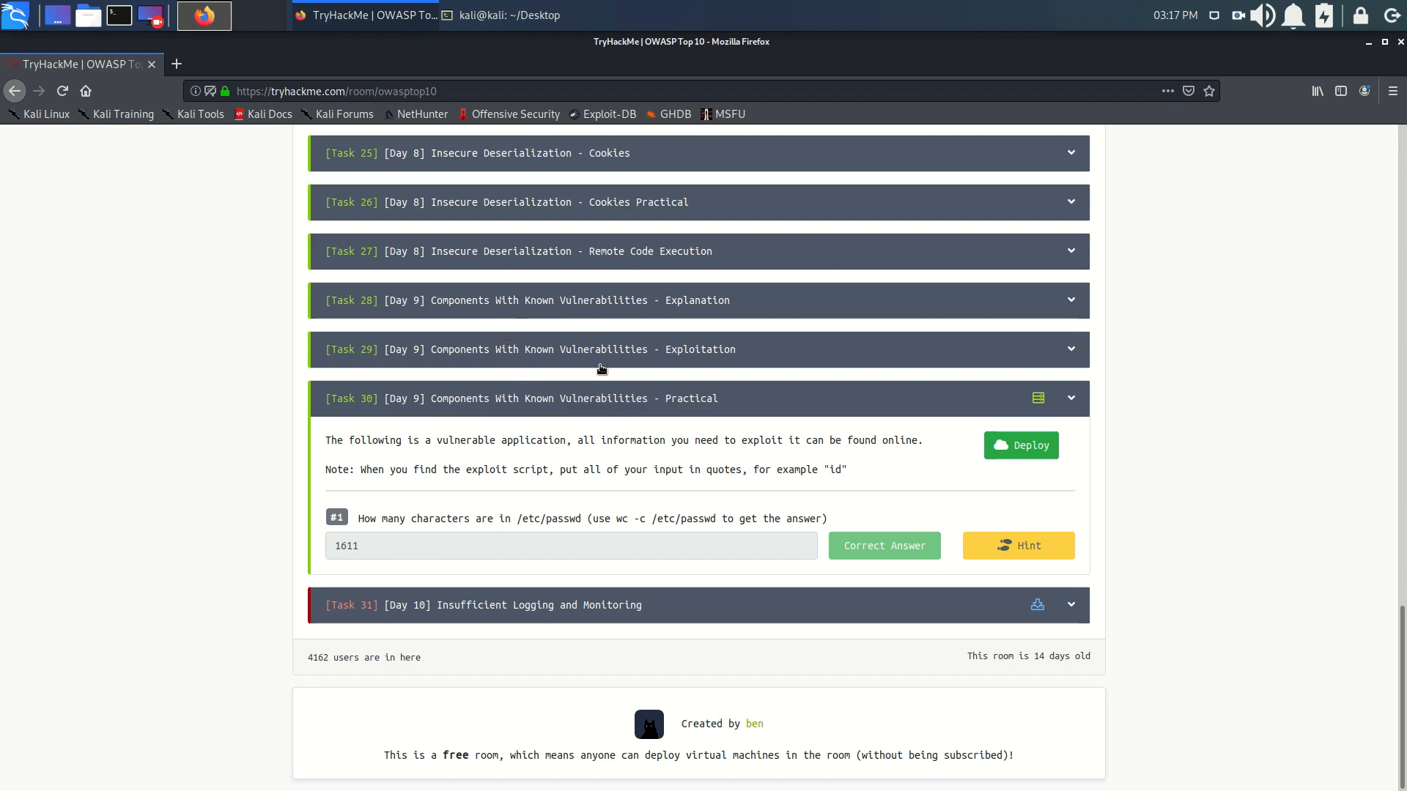
mouse_move(586, 387)
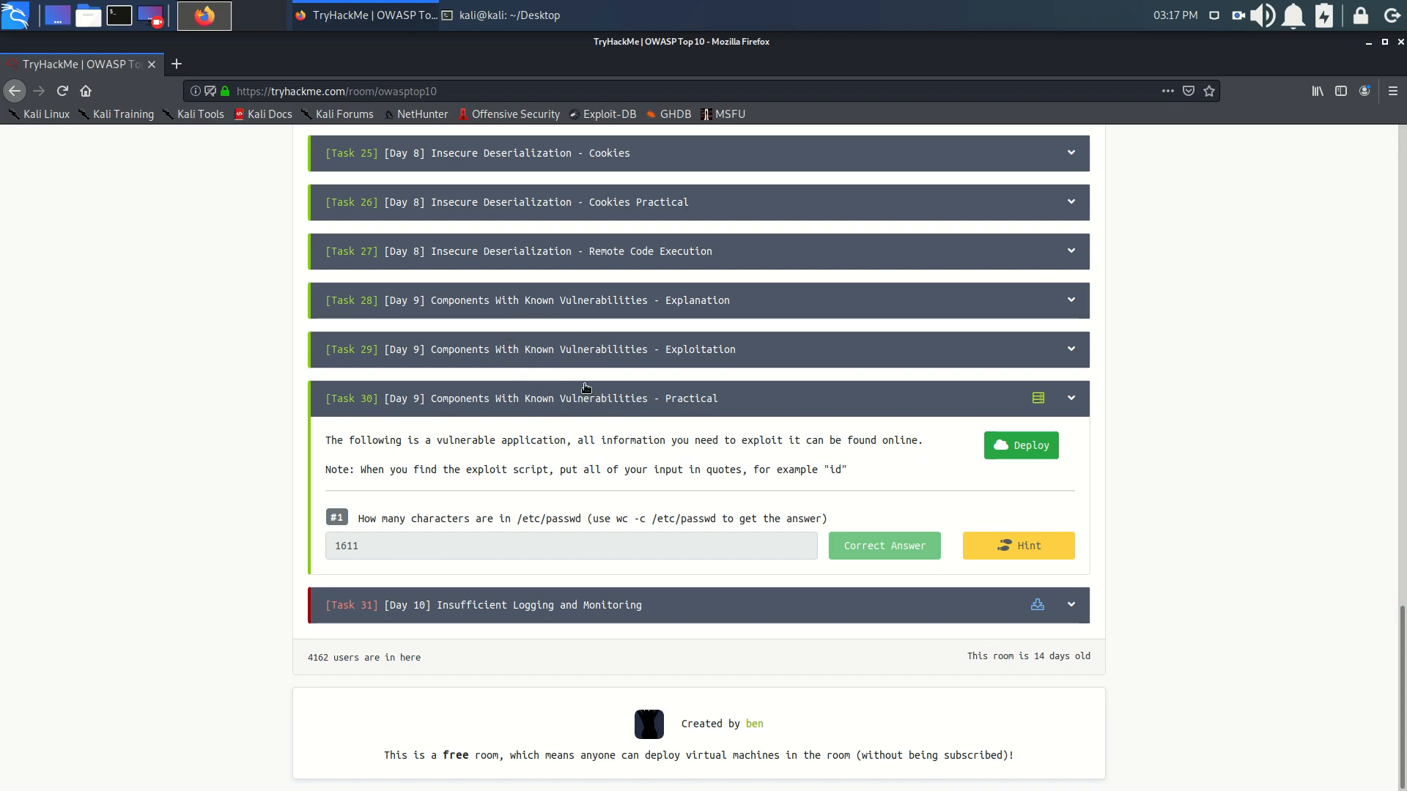
mouse_move(1002, 440)
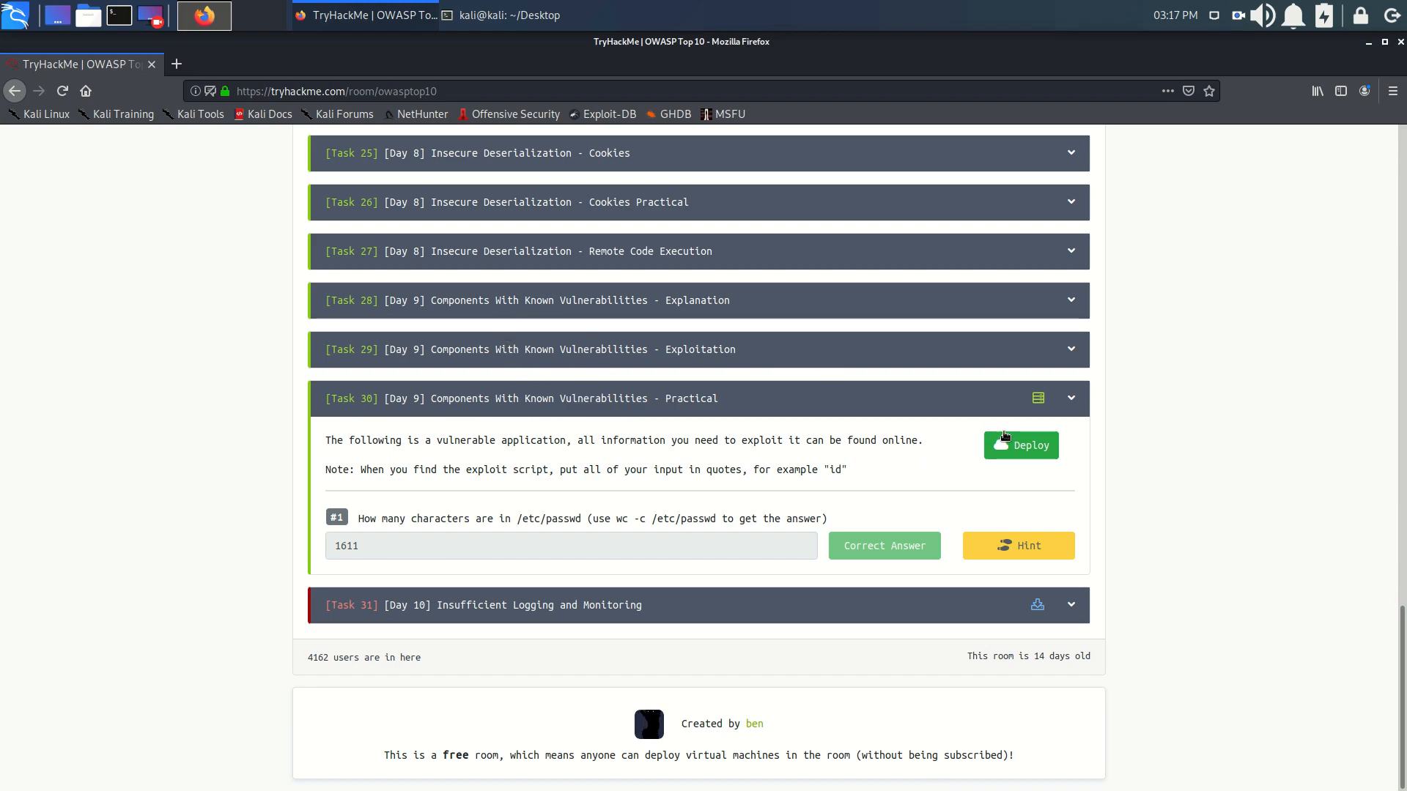
click(1020, 446)
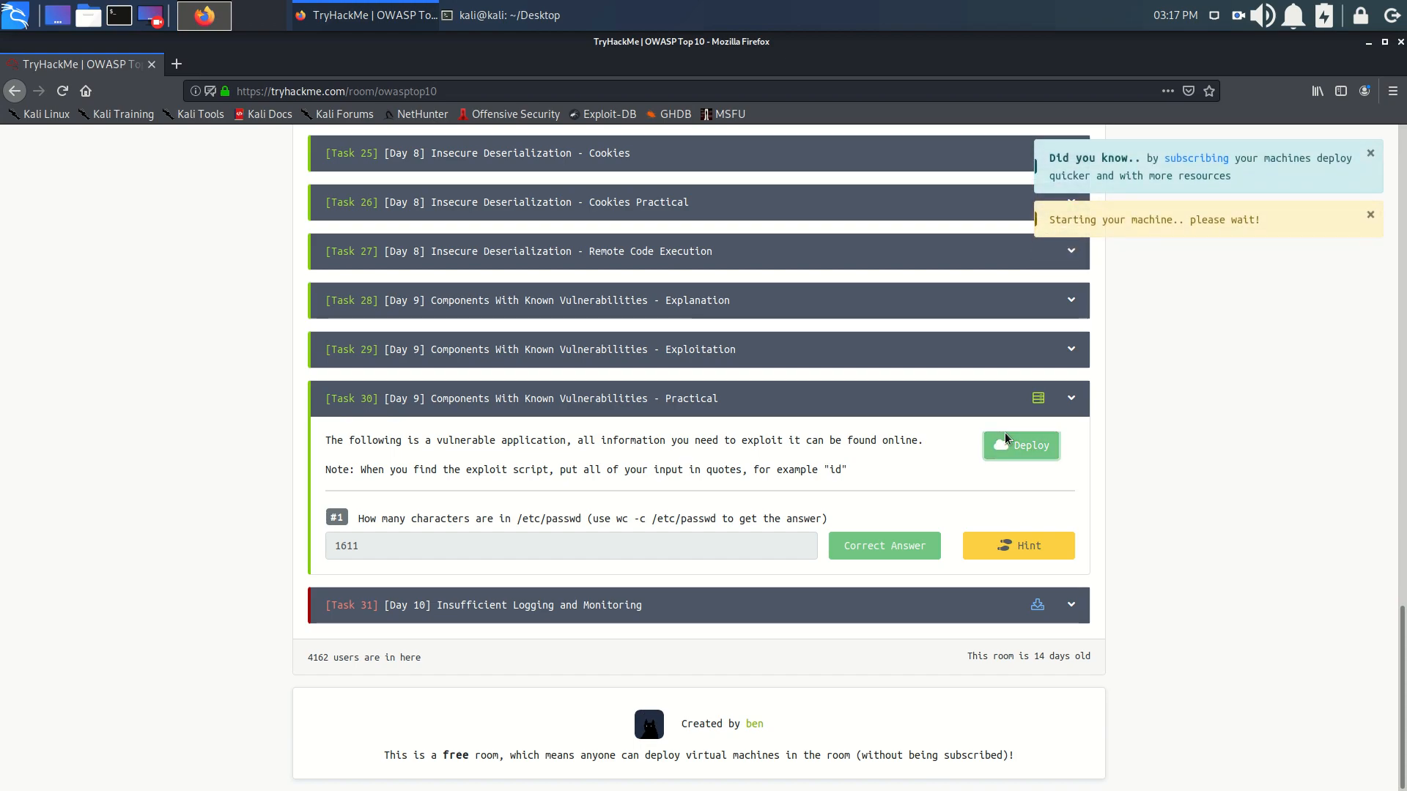
mouse_move(882, 468)
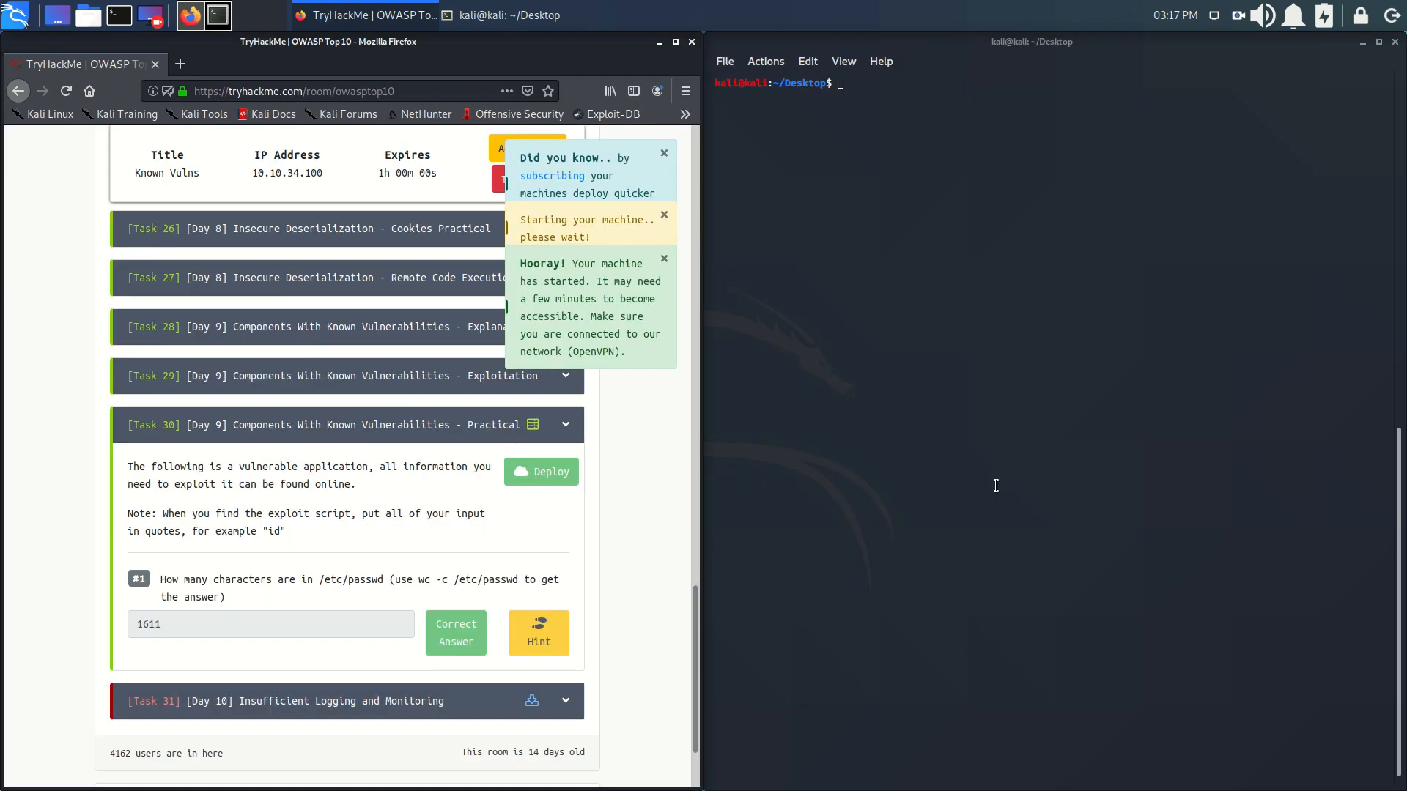
Step: Run sudo openvpn obscurehustle1.ovpn and authenticate so the VPN reaches Initialization Sequence Completed
text(sudo)
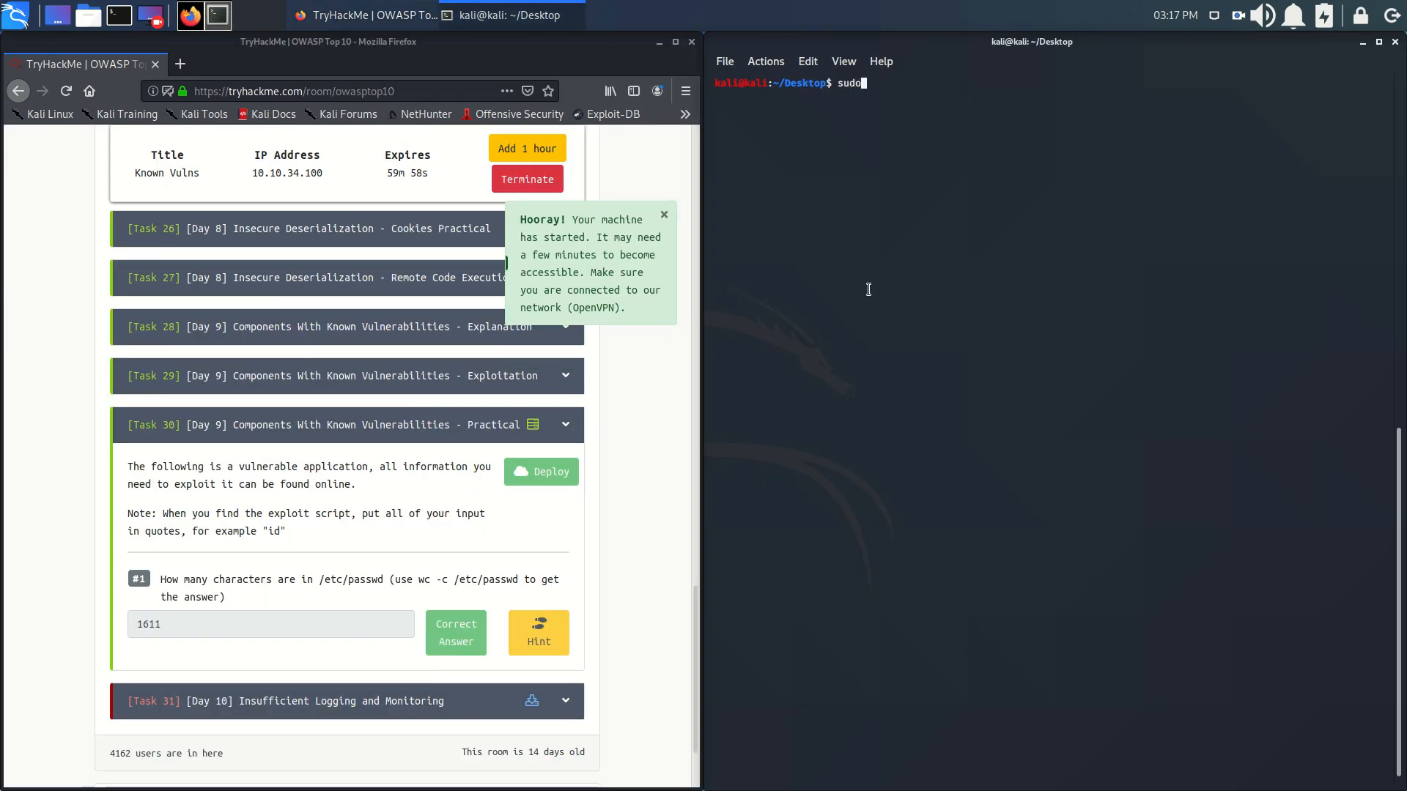
text(open)
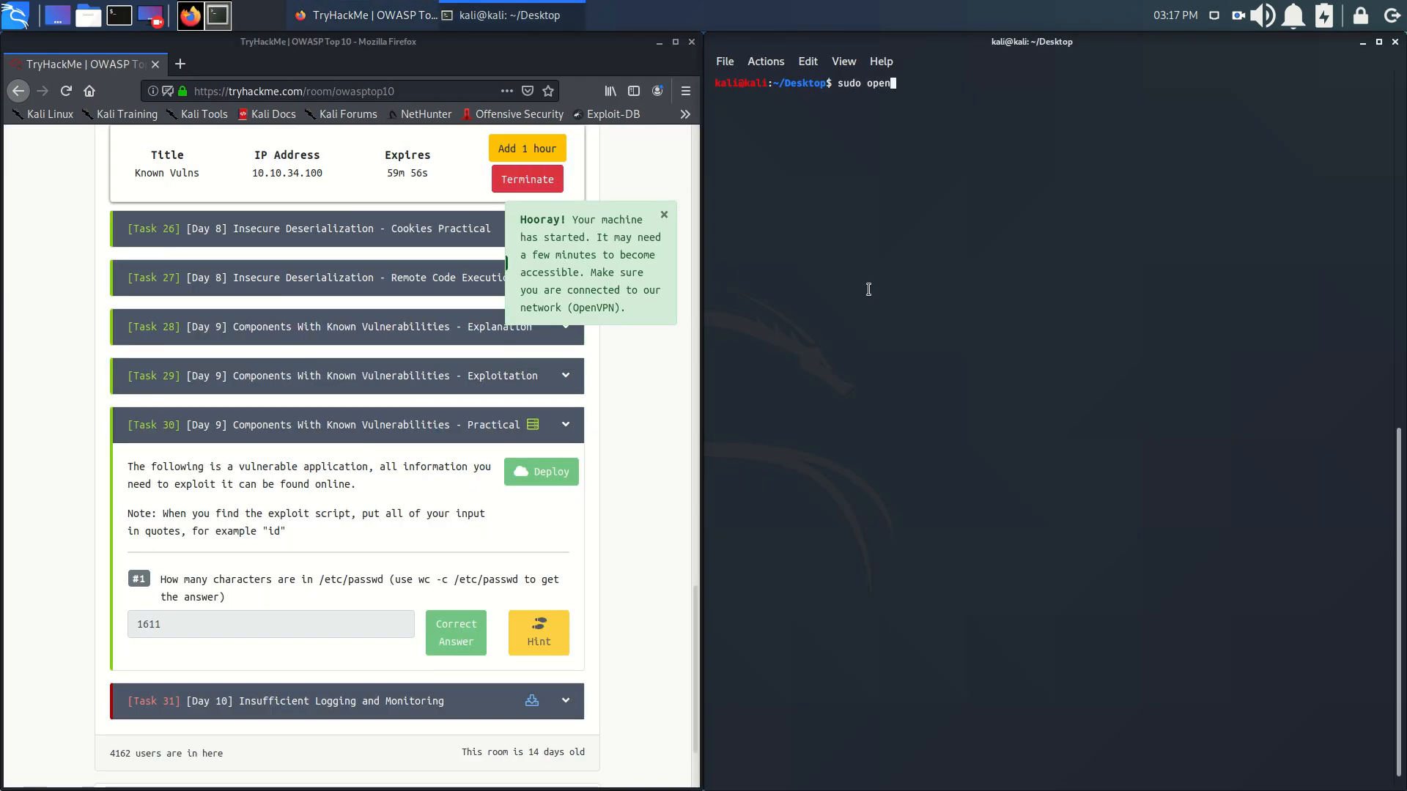
text(vp)
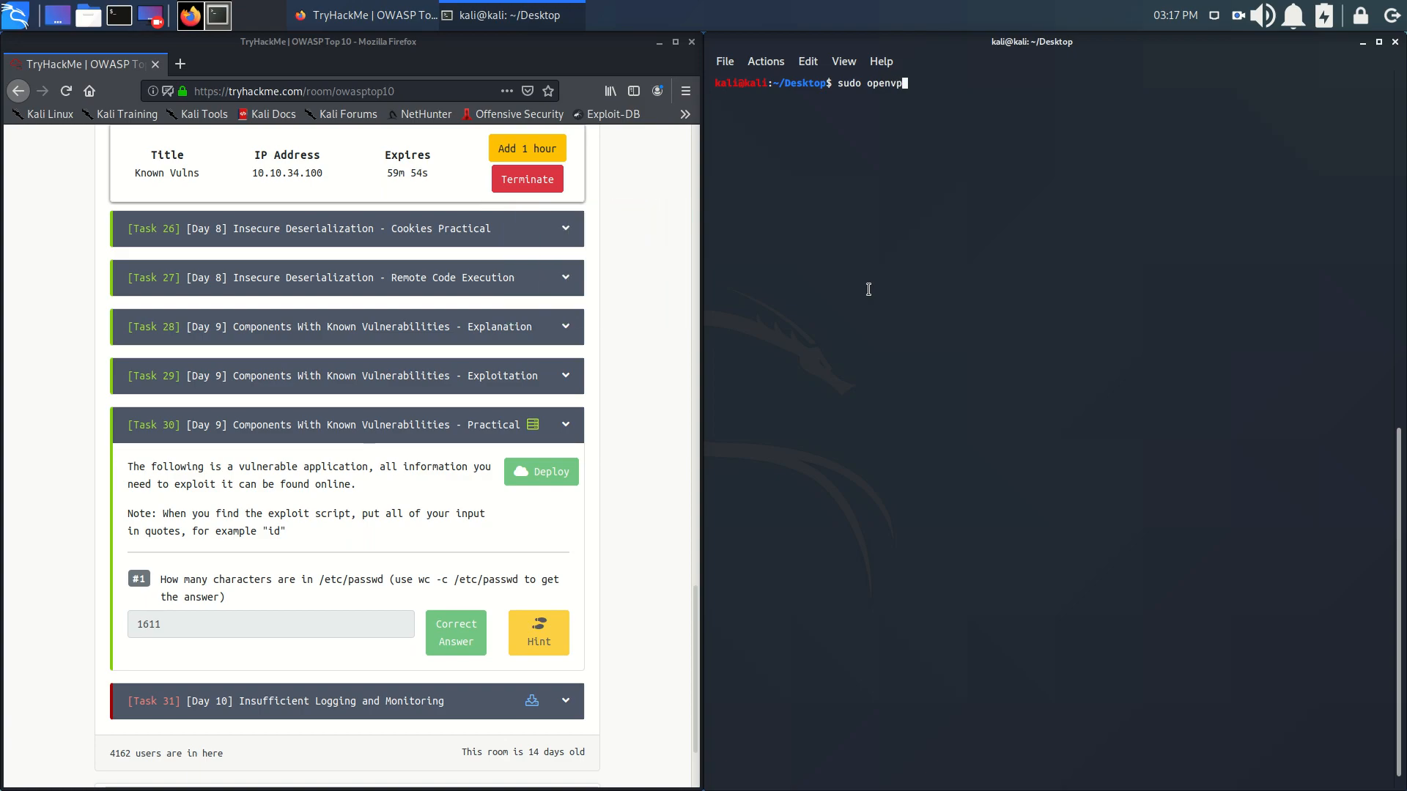
text(obscurehustle1.ovpn)
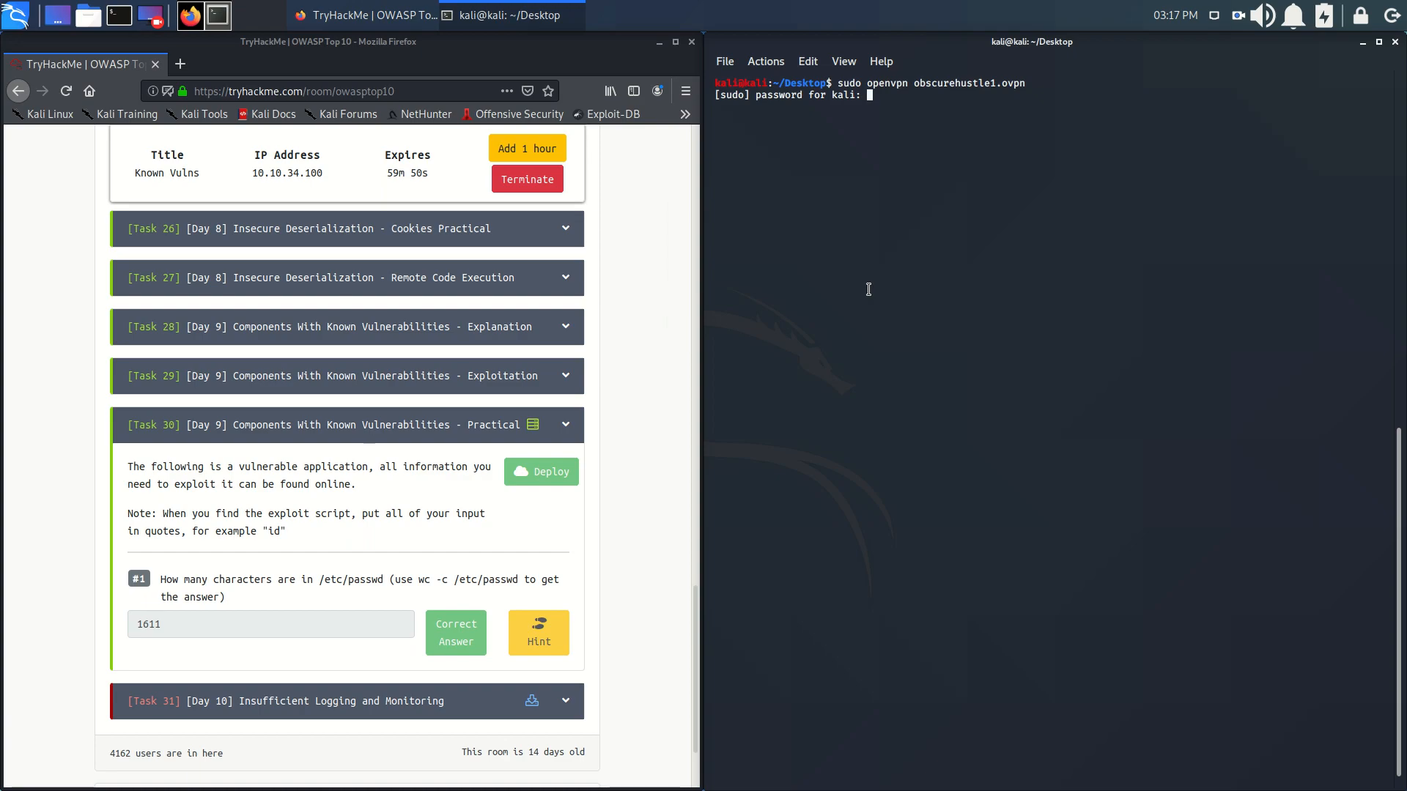
key(Enter)
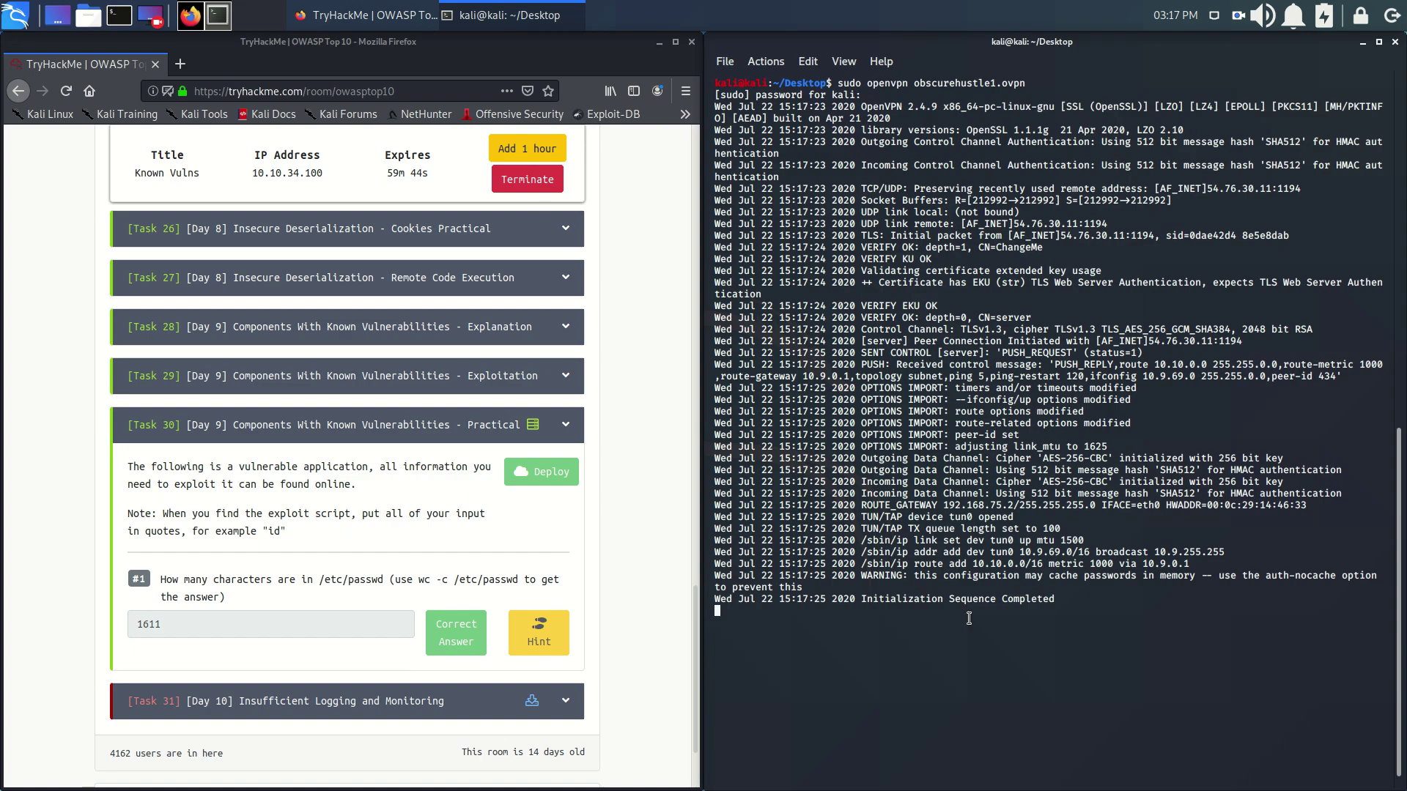
mouse_move(940, 583)
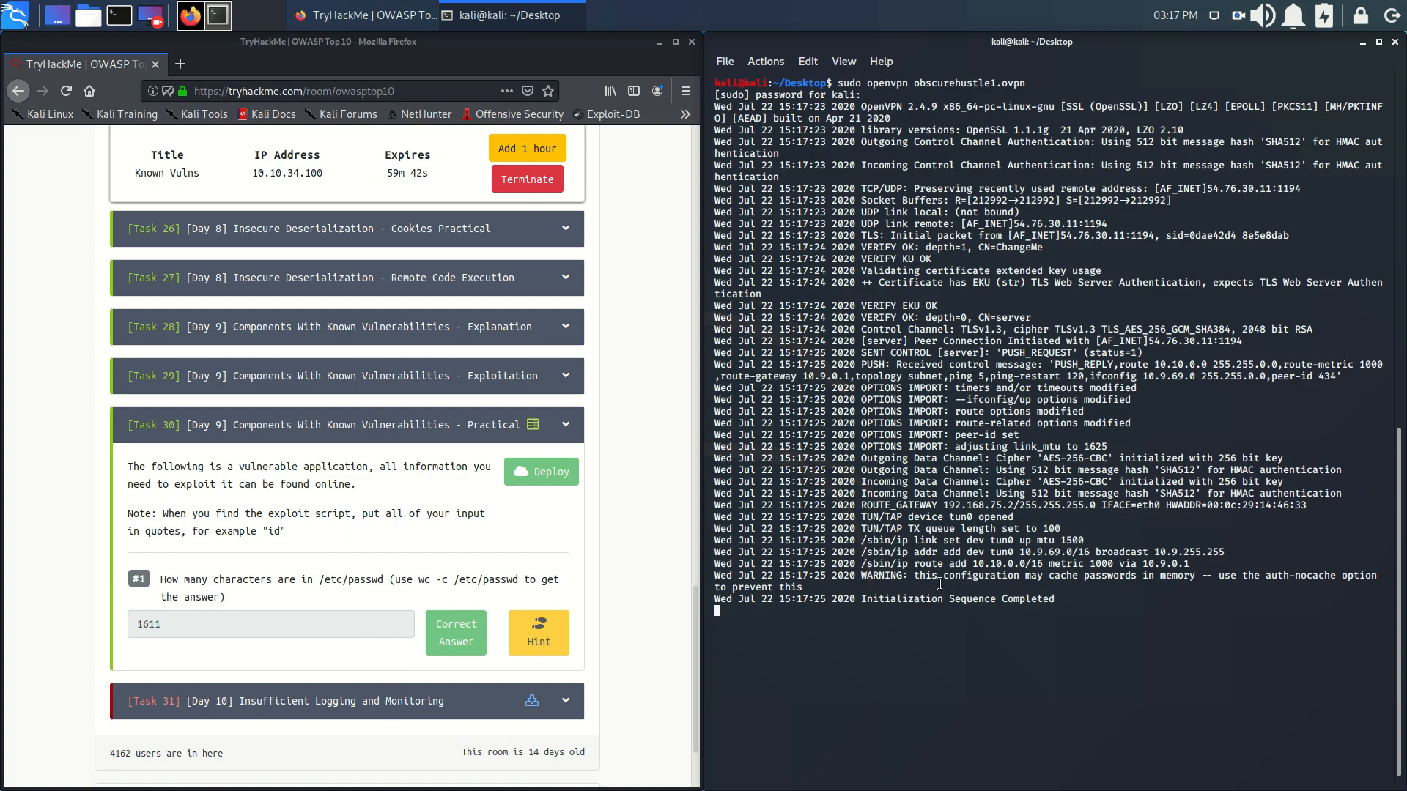
mouse_move(929, 674)
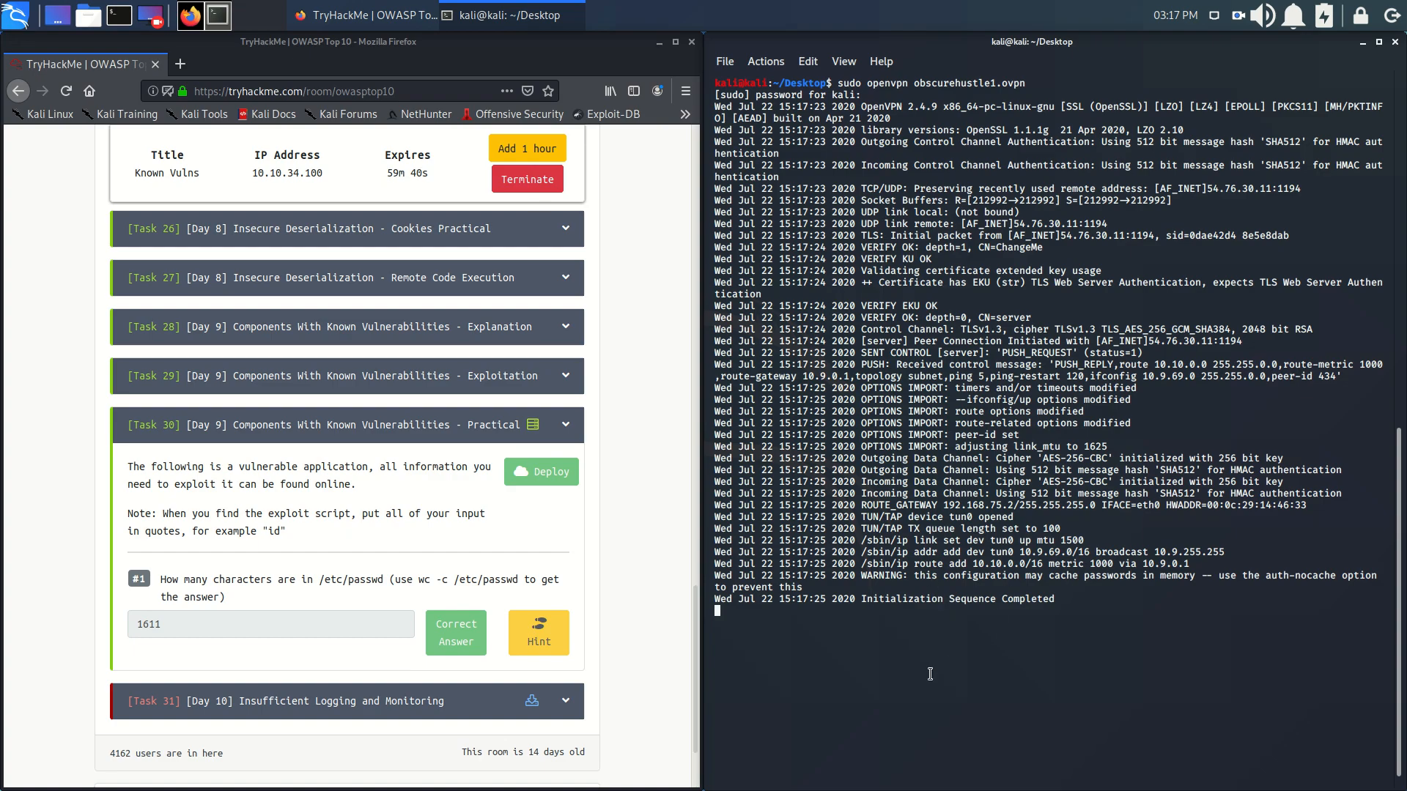
mouse_move(982, 604)
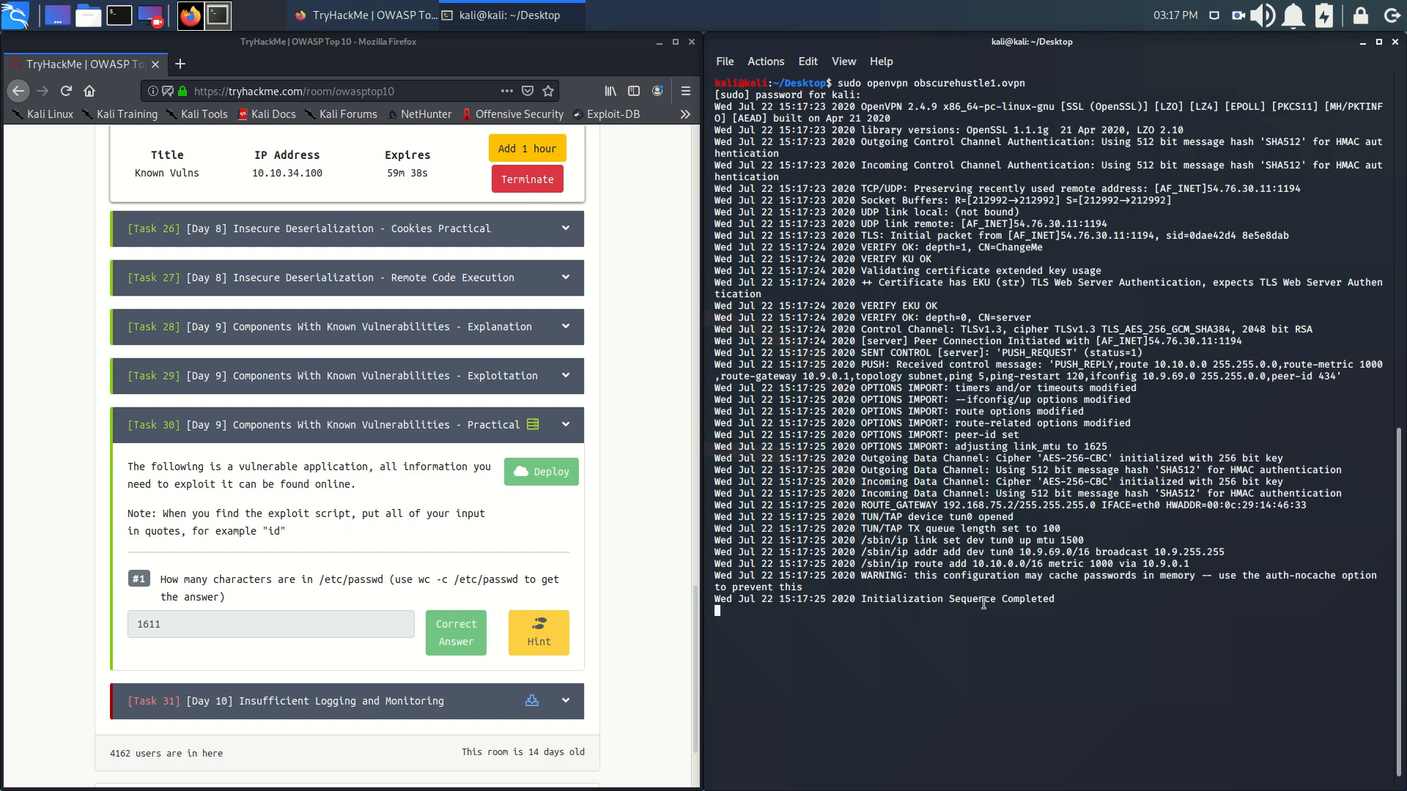
mouse_move(1040, 551)
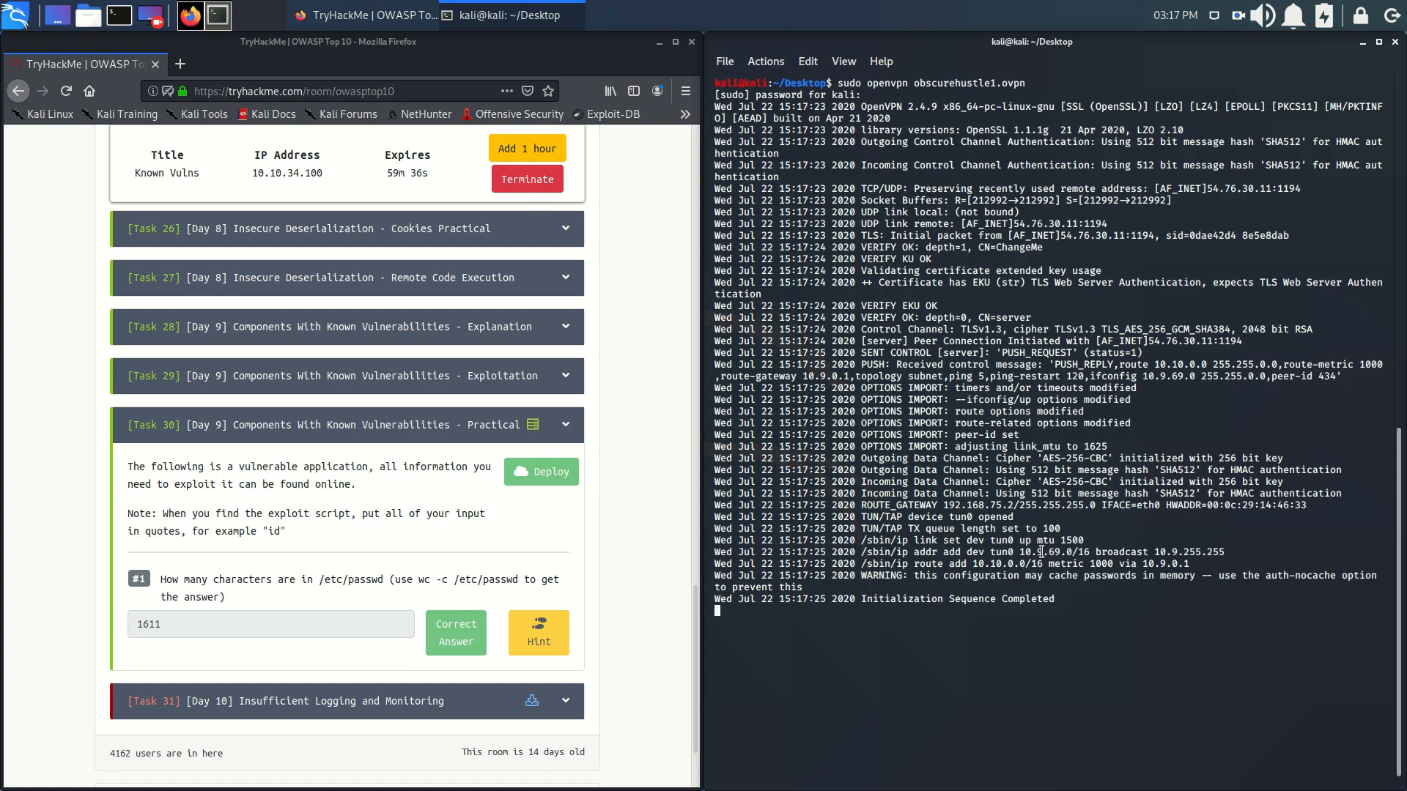
double_click(1049, 551)
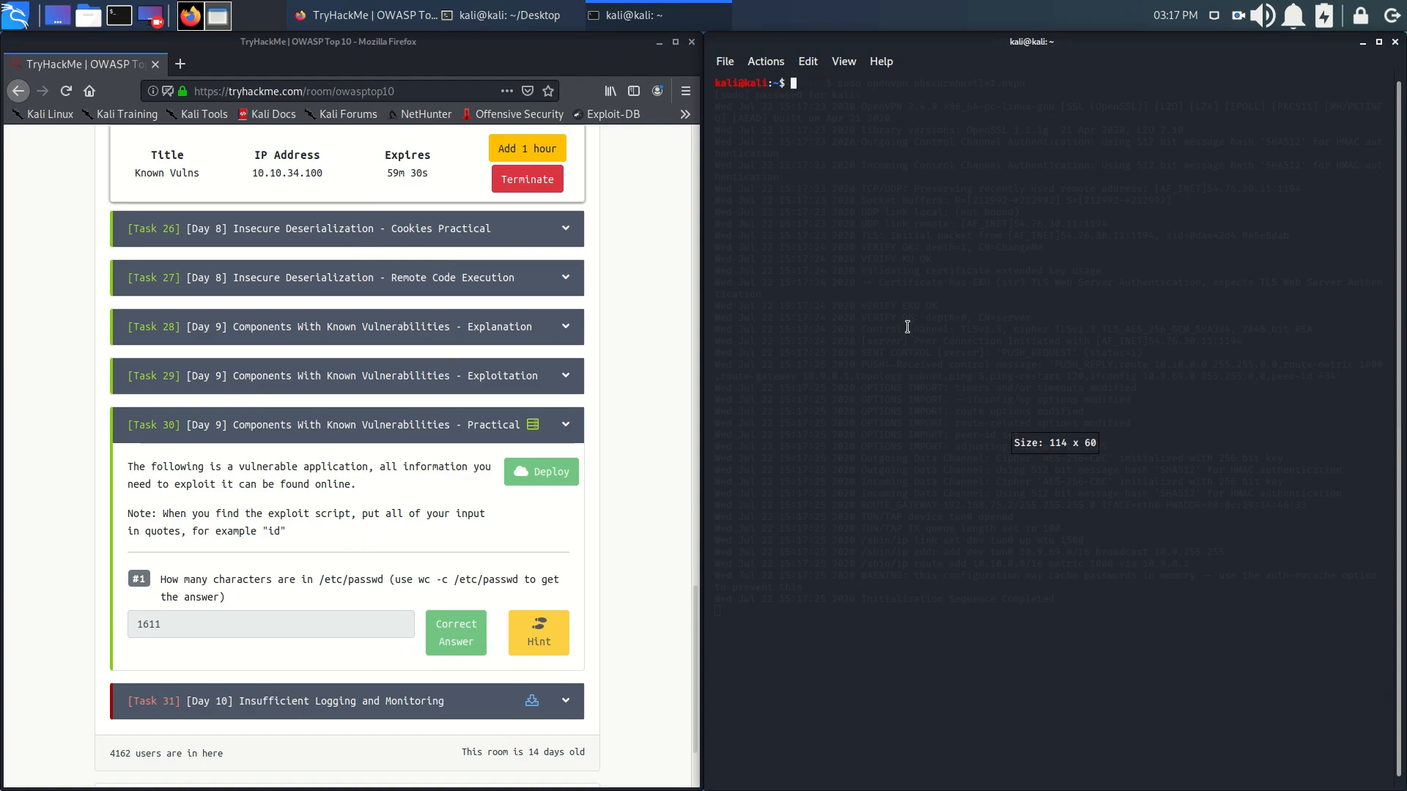
Step: Begin a ping command and grab the target IP 10.10.34.100 from the TryHackMe page
text(pin)
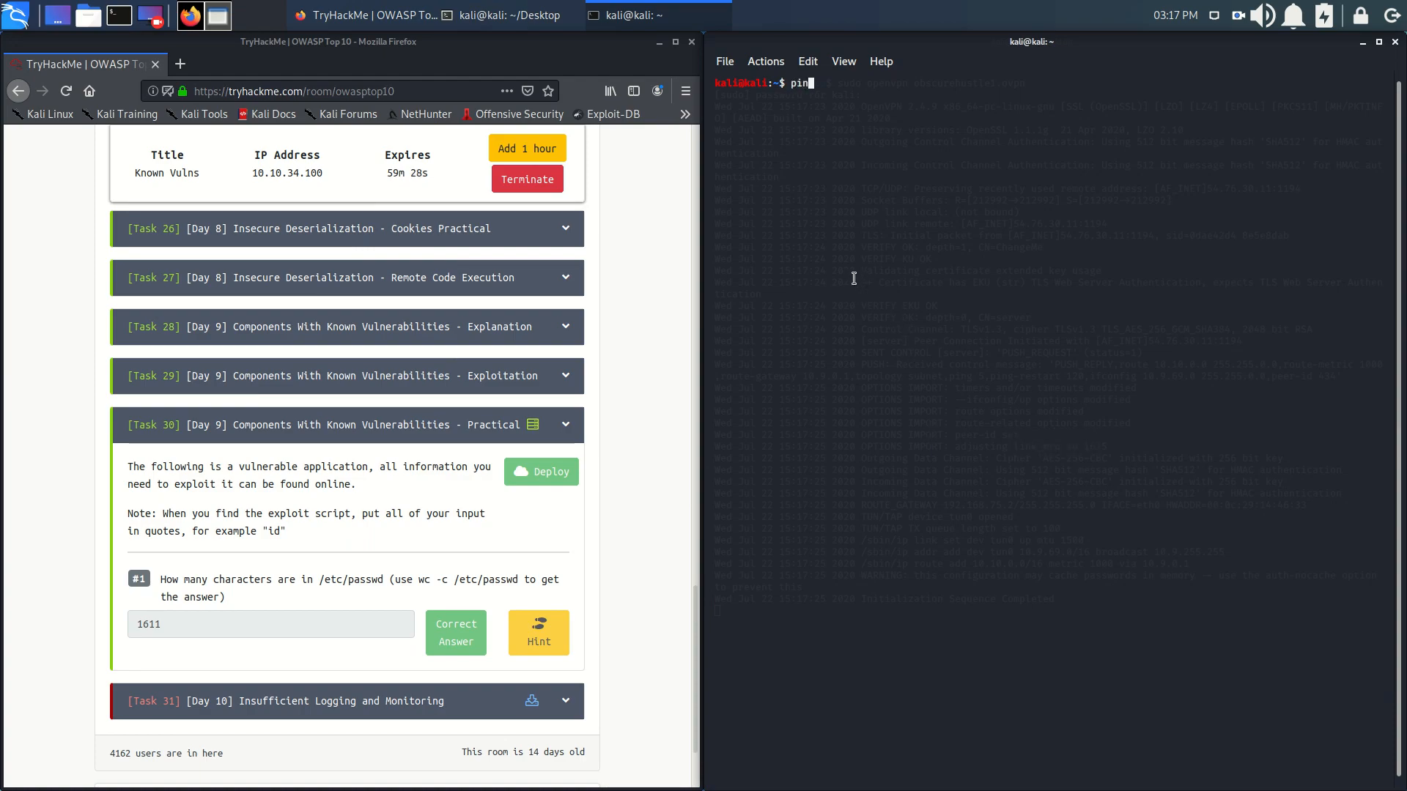
text(g)
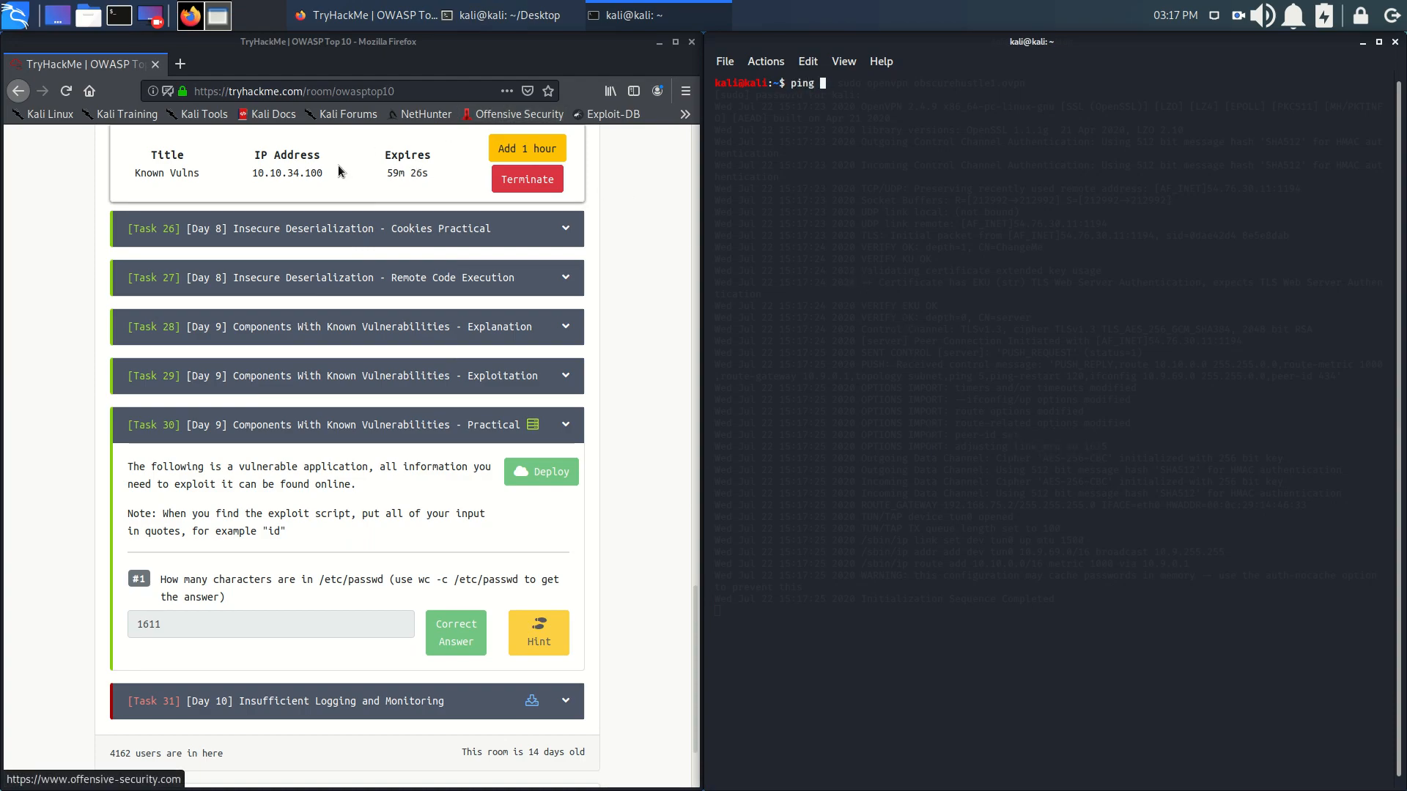
double_click(287, 173)
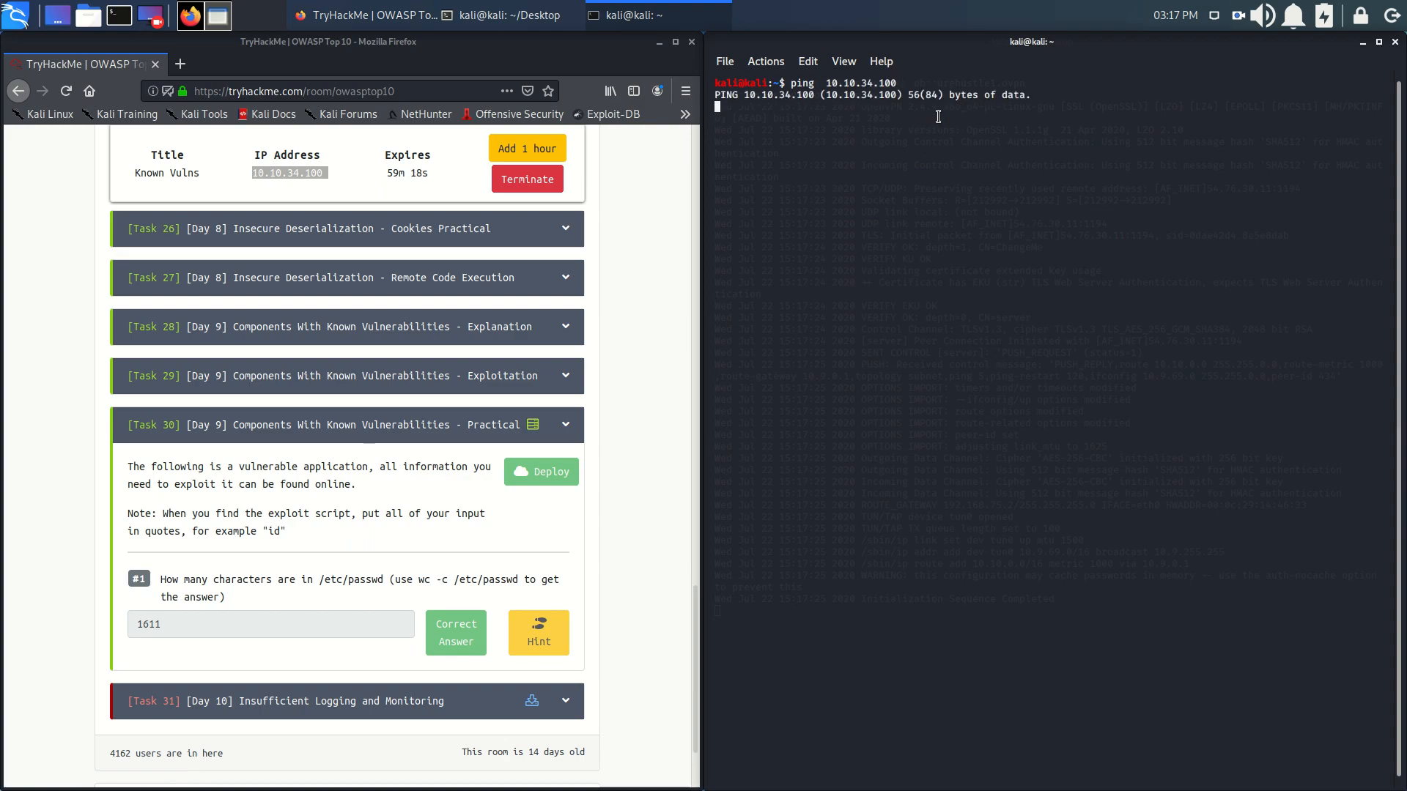
mouse_move(604, 385)
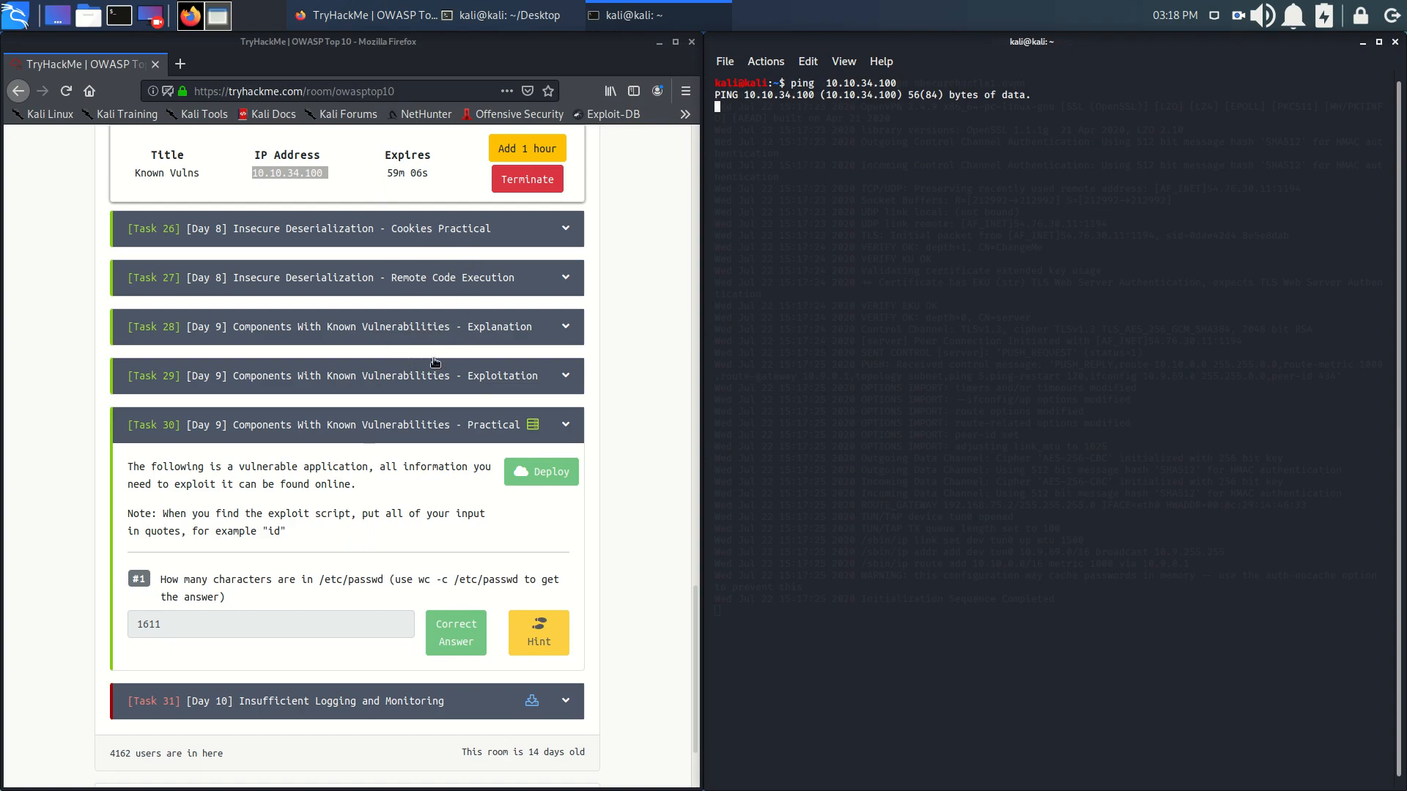
mouse_move(404, 370)
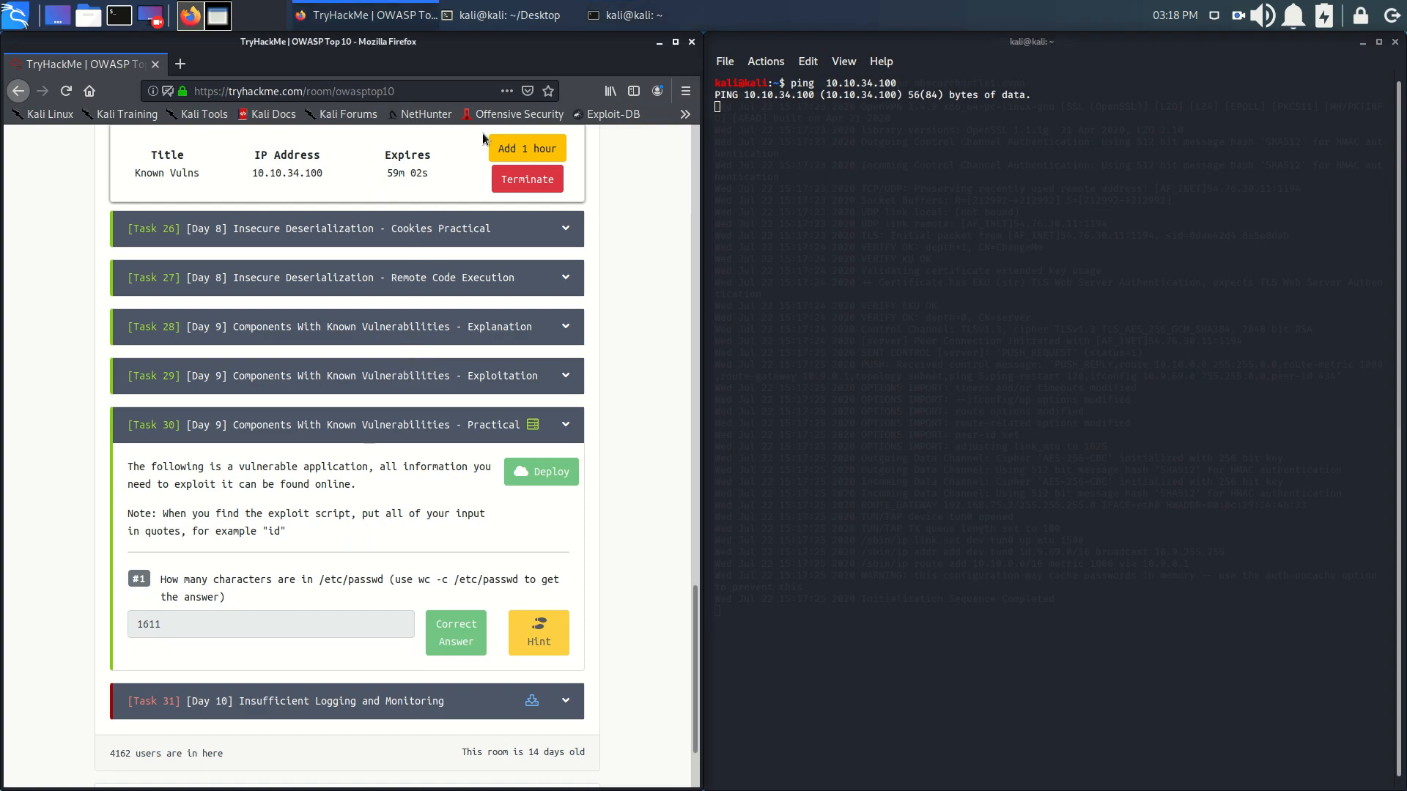
Step: Filter the Exploit Database table for wordpress, showing 1,202 results
click(612, 115)
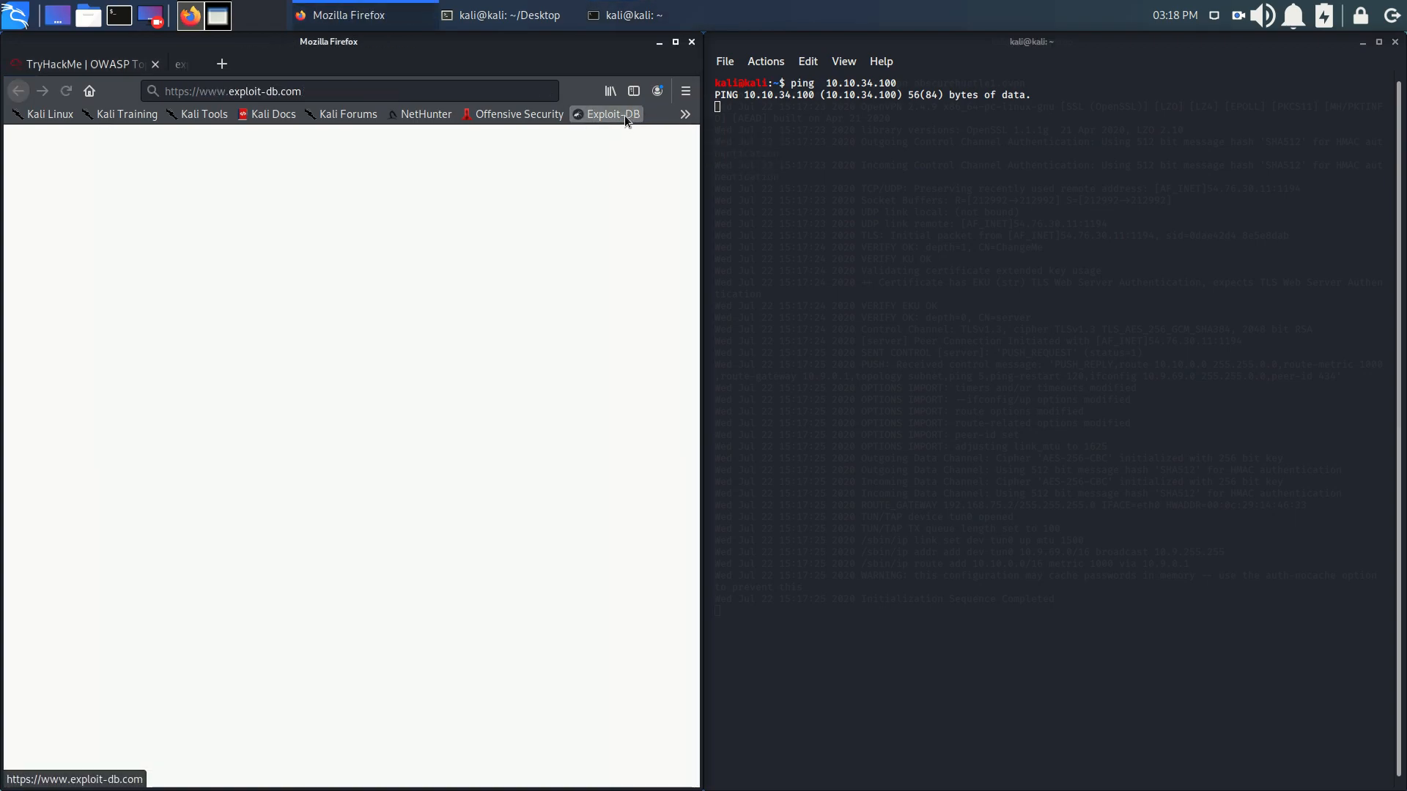
click(613, 114)
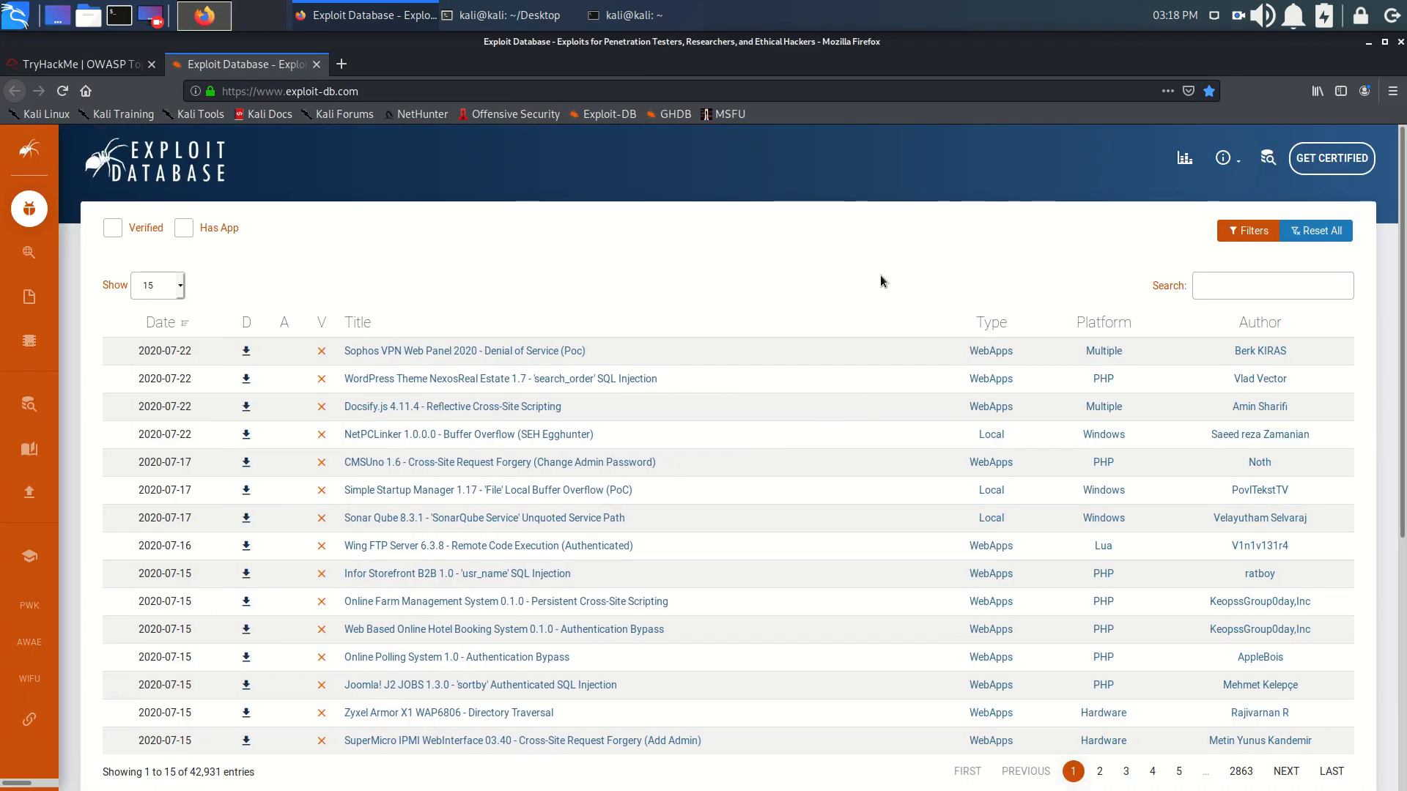
click(1272, 286)
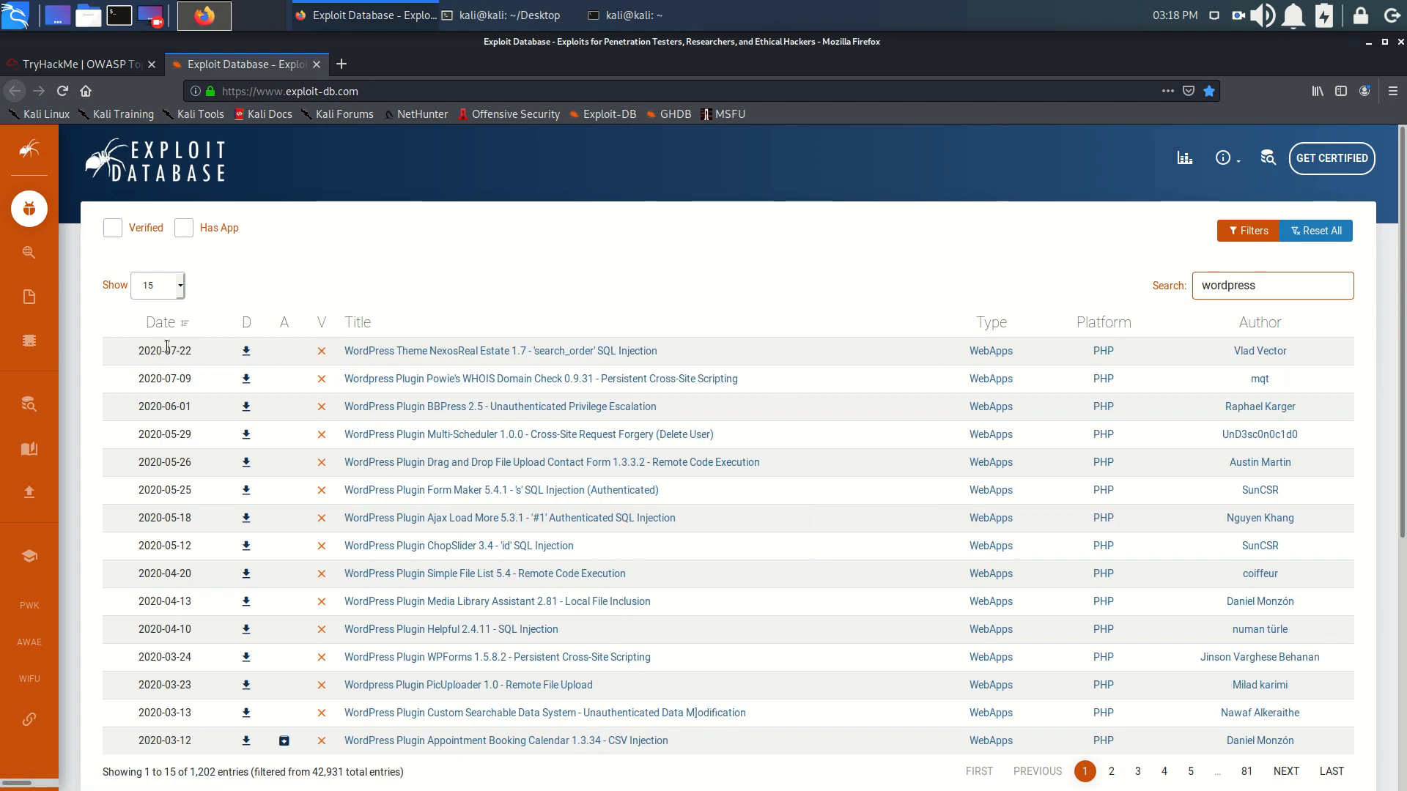
mouse_move(183, 325)
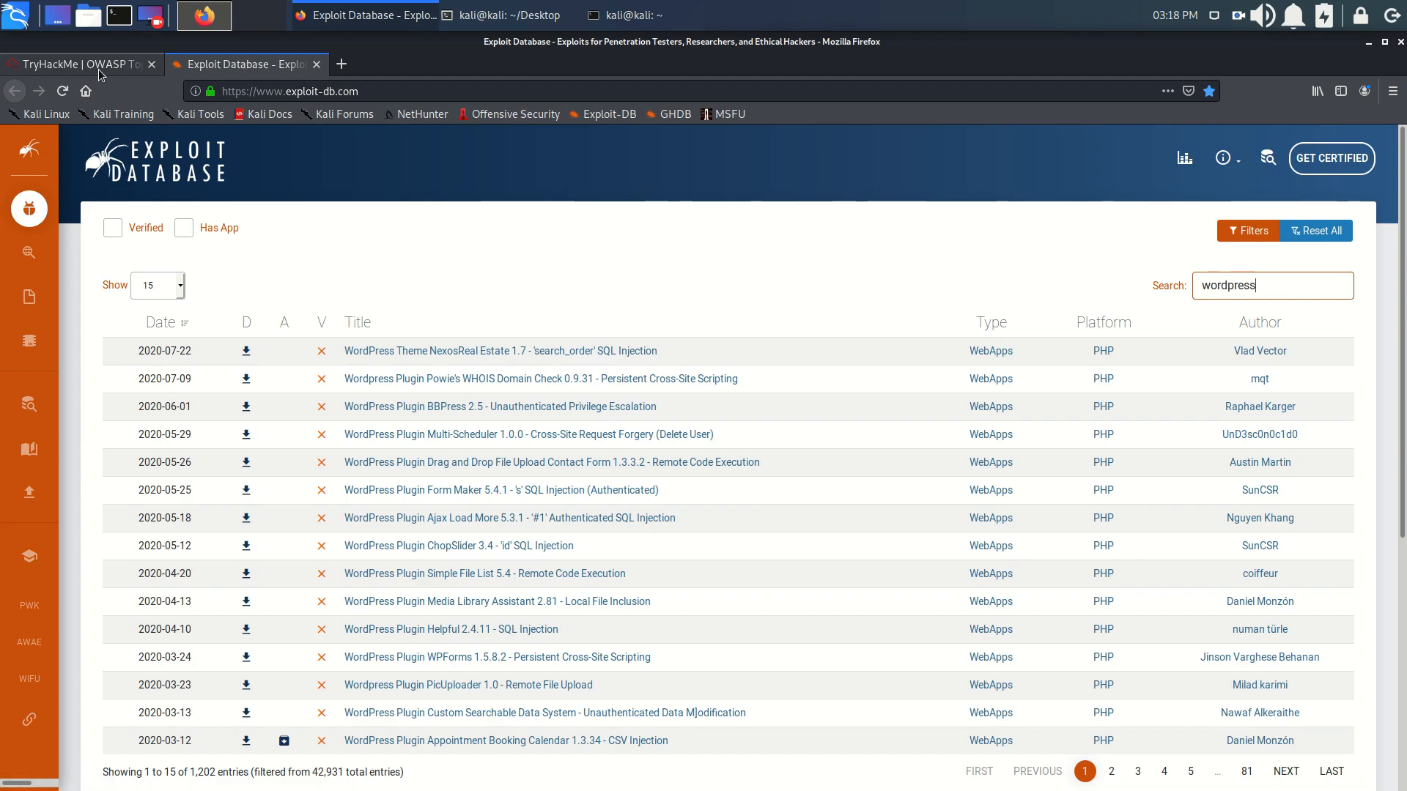
click(73, 65)
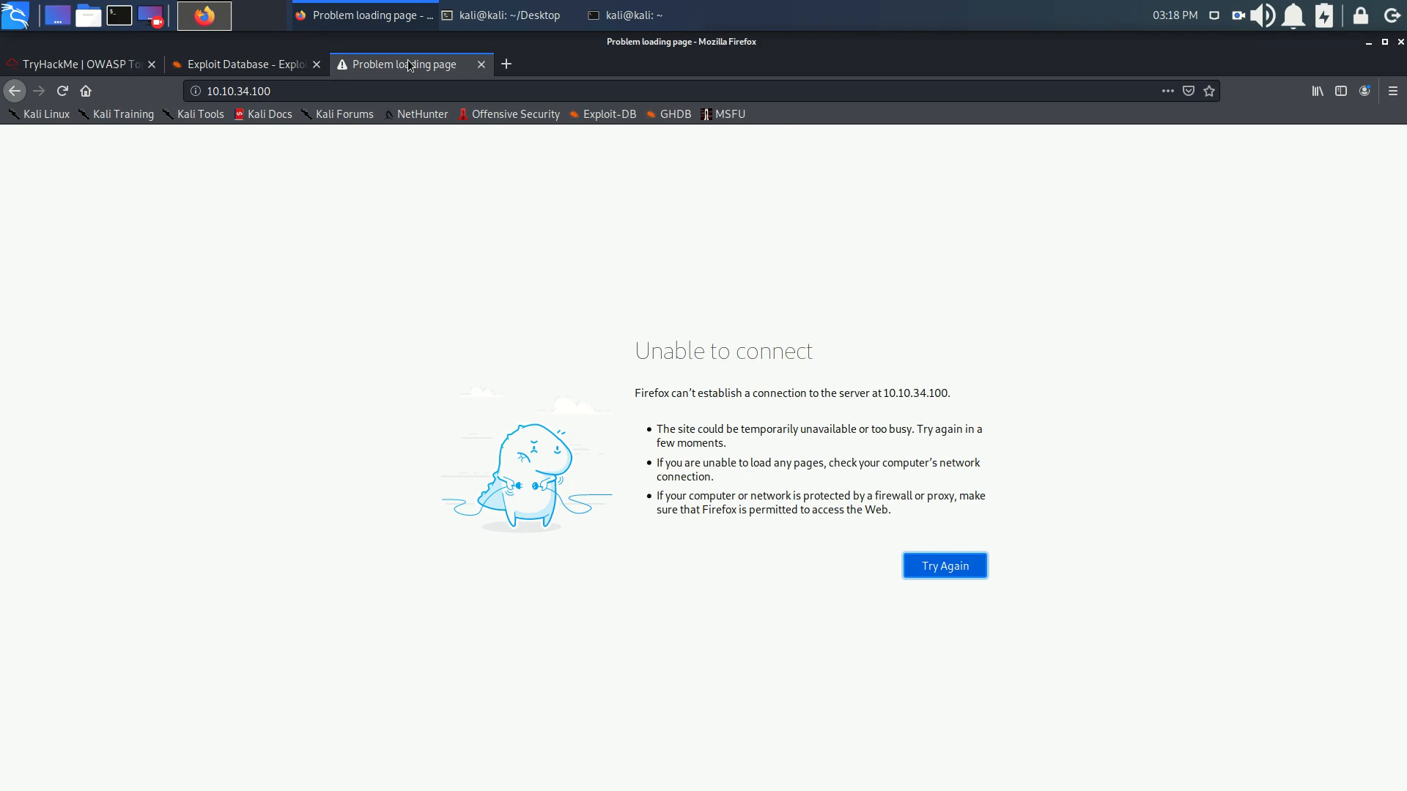
click(945, 565)
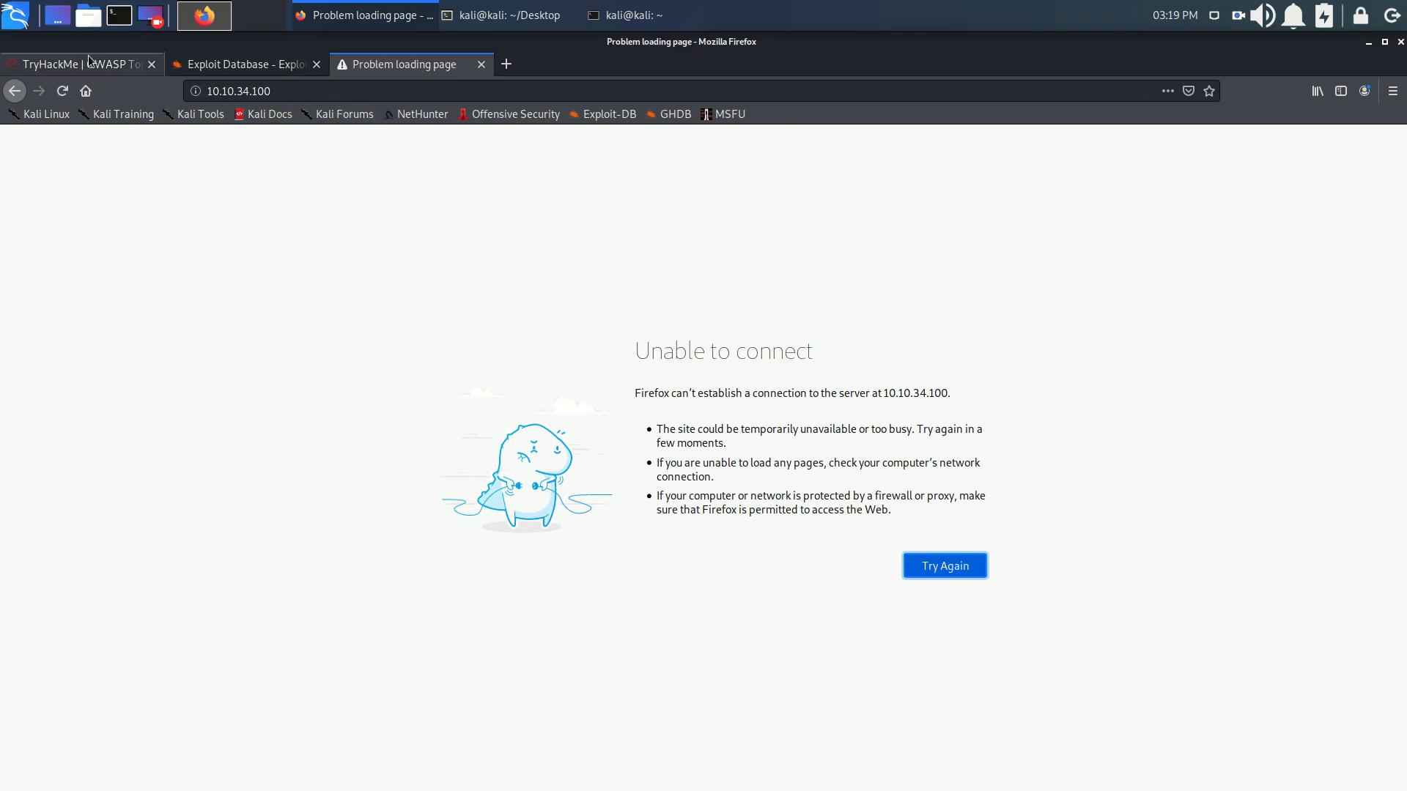
click(73, 64)
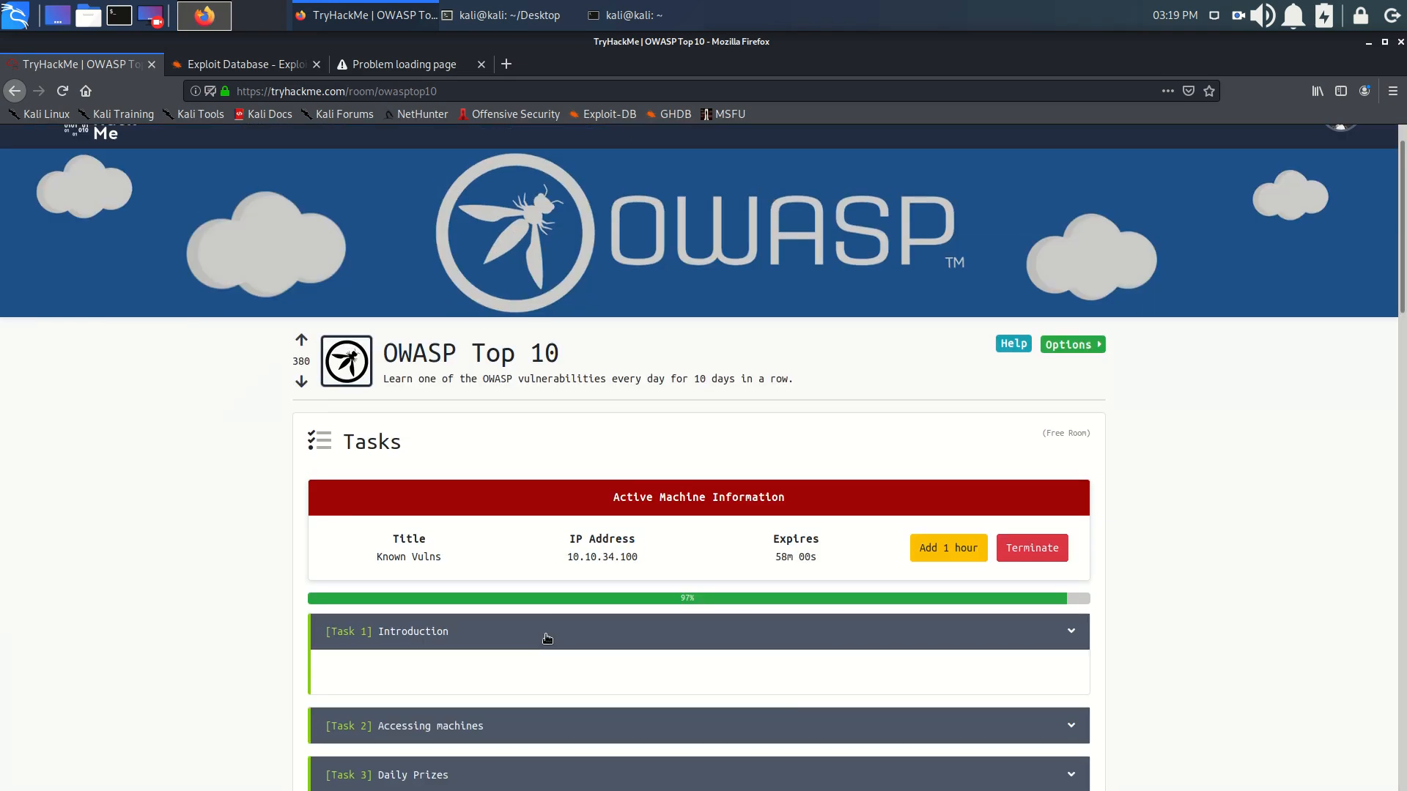
click(548, 639)
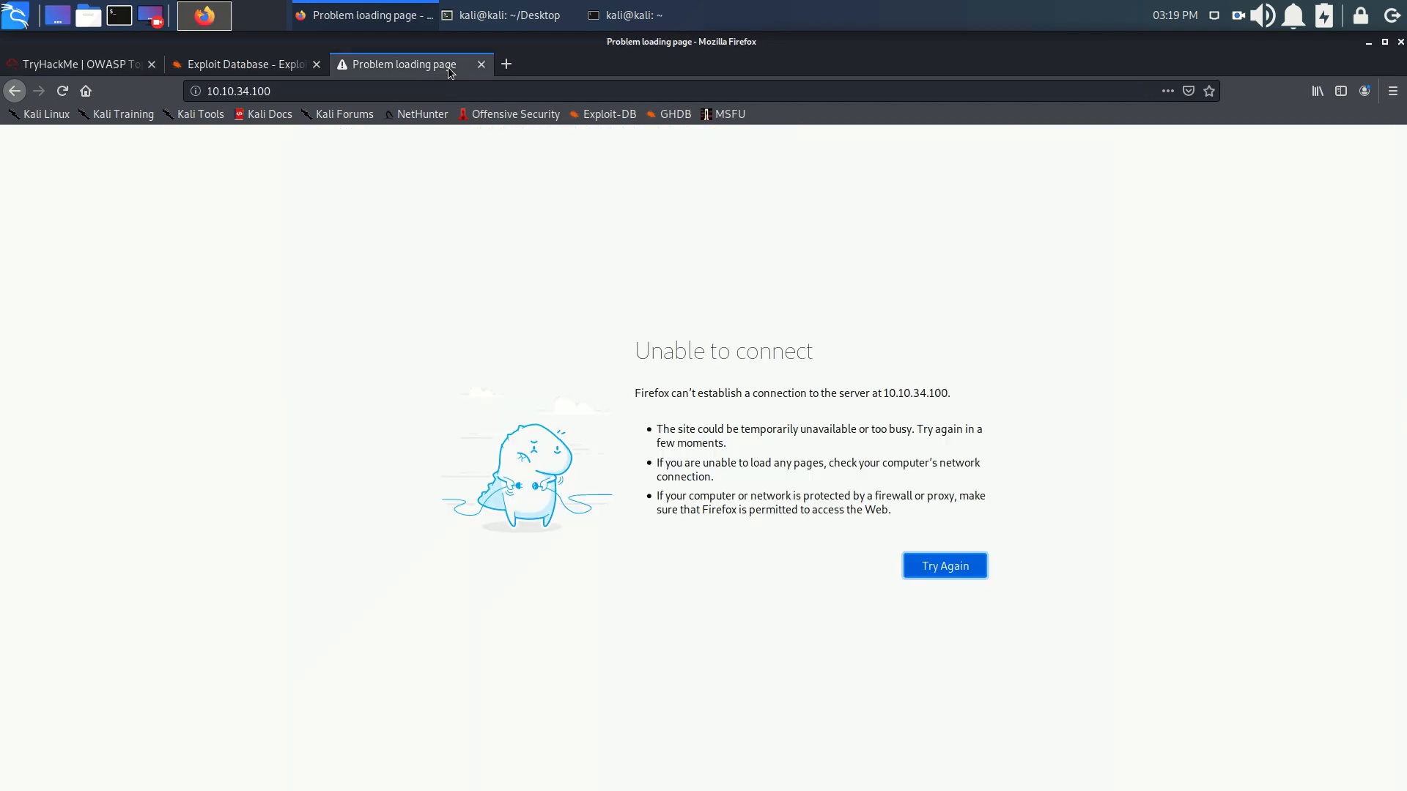
Step: Reload the target's CSE Bookstore homepage and search exploit-db for bookstore
click(943, 566)
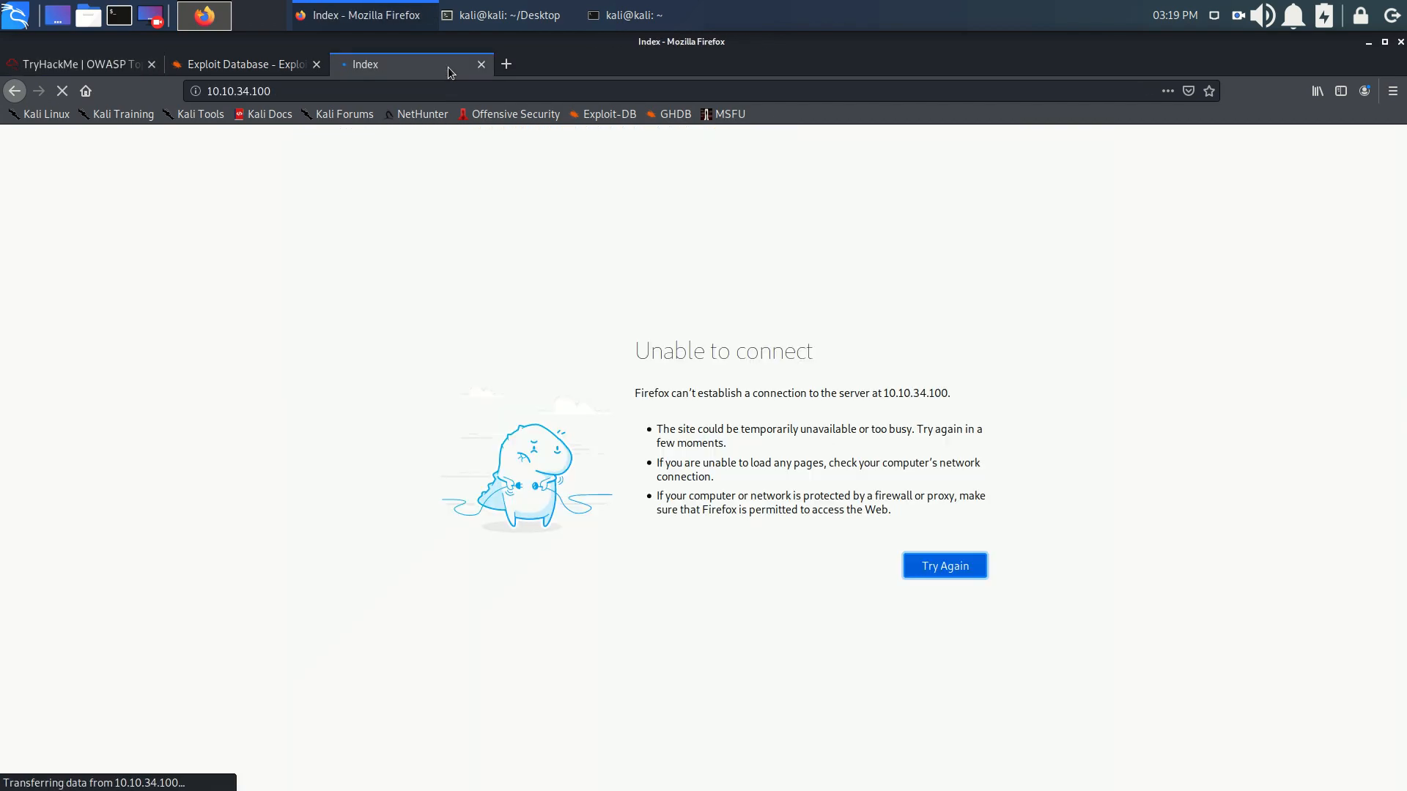
click(944, 565)
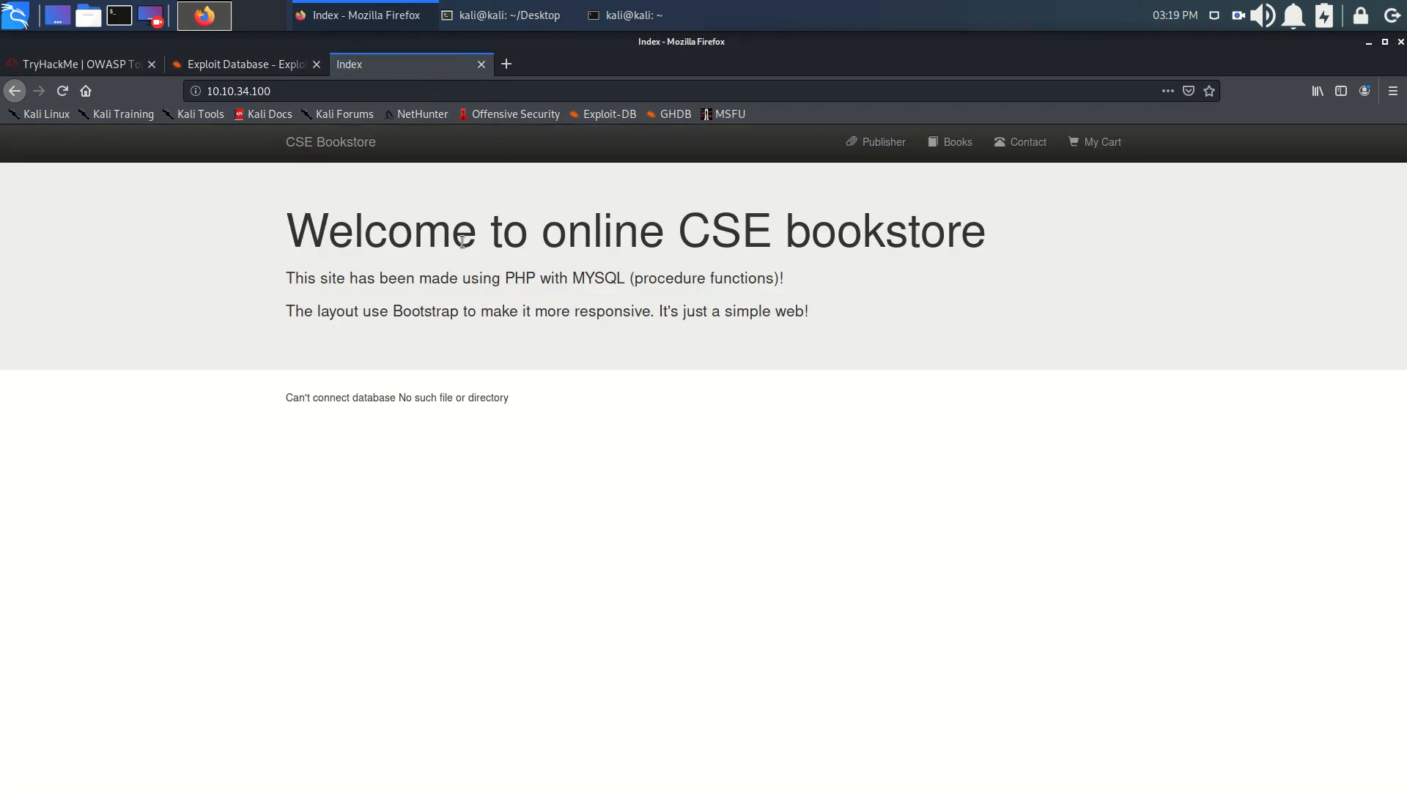
mouse_move(757, 217)
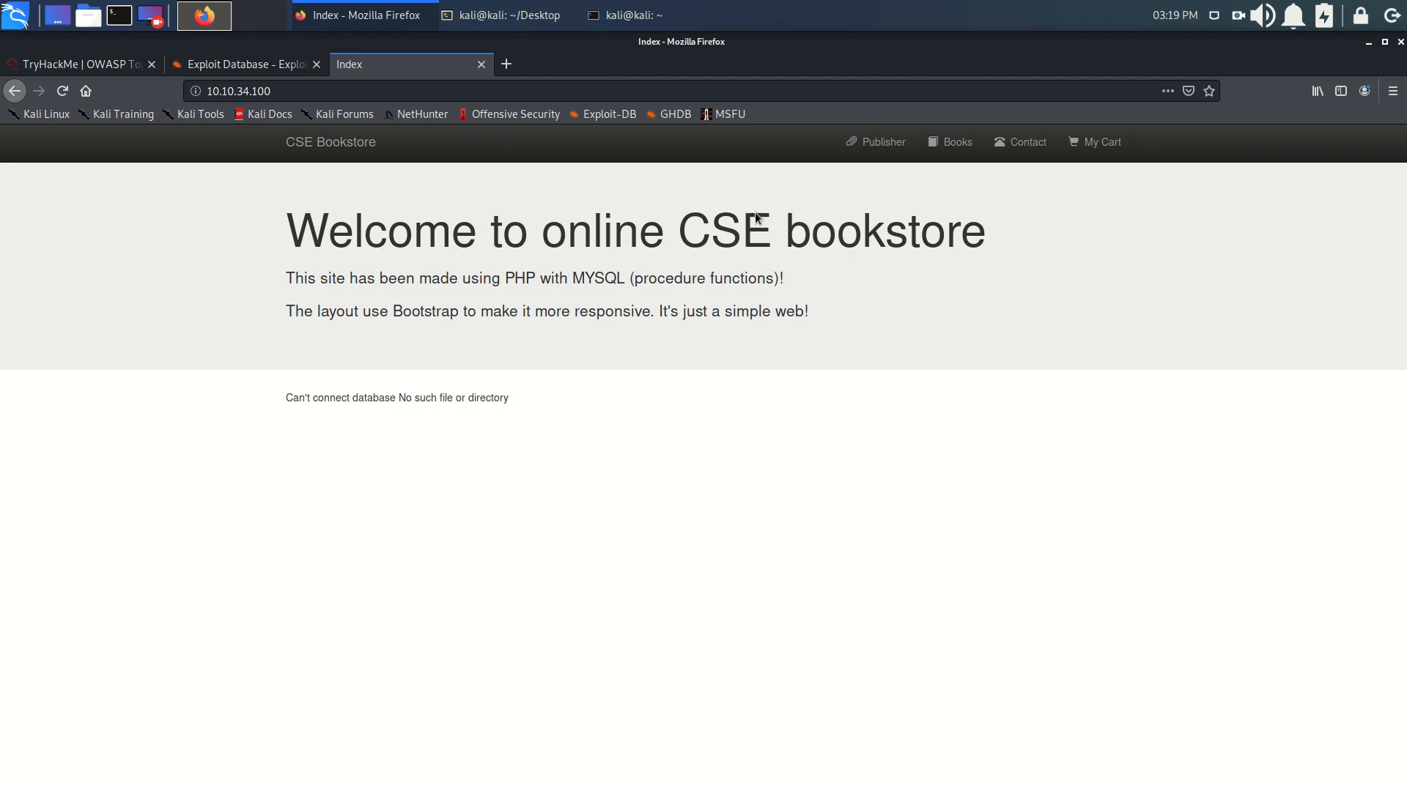
mouse_move(639, 212)
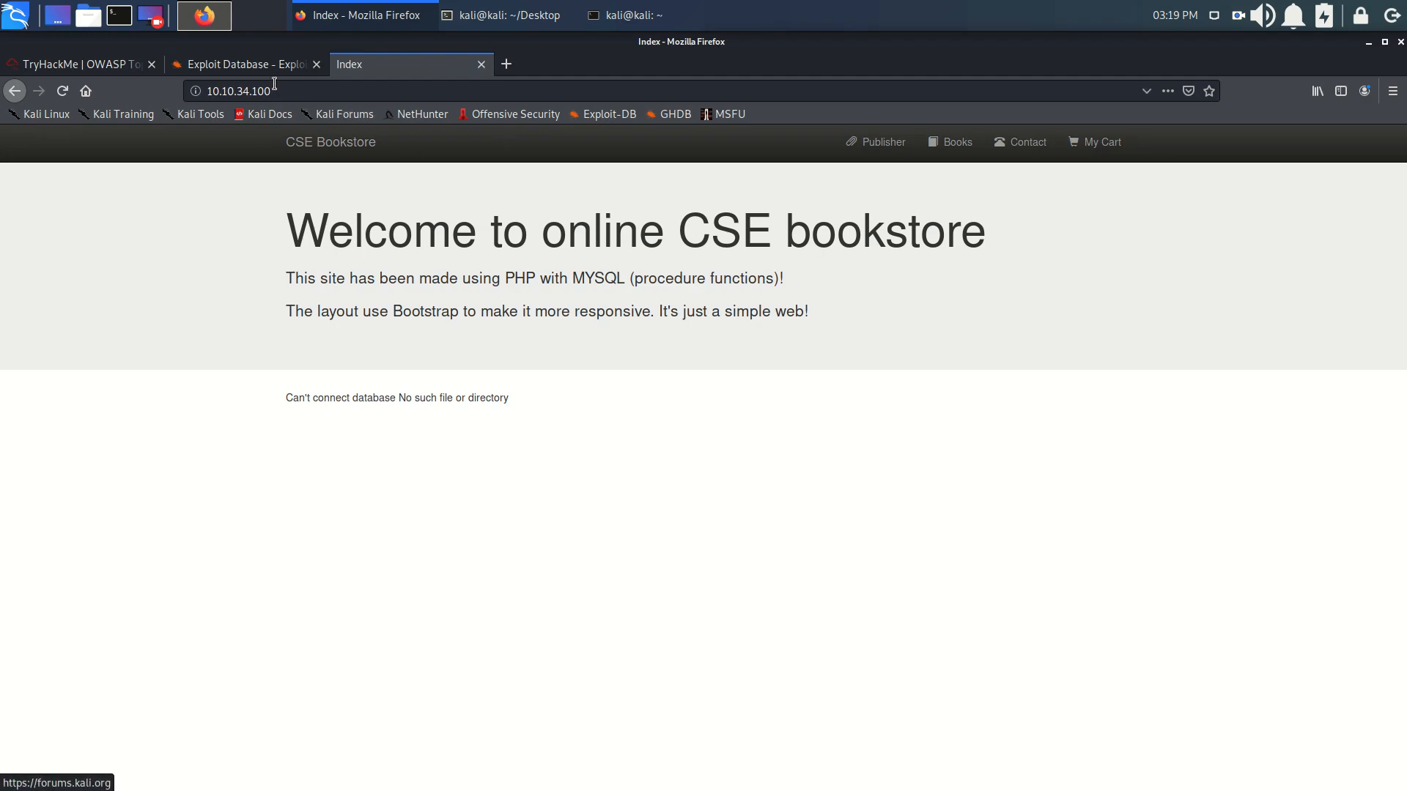
click(242, 64)
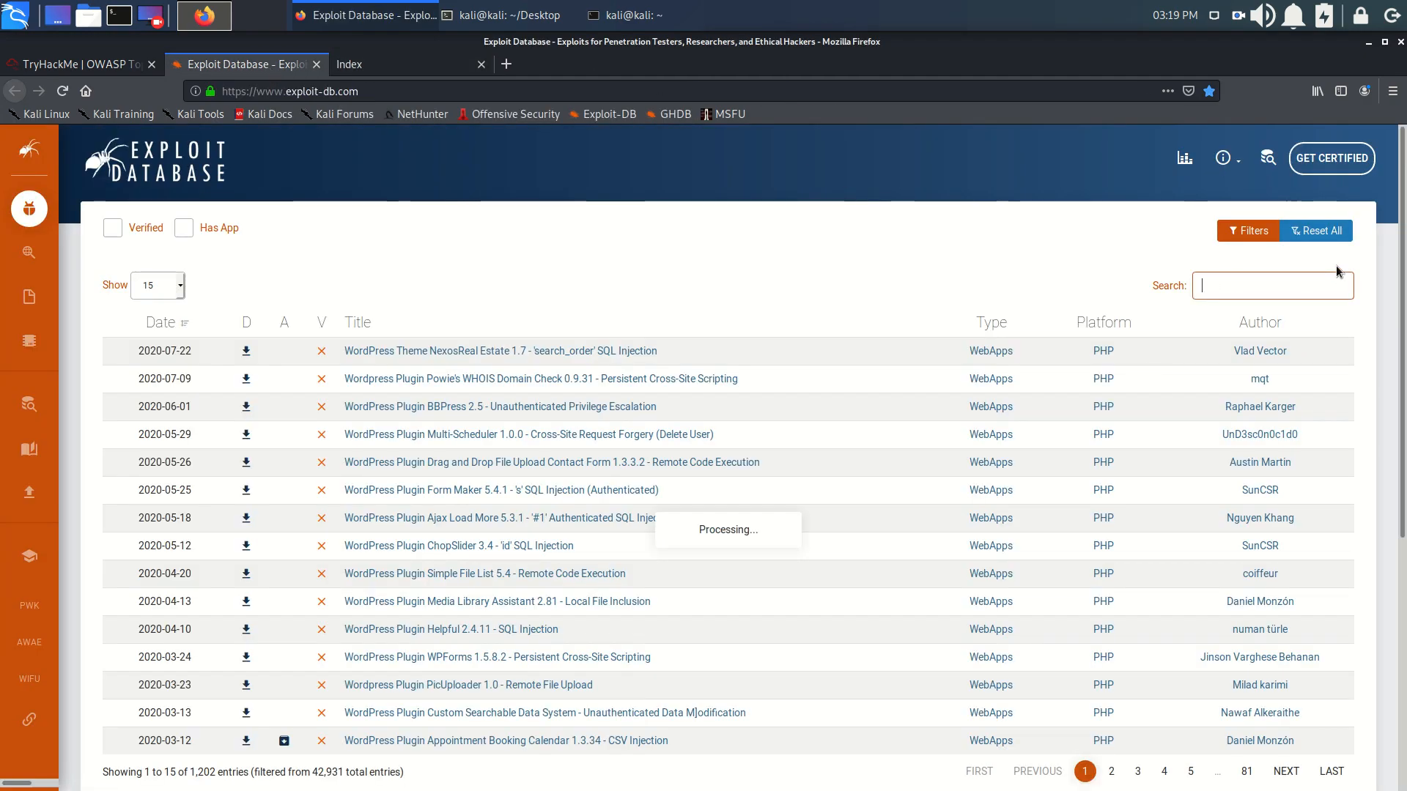
text(bookstore)
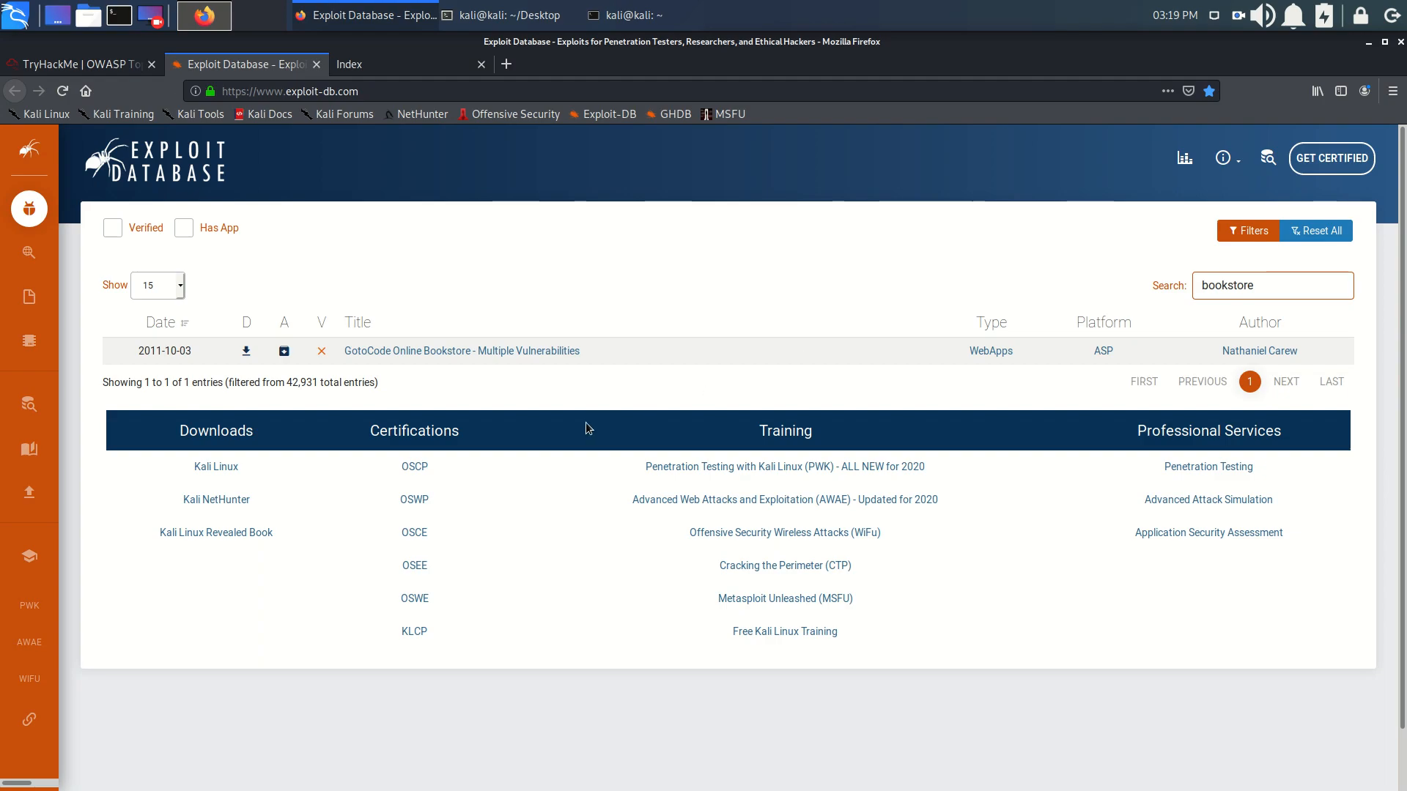
mouse_move(995, 302)
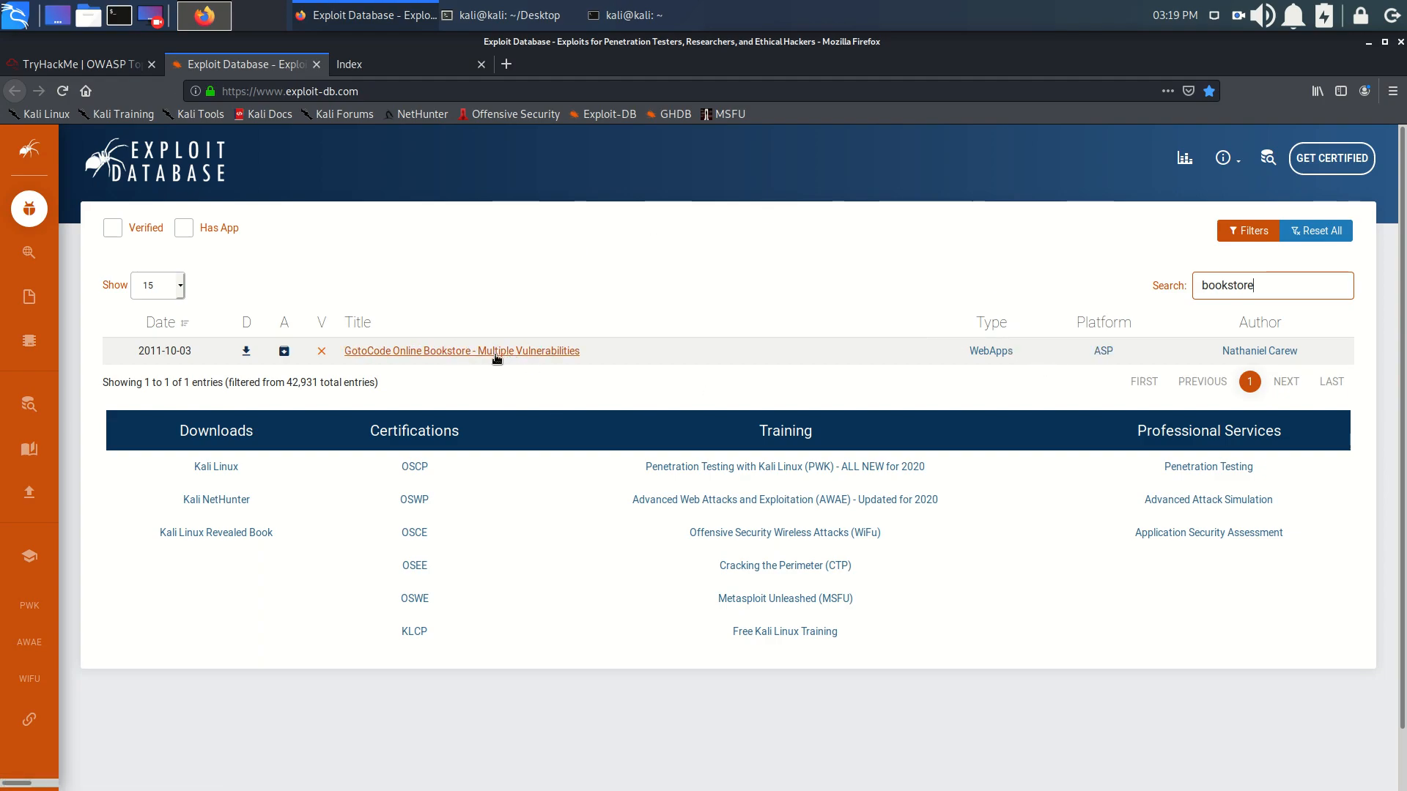
Step: View the GotoCode Online Bookstore exploit entry, then return to the TryHackMe room
click(461, 351)
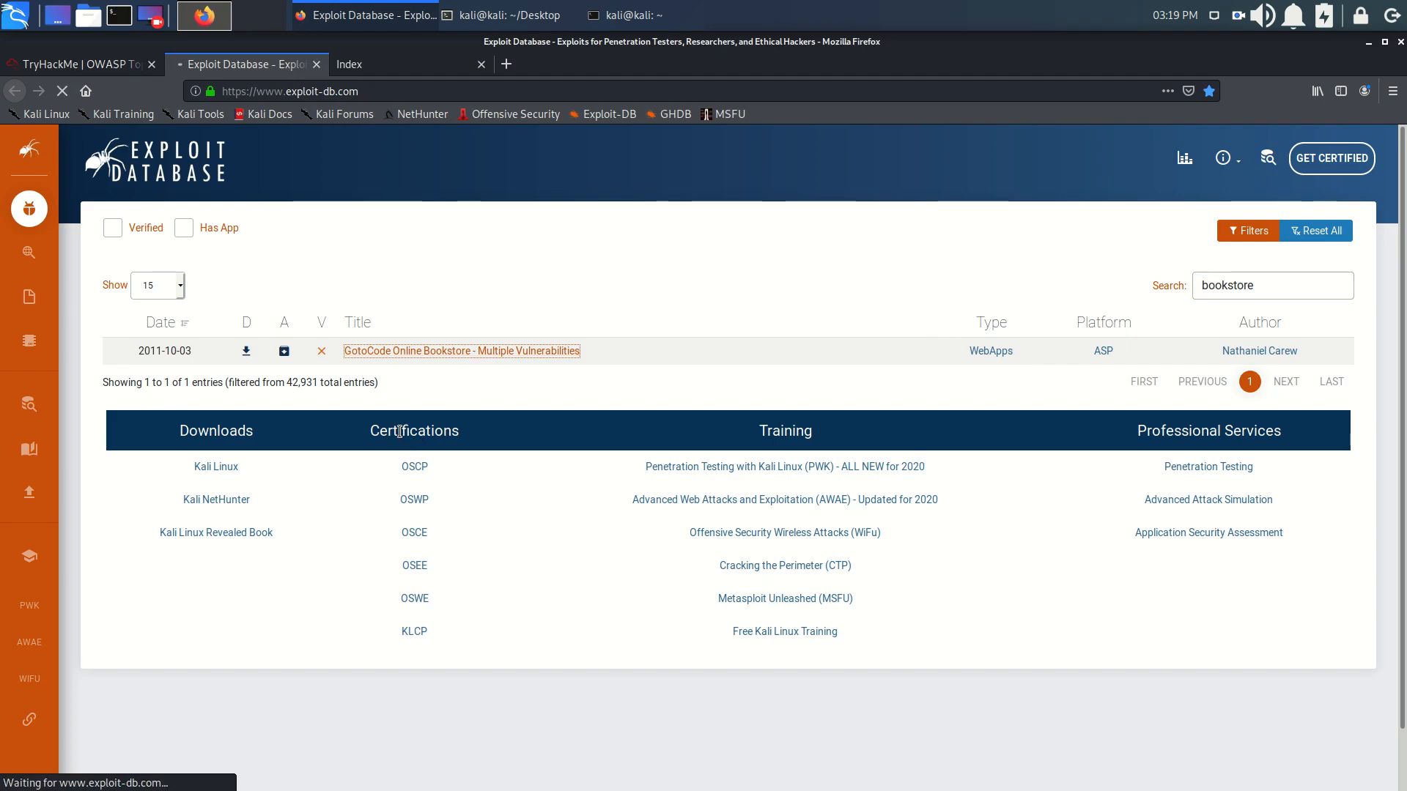
click(461, 352)
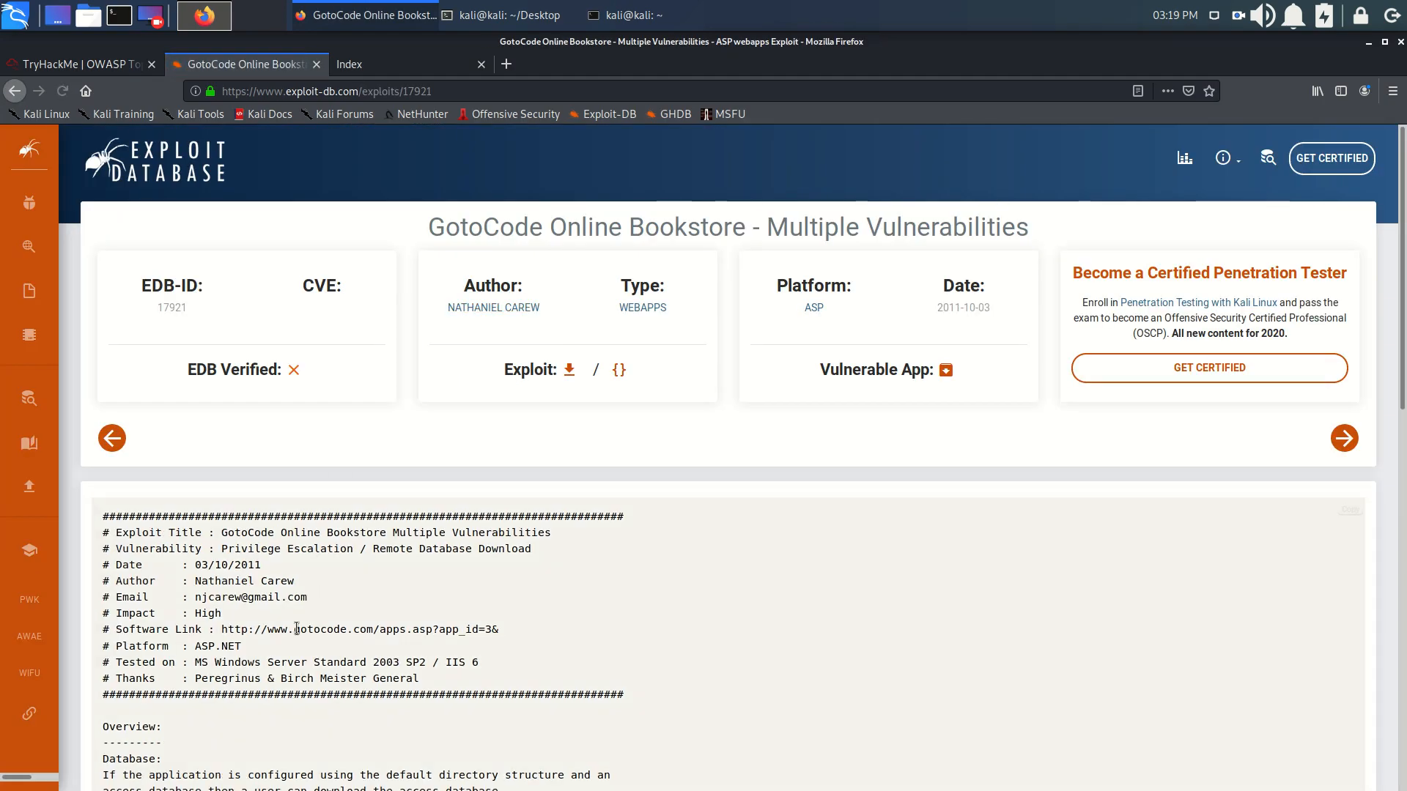
click(79, 64)
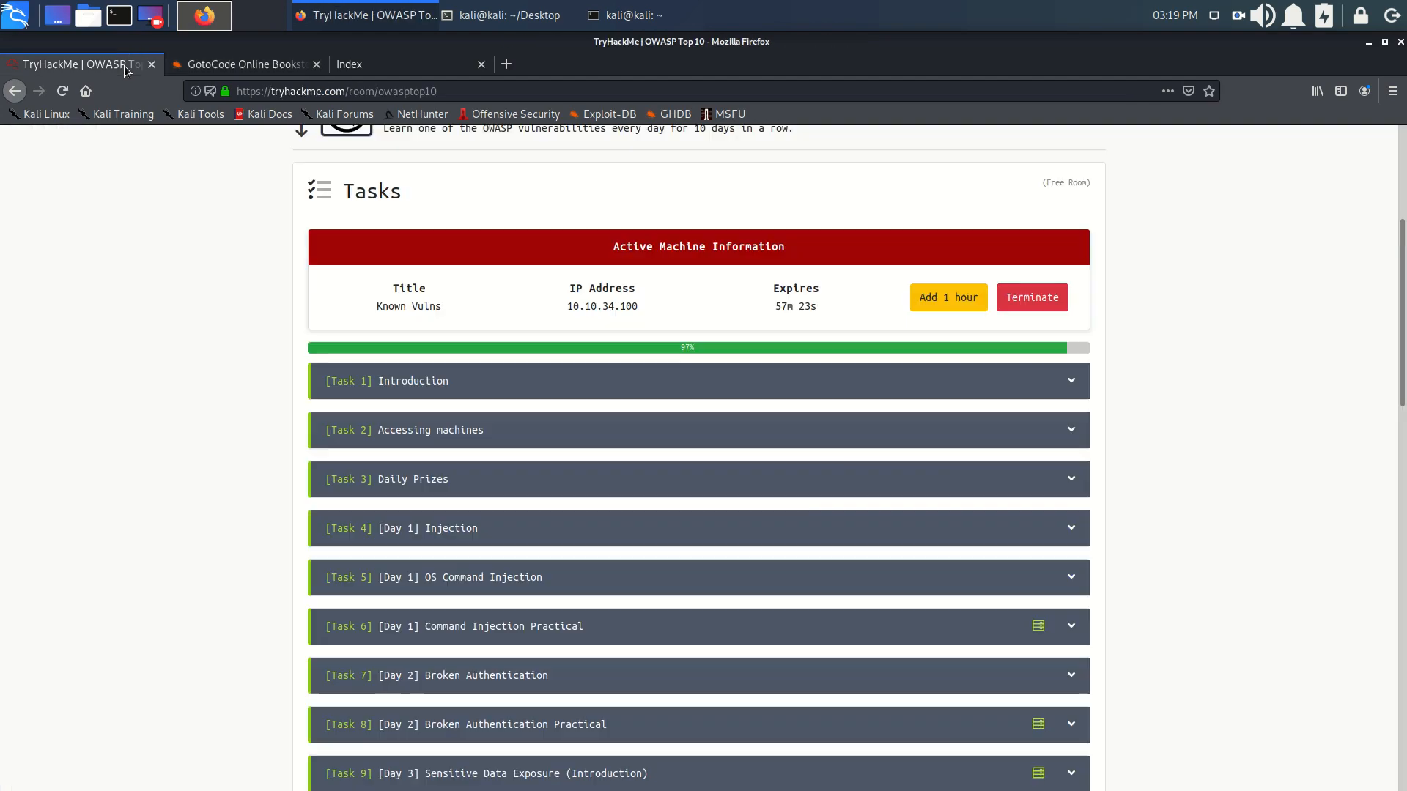
Step: Read the hint for the /etc/passwd character-count question and return to the GotoCode exploit
scroll(down, 3)
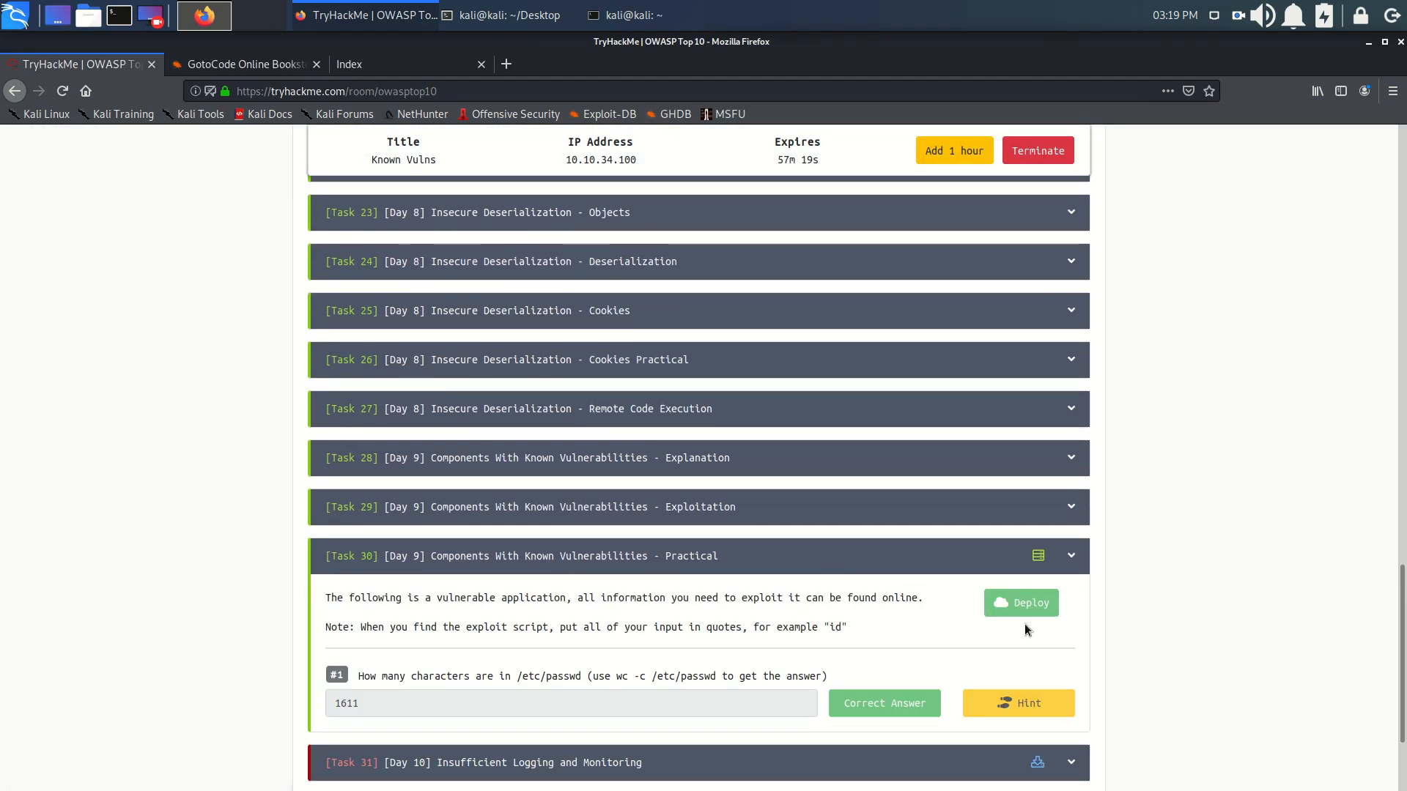
click(1019, 703)
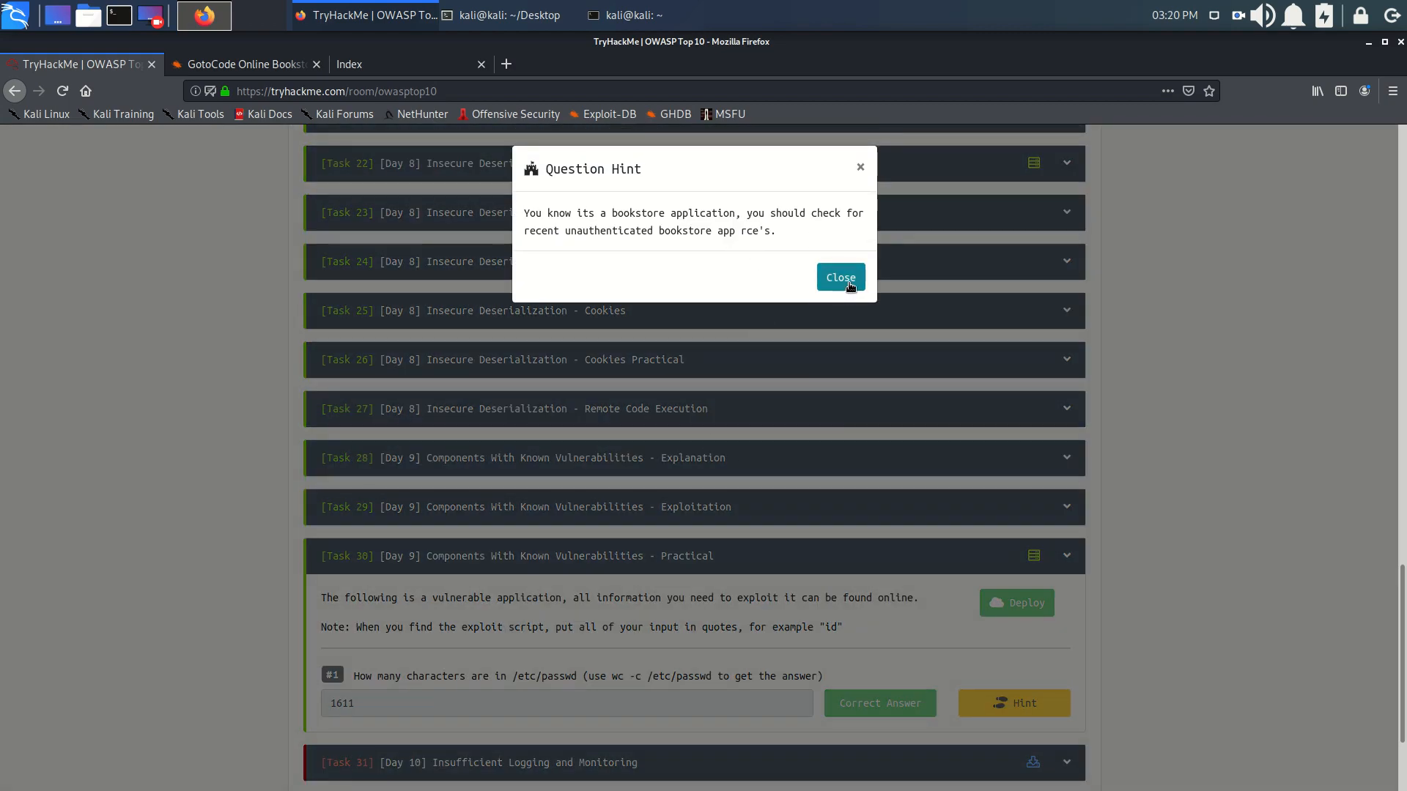
click(381, 65)
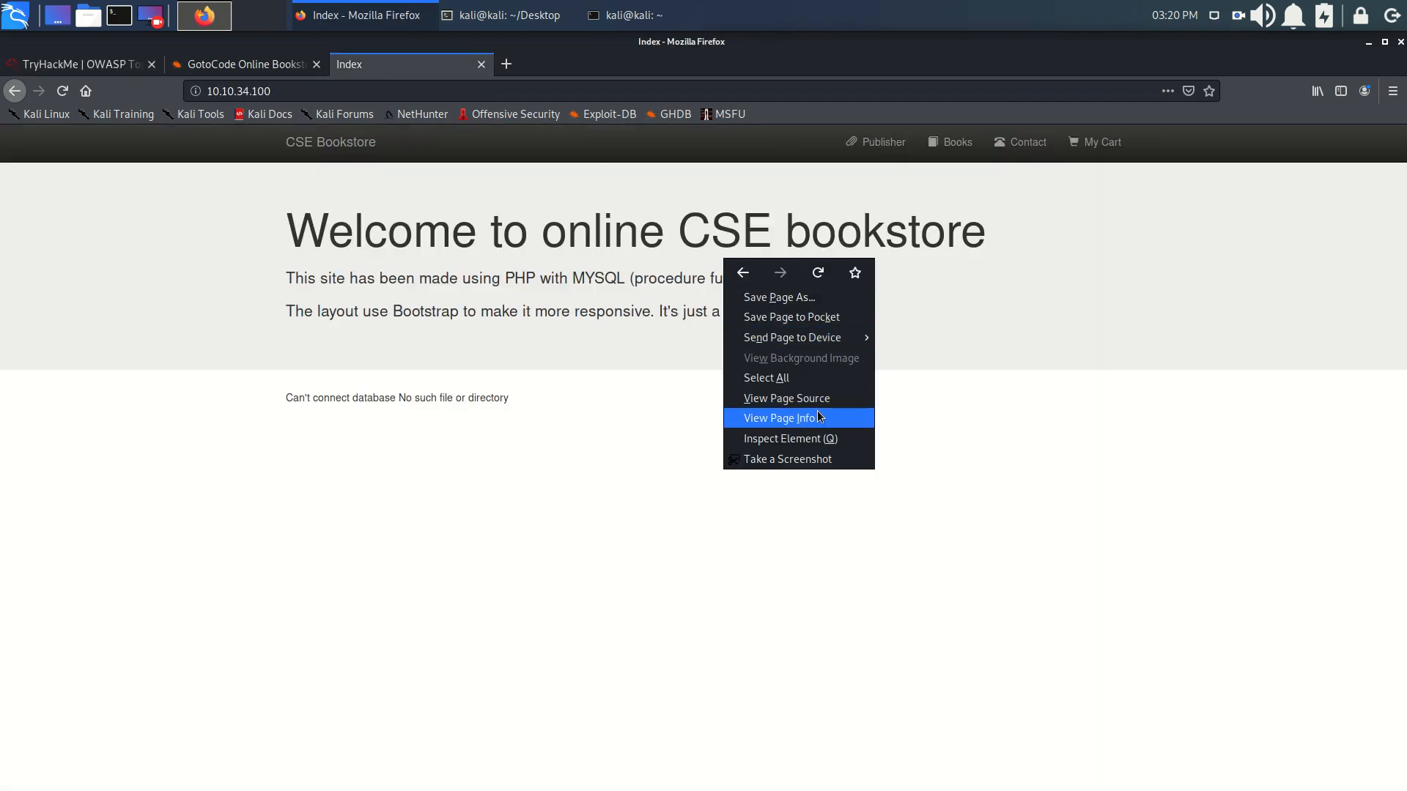
click(1046, 231)
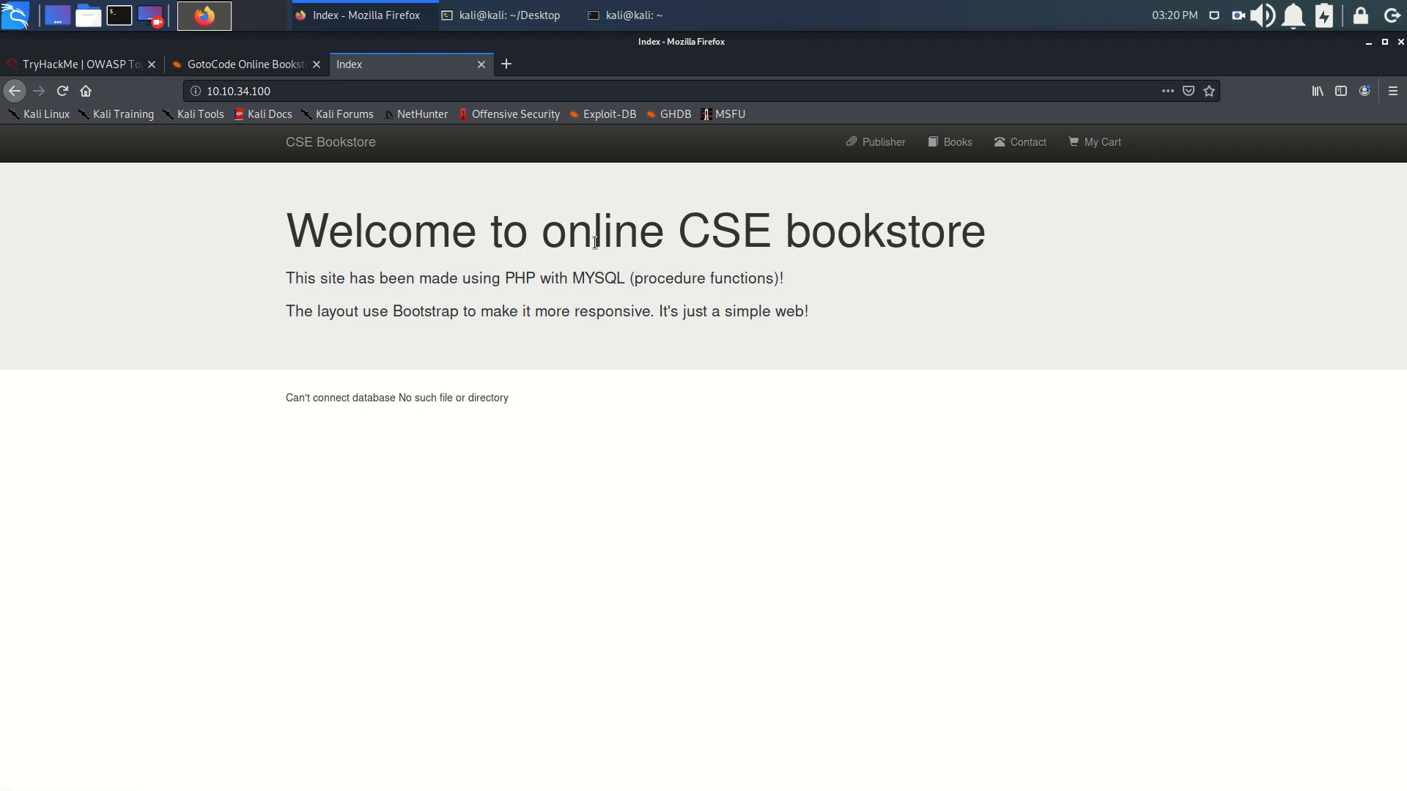
mouse_move(636, 153)
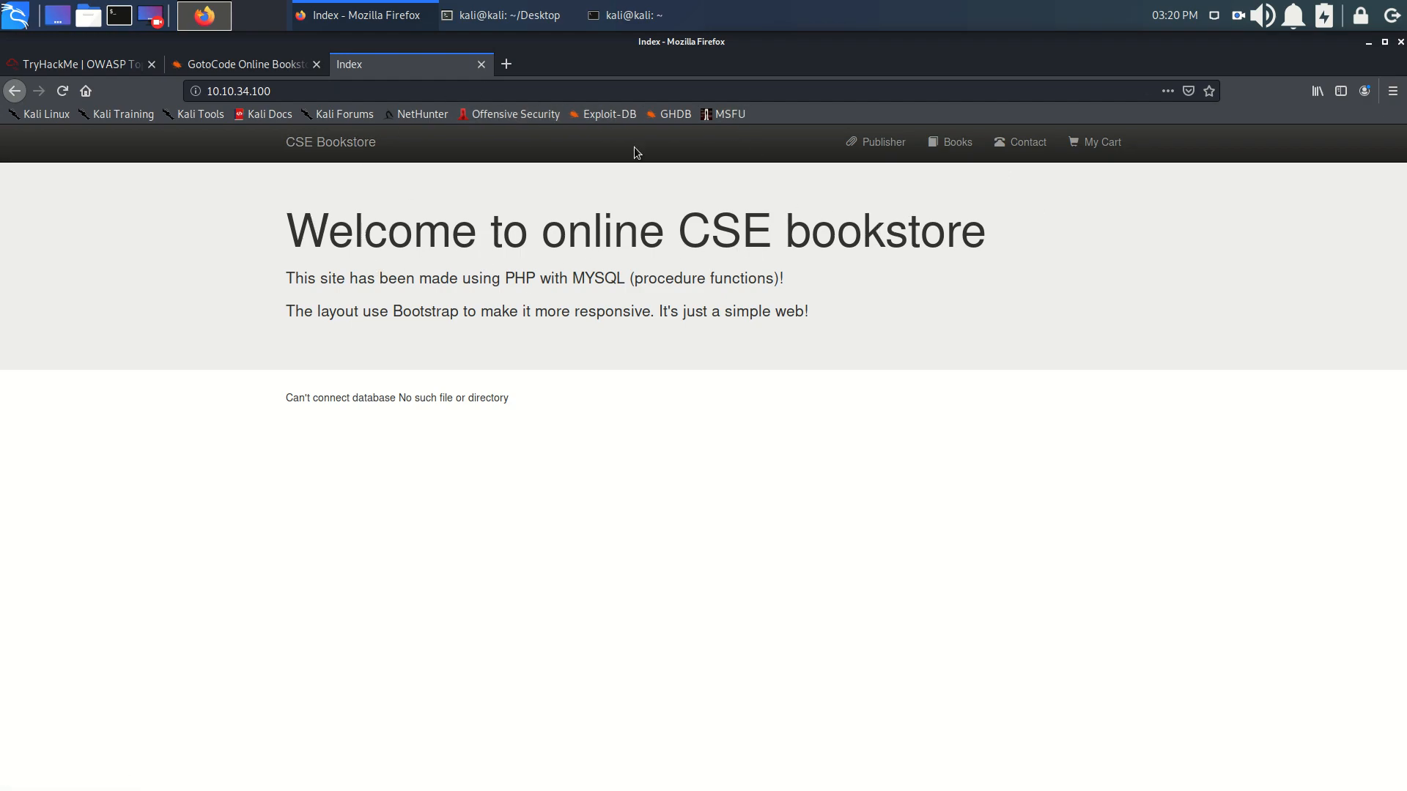
mouse_move(652, 189)
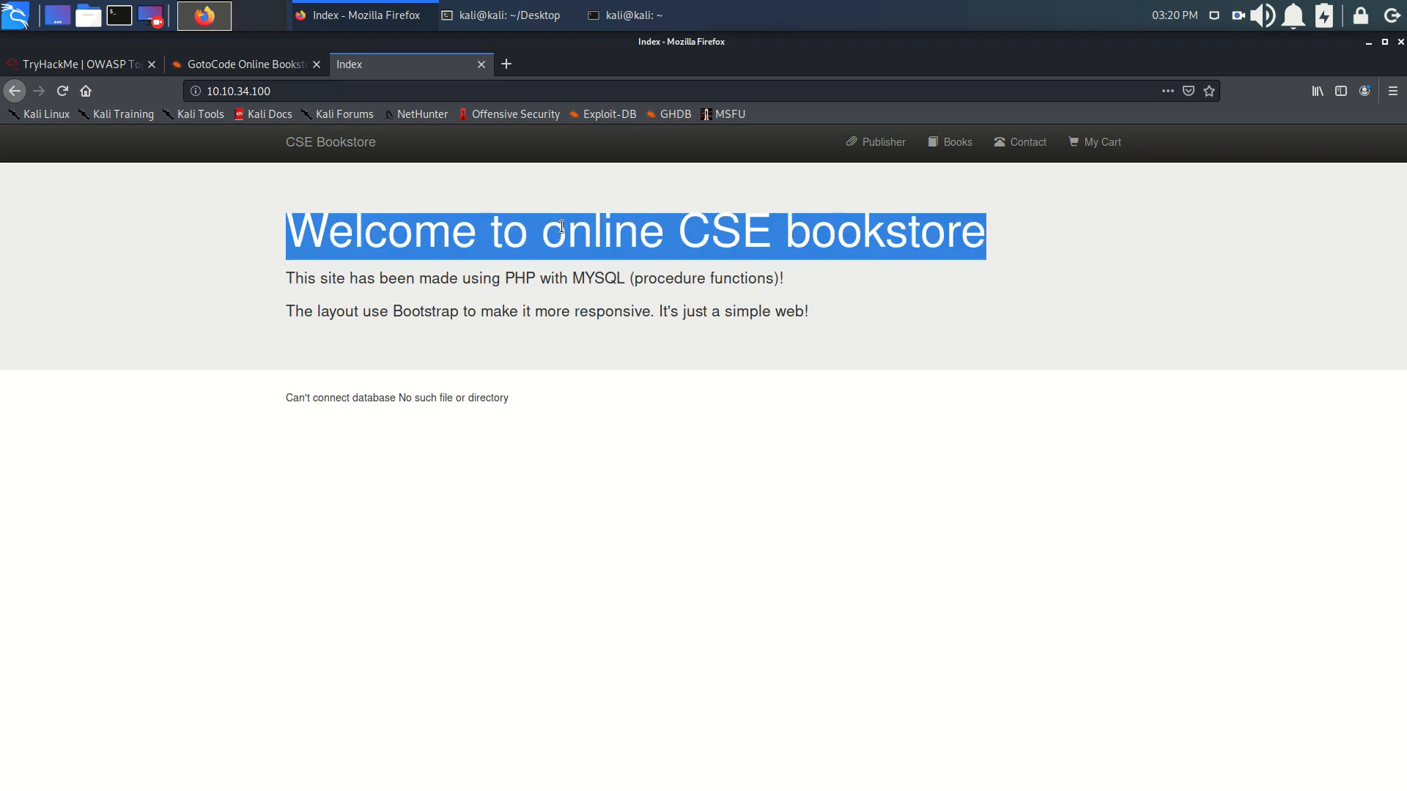
click(242, 64)
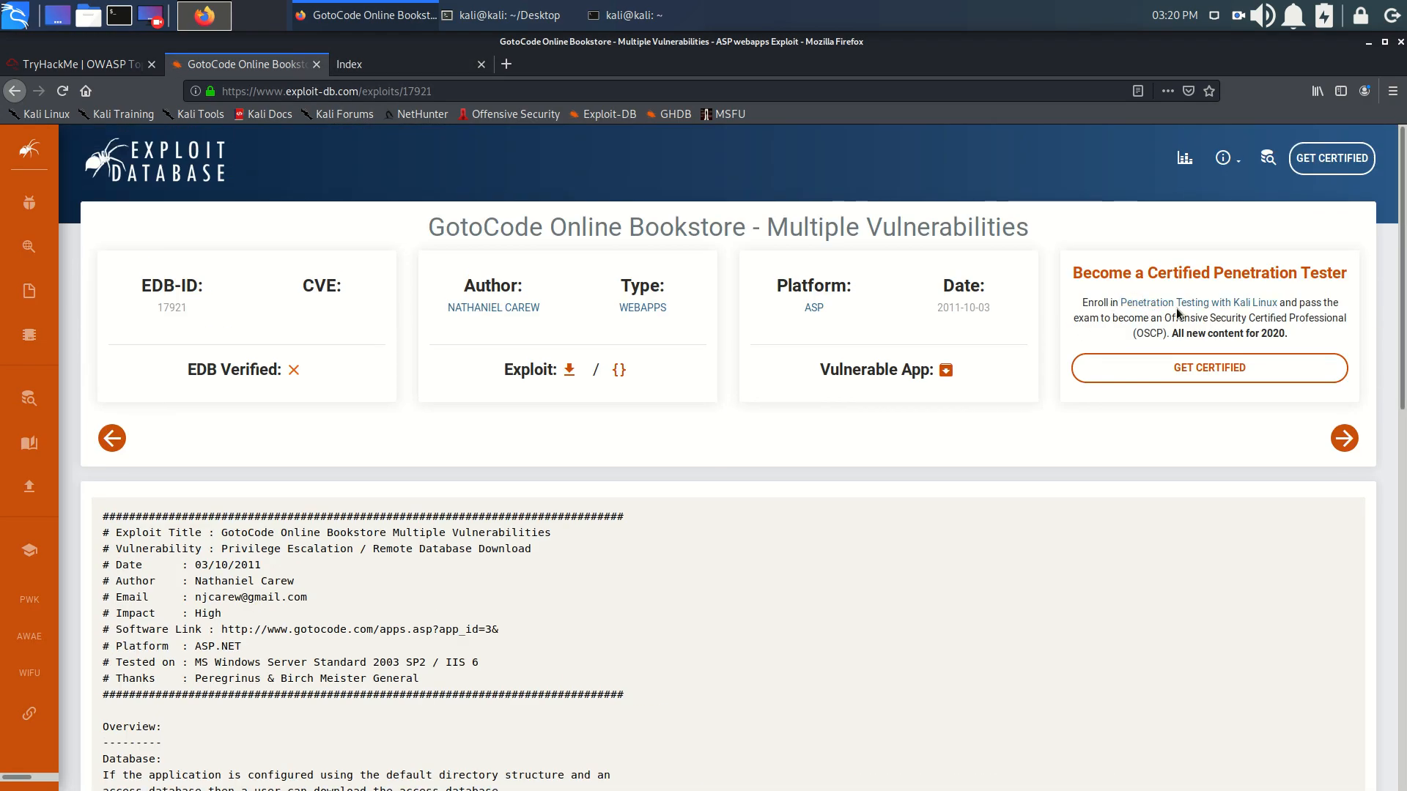
mouse_move(15, 91)
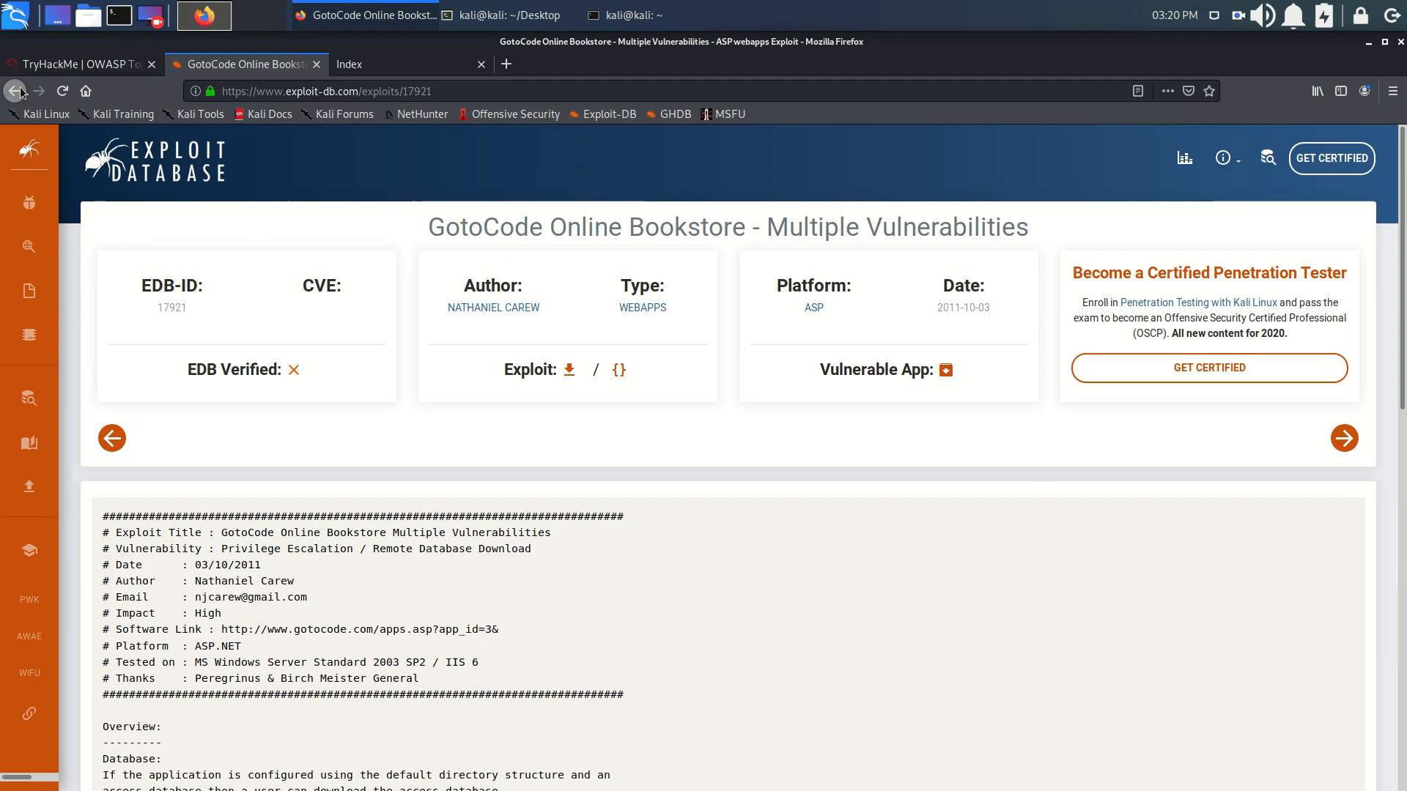
Step: Search Exploit Database for online bookstore, surfacing Online Book Store 1.0 Unauthenticated RCE
click(15, 90)
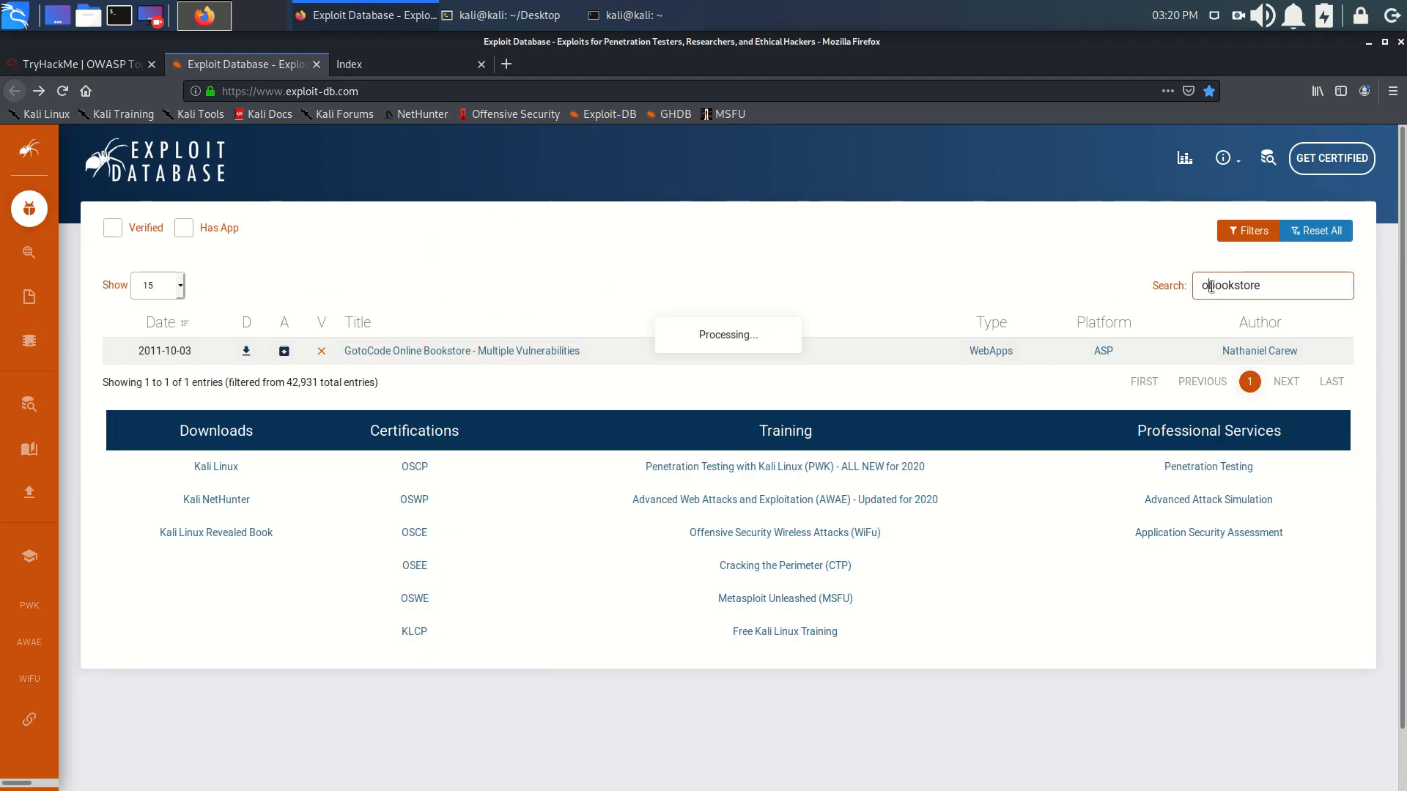
text(nline bookstore)
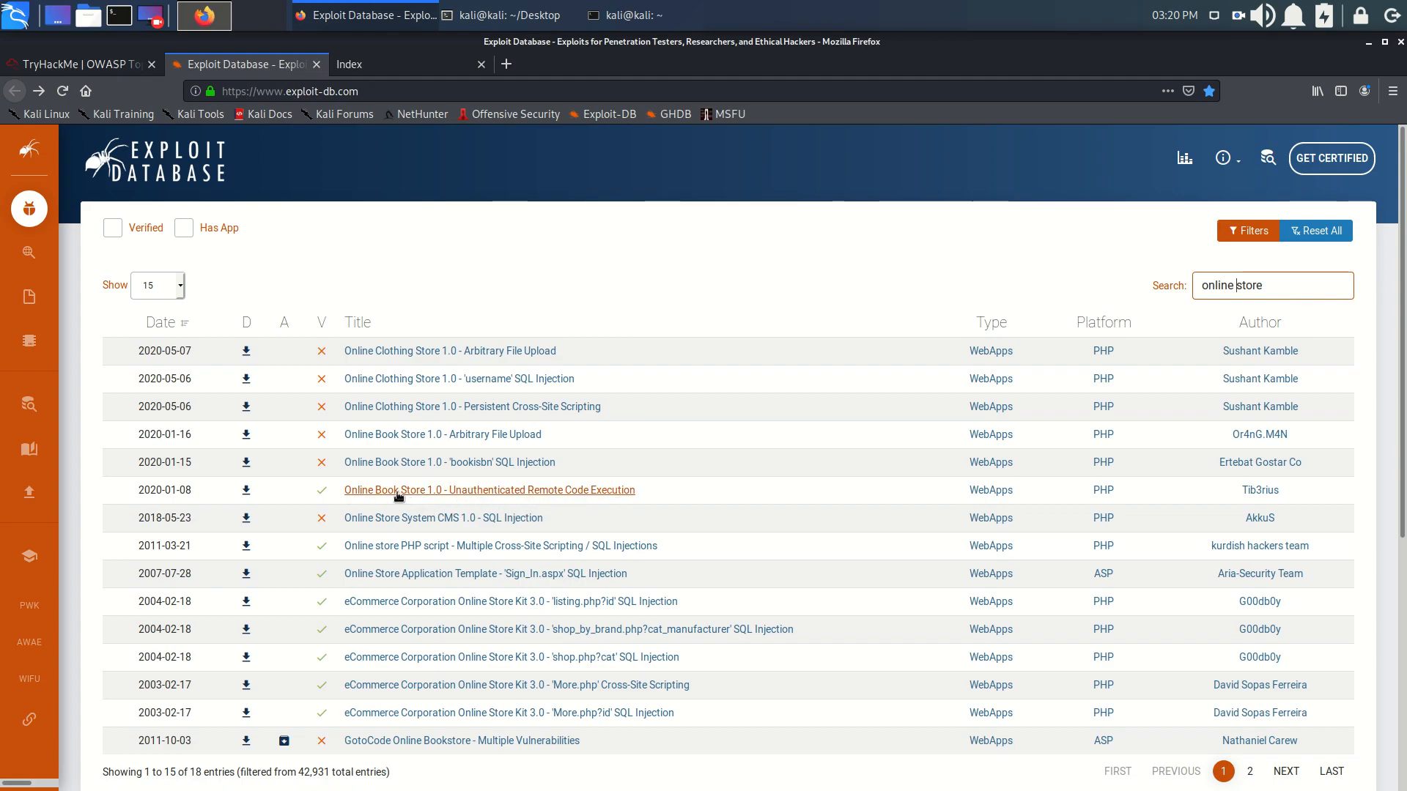
mouse_move(436, 440)
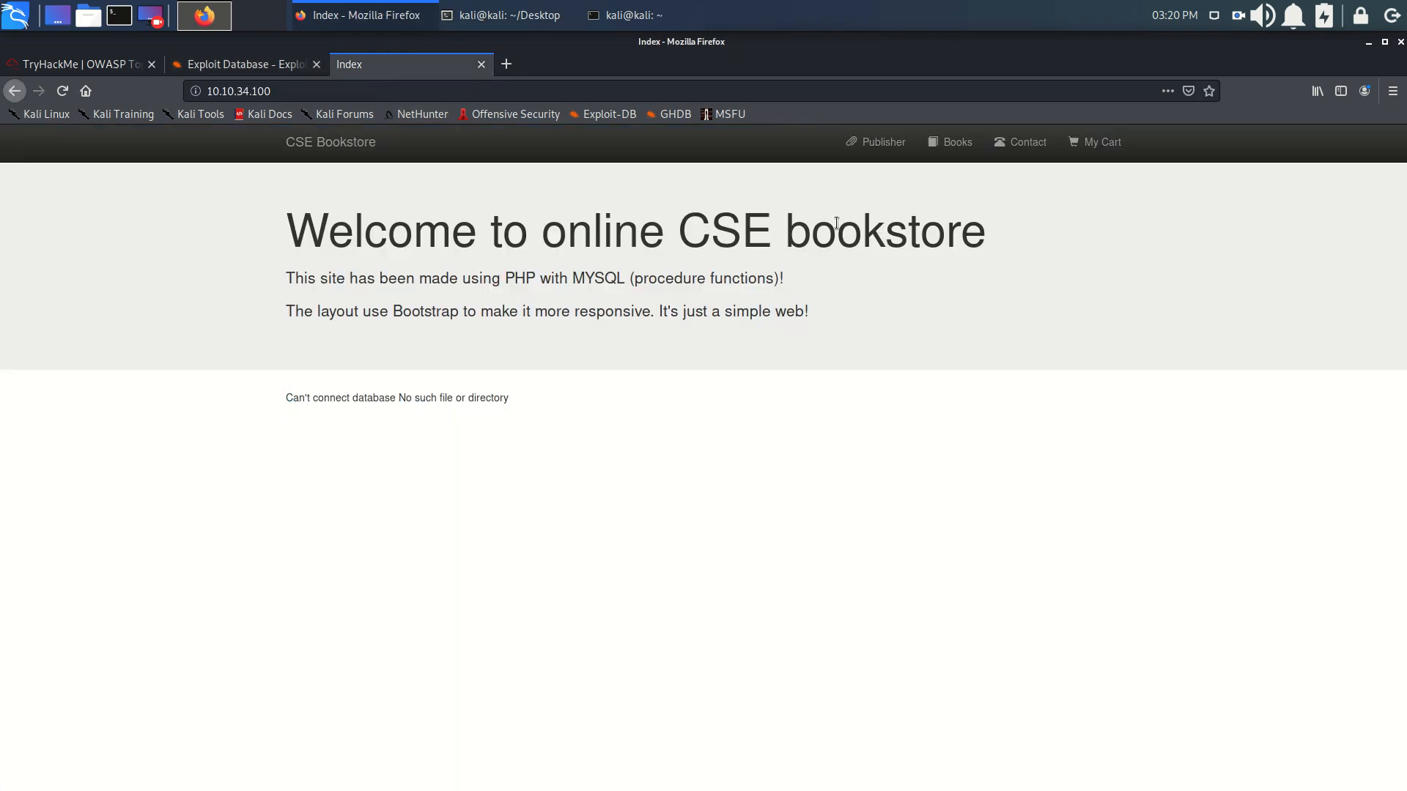
right_click(614, 395)
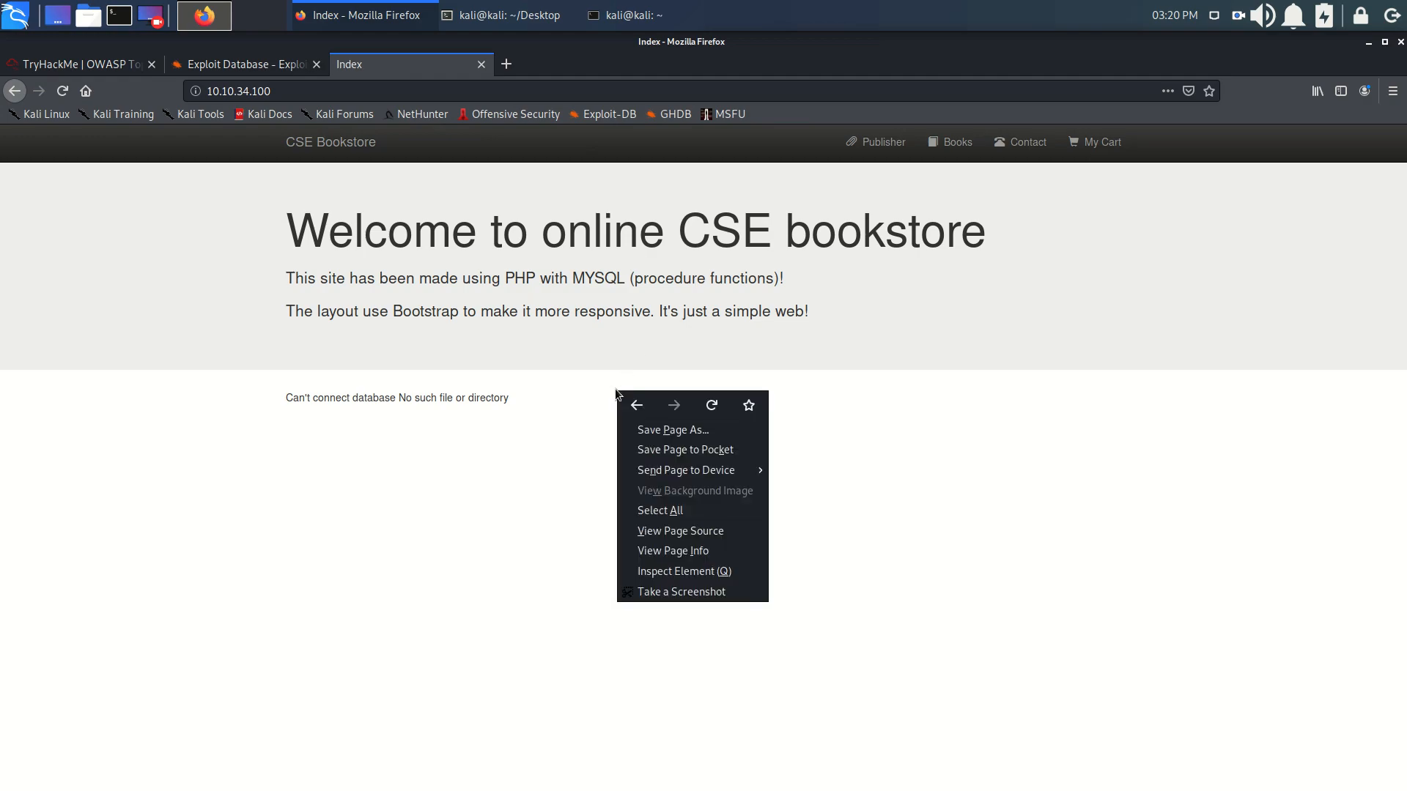
click(680, 531)
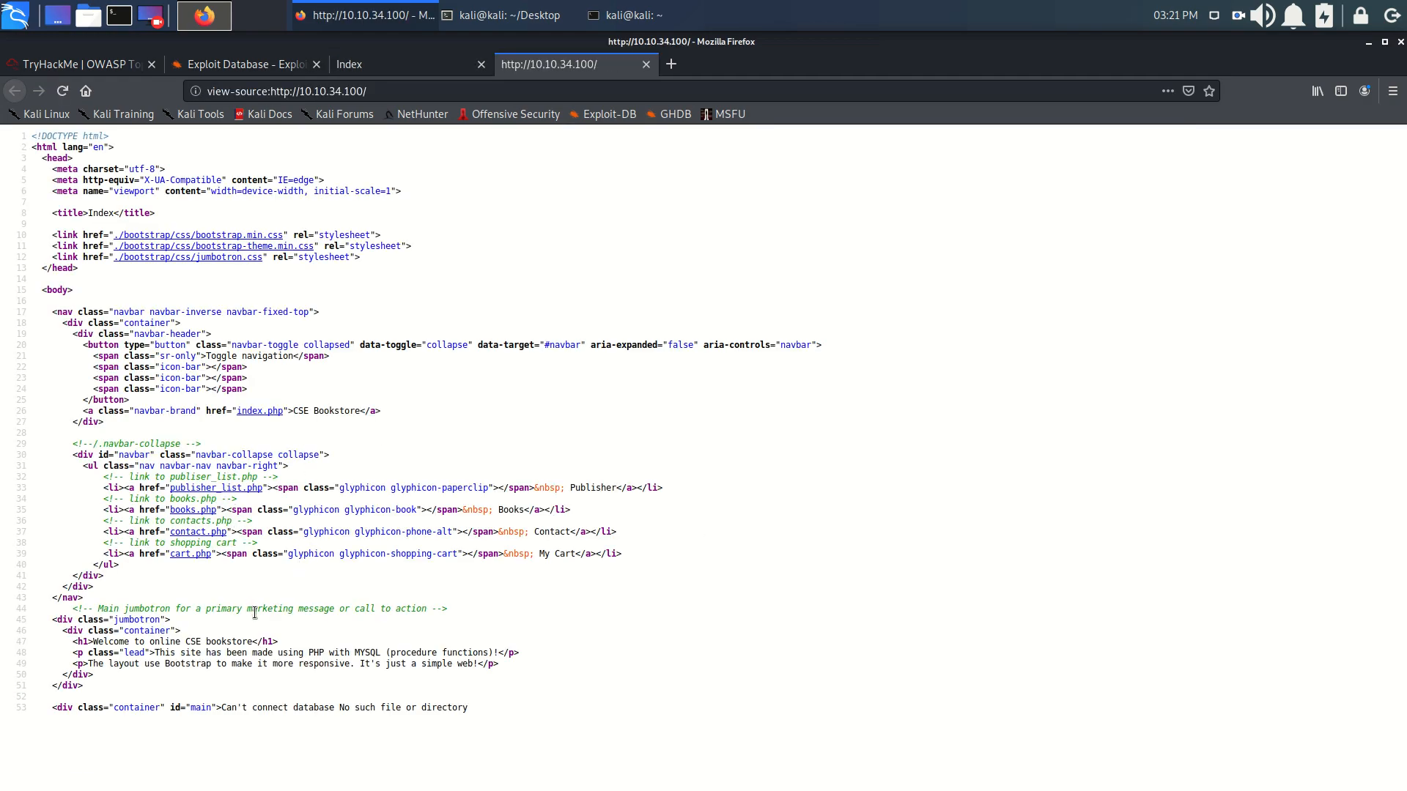
mouse_move(270, 439)
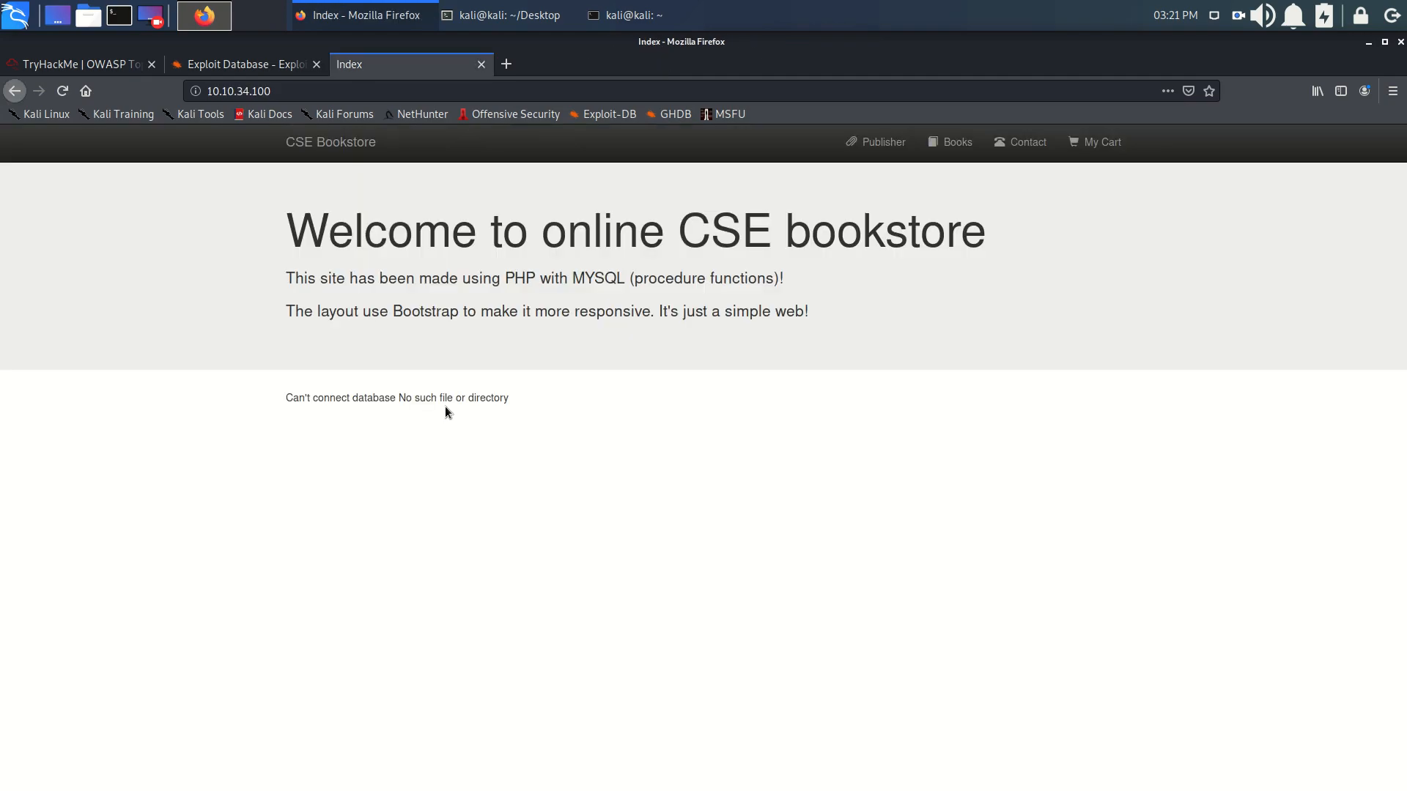
Step: Download the Online Book Store 1.0 RCE exploit and save it as 47887.py
click(242, 65)
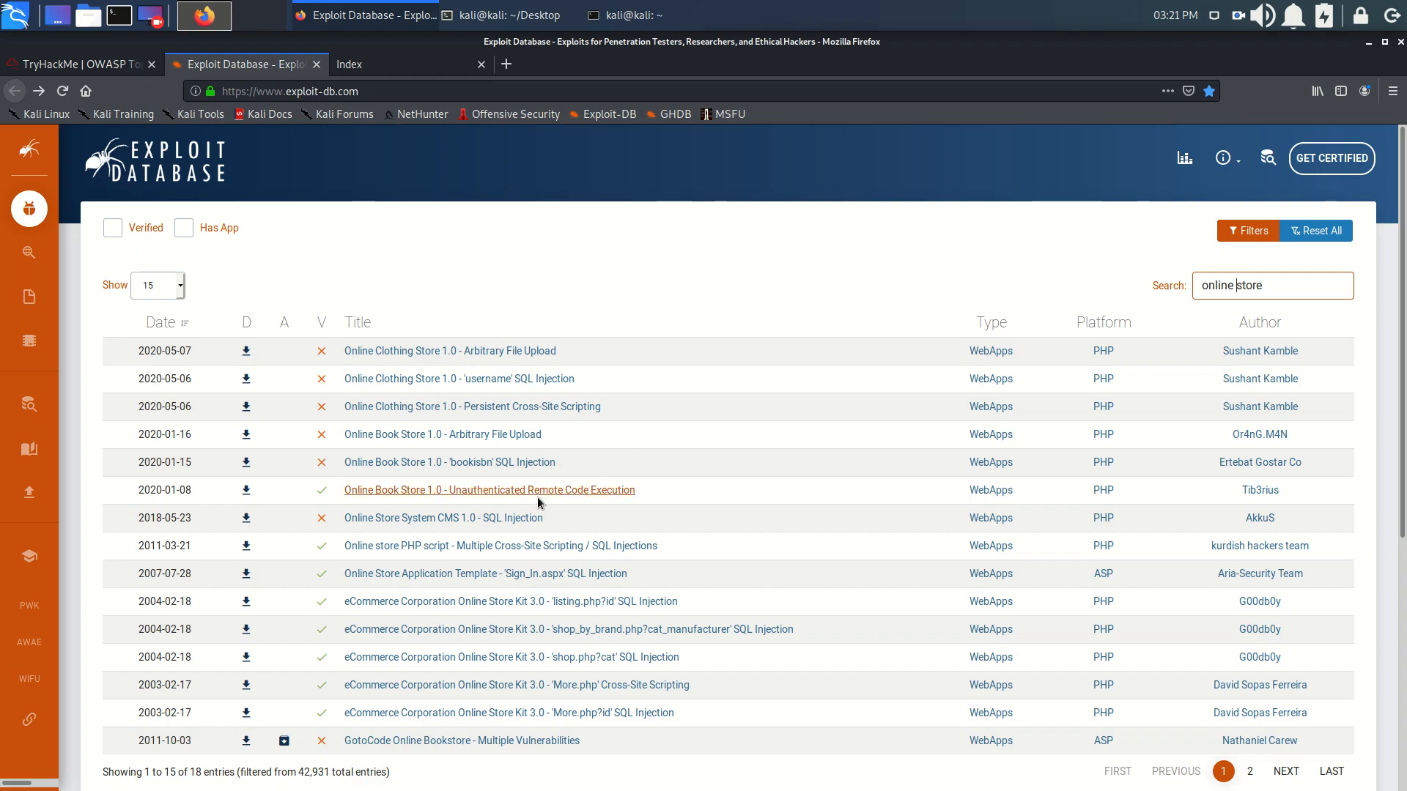
mouse_move(510, 500)
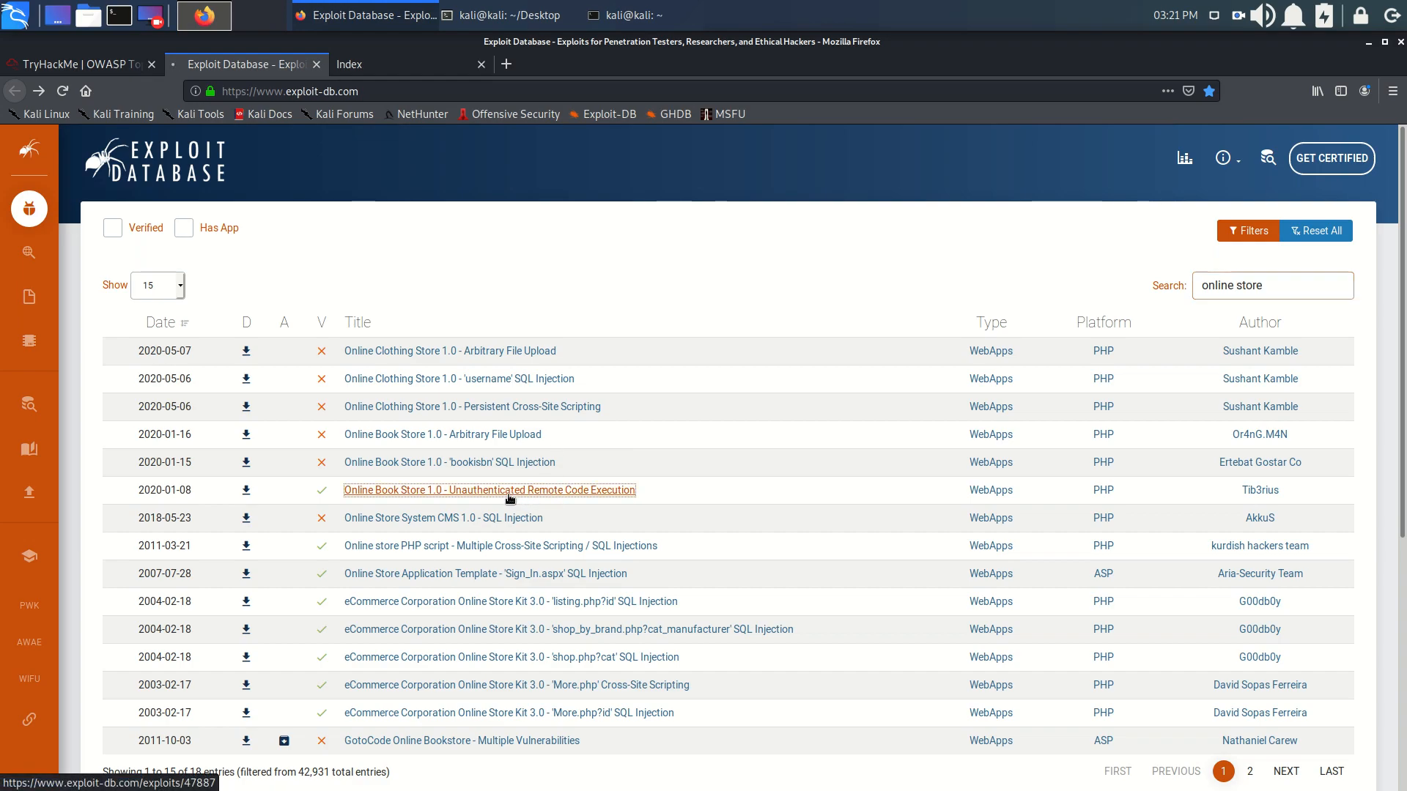
click(490, 490)
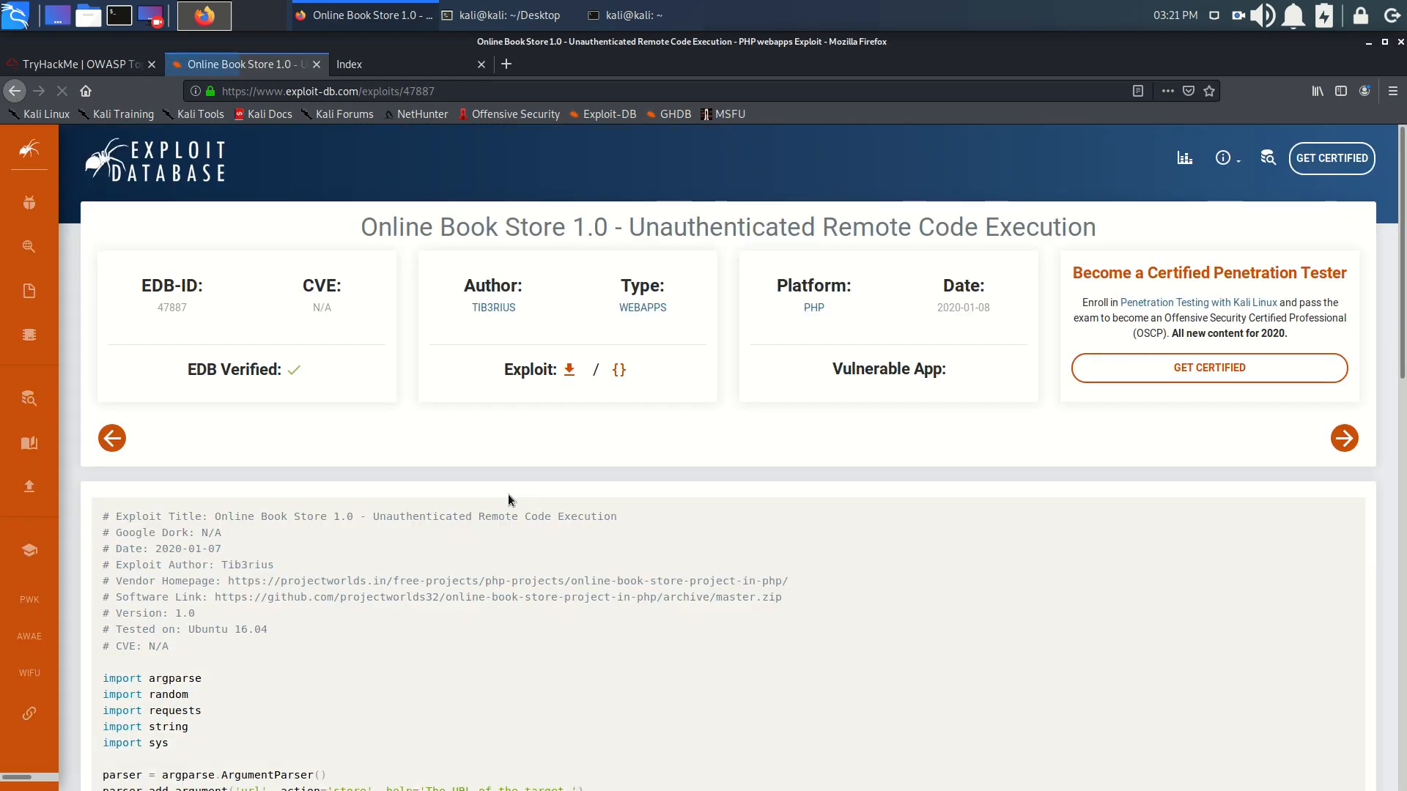
mouse_move(411, 325)
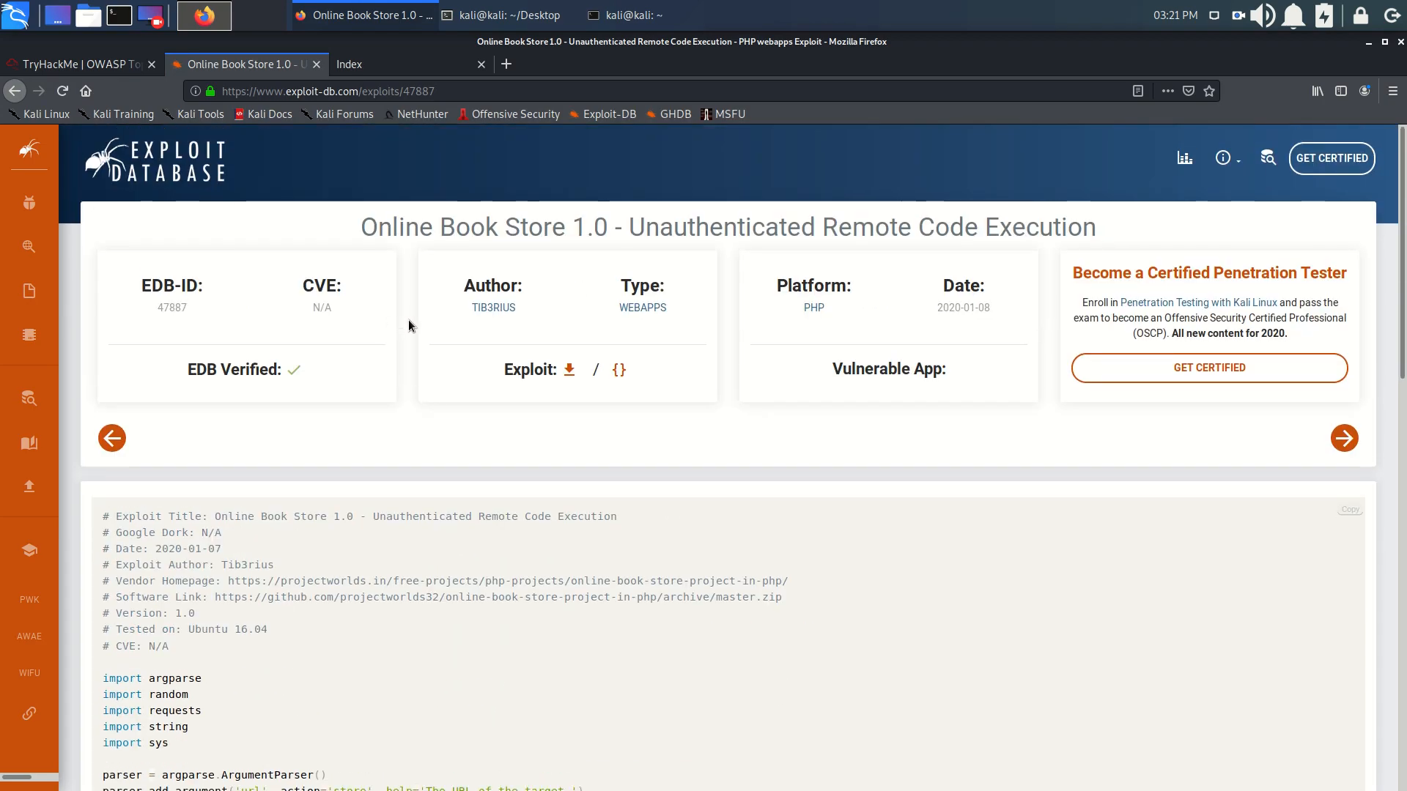
click(568, 370)
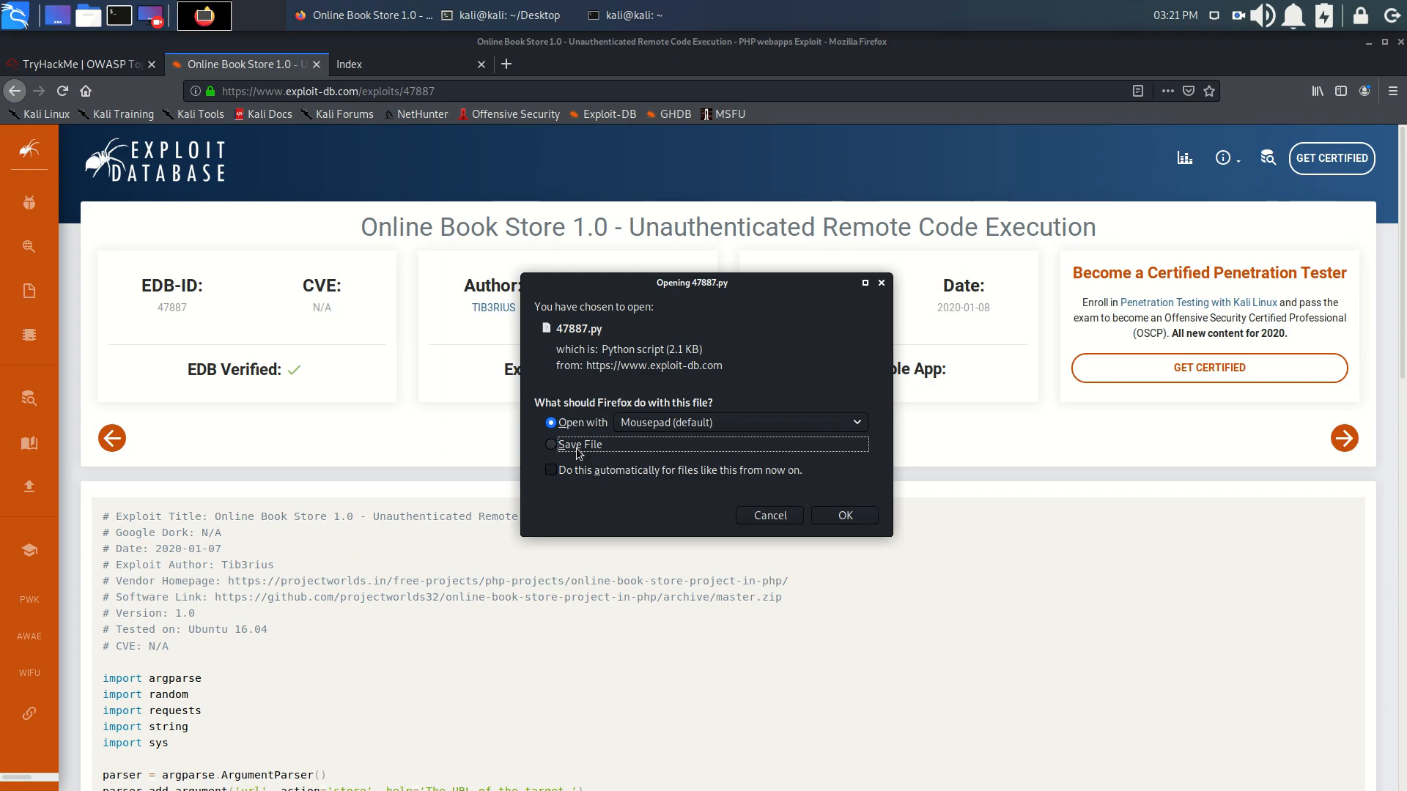
click(551, 446)
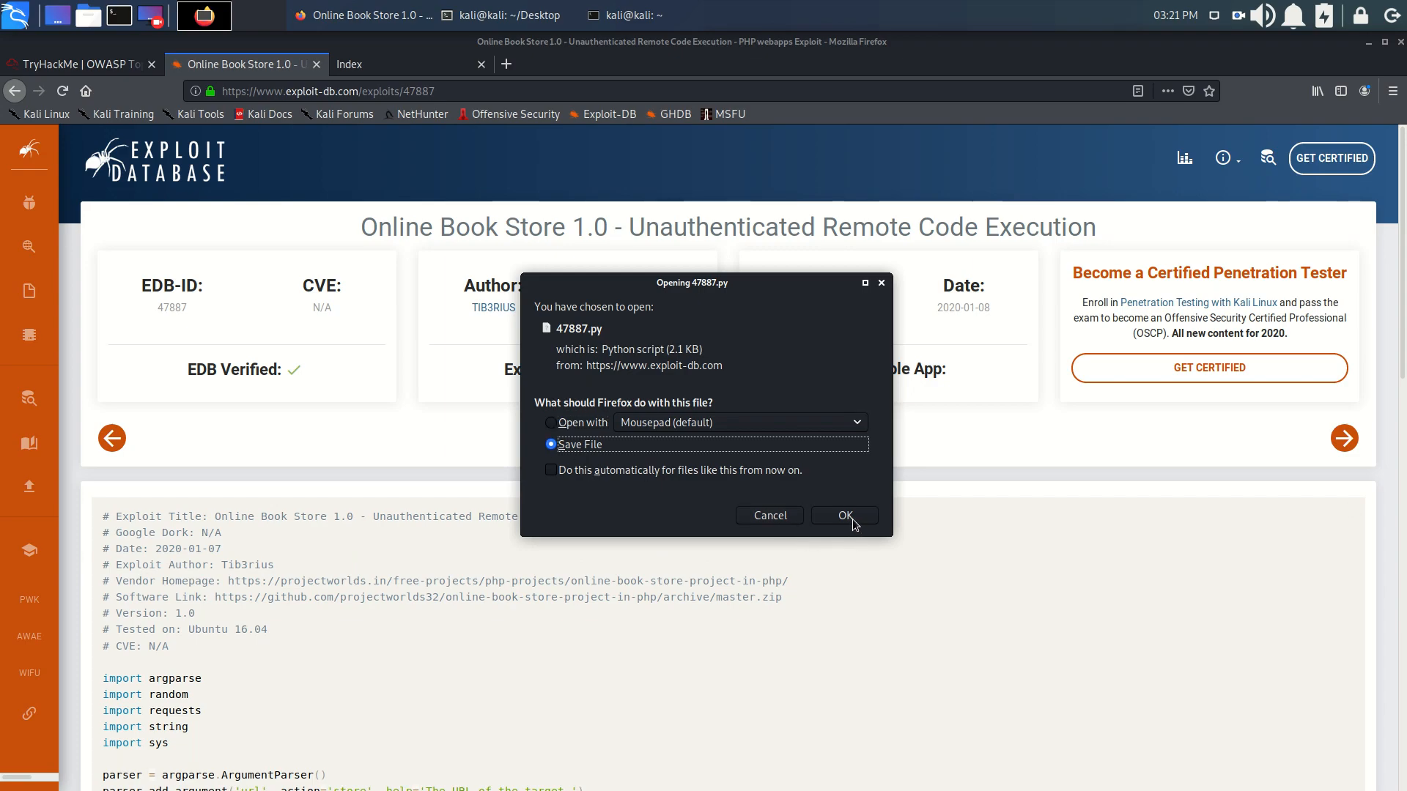
click(844, 516)
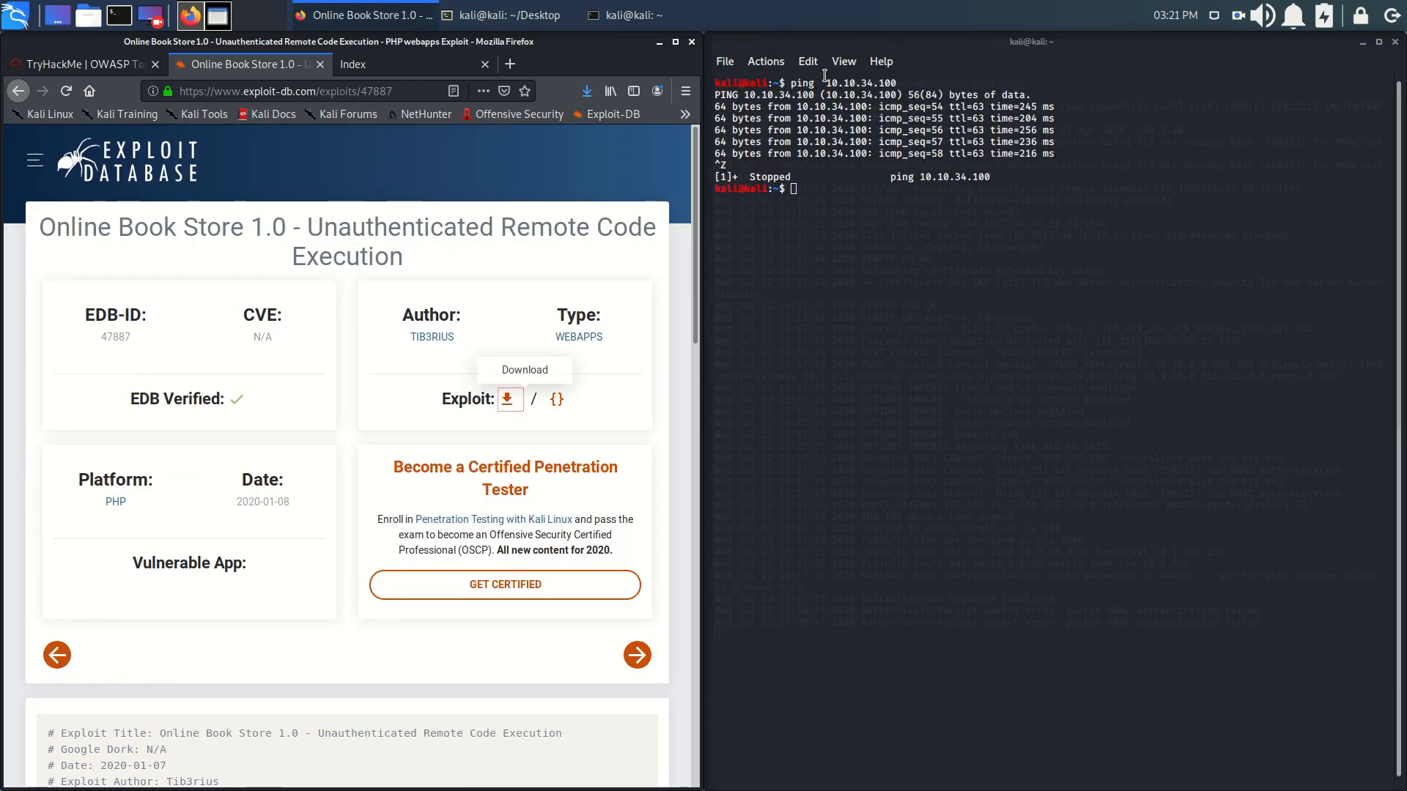
Step: Change into Downloads, list 47887.py there, and begin a python command
text(cd De)
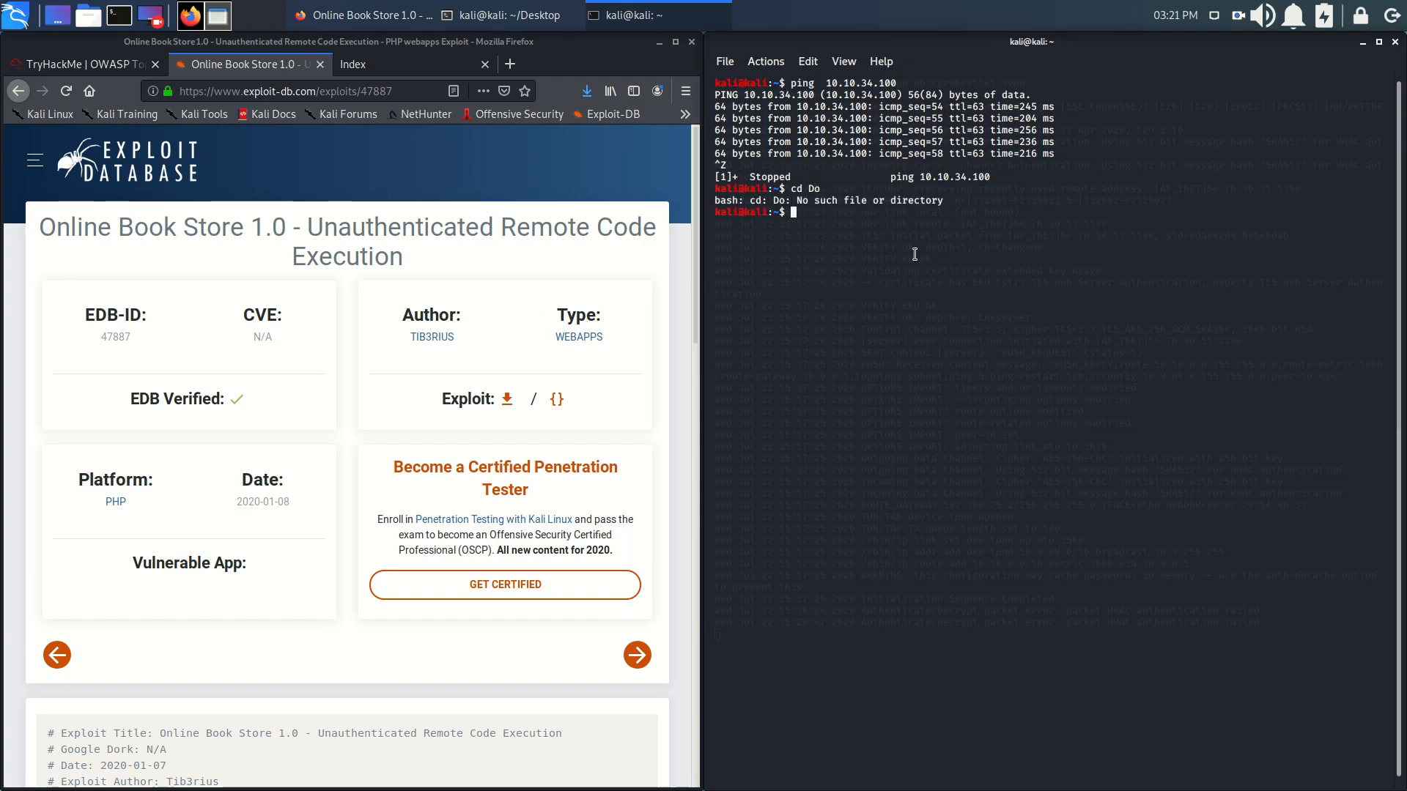
text(cd Downloads/)
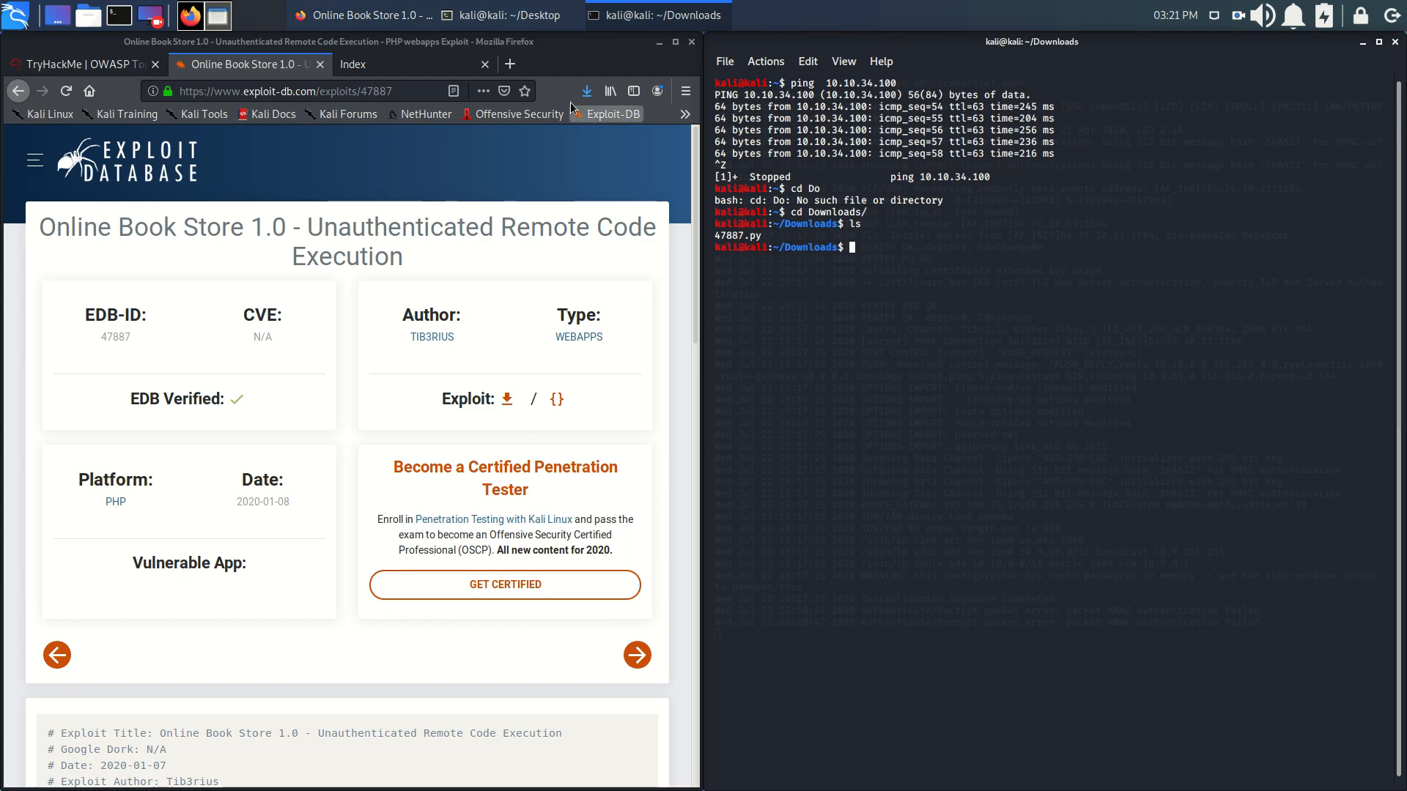
click(586, 91)
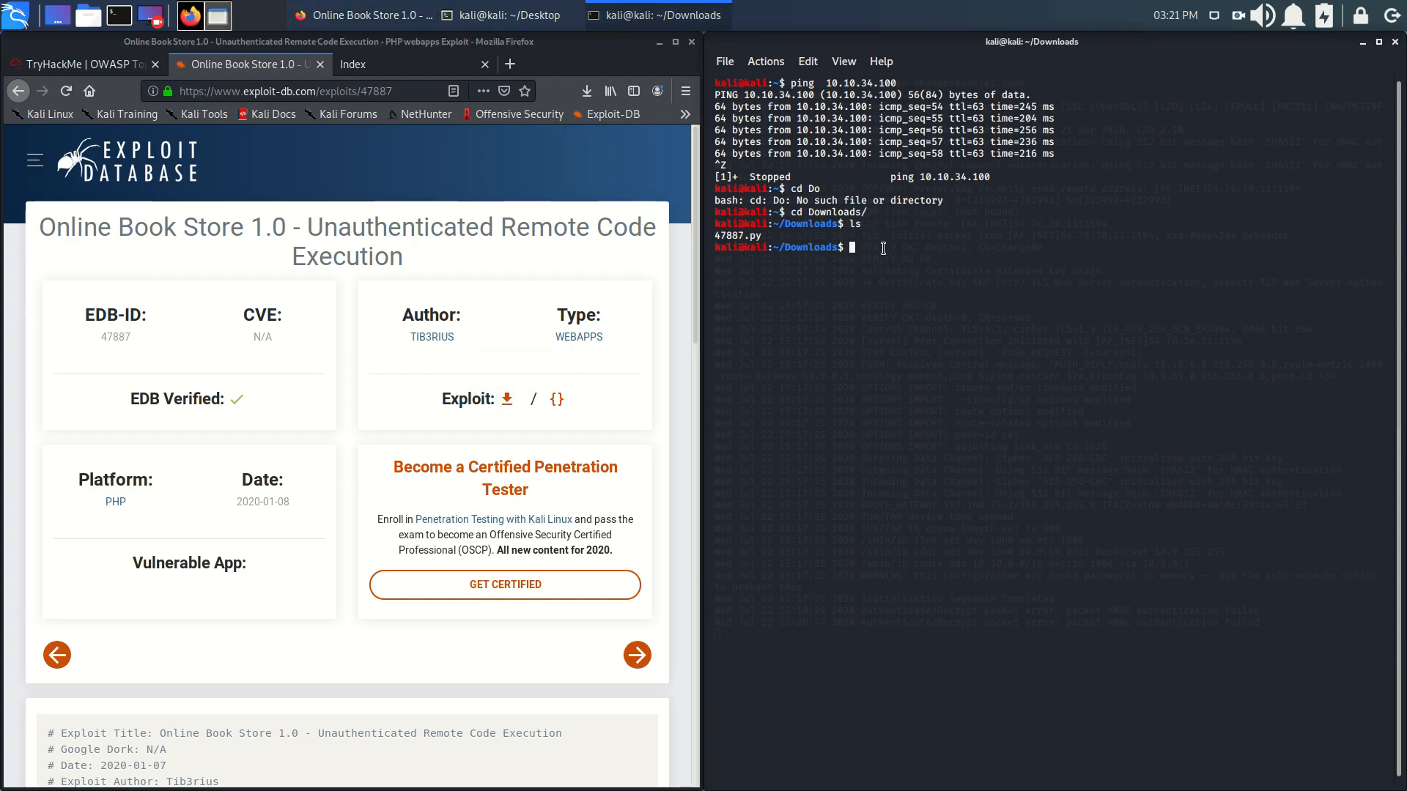
text(pyh)
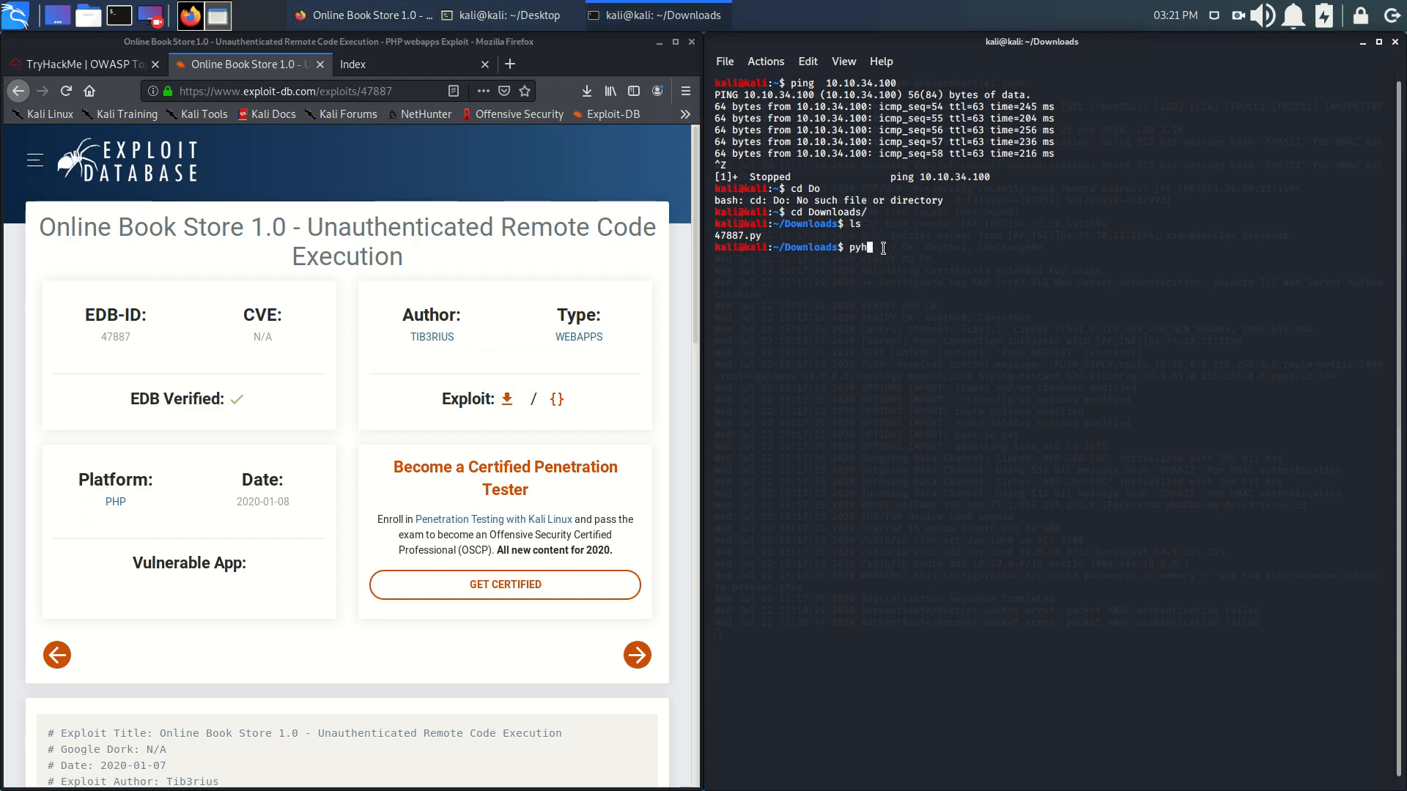
text(ton)
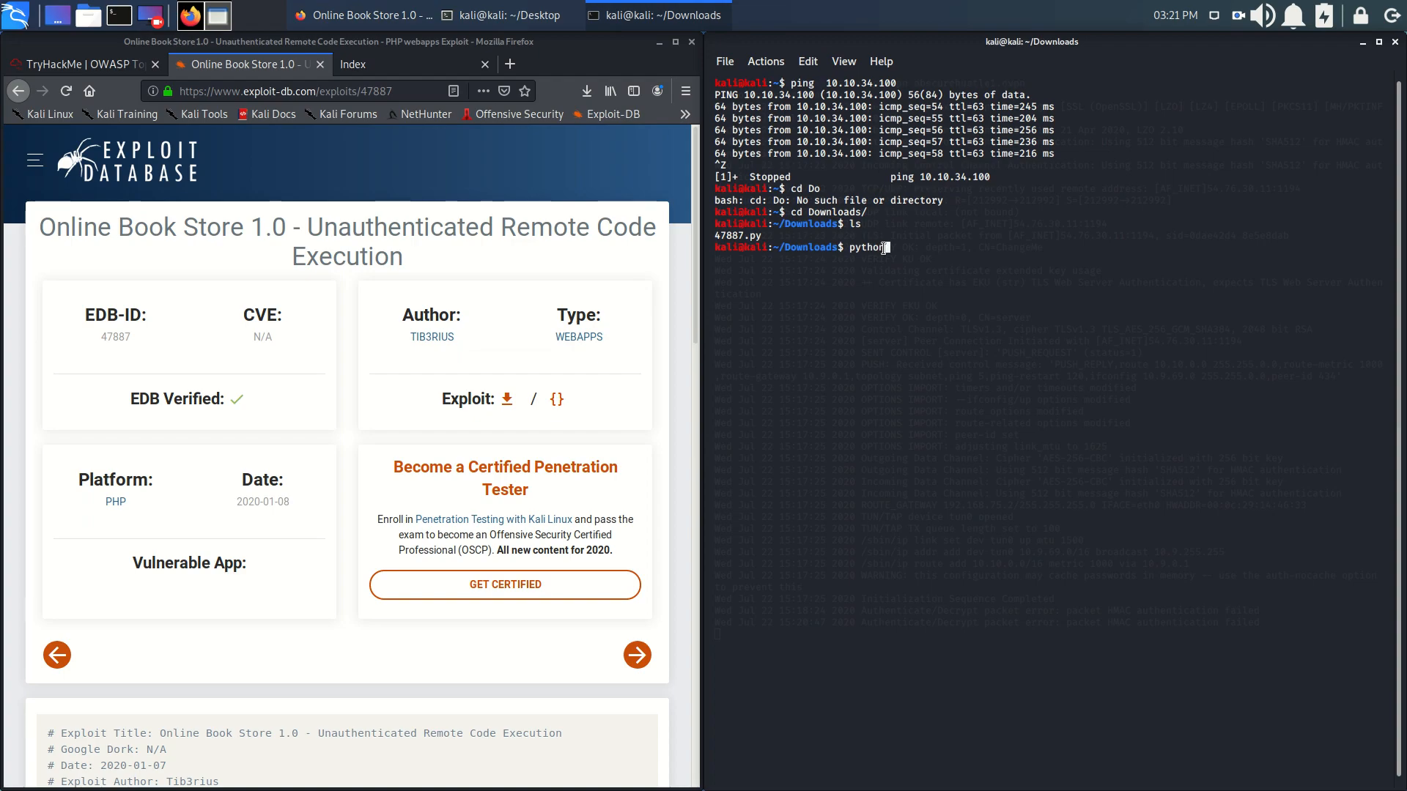
mouse_move(331, 533)
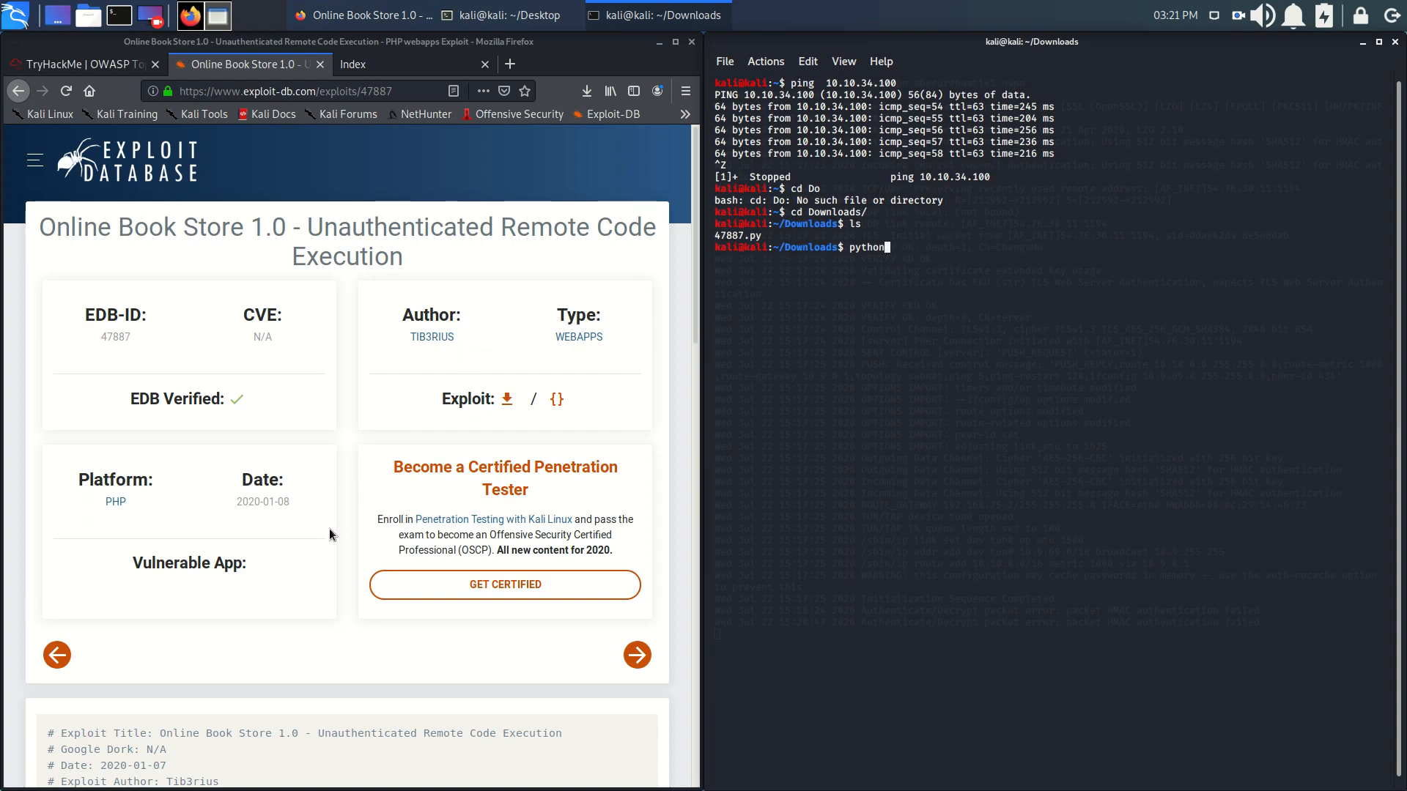
Step: Skim the exploit code in Firefox, return to the search results, and maximize the browser with a new tab
scroll(down, 3)
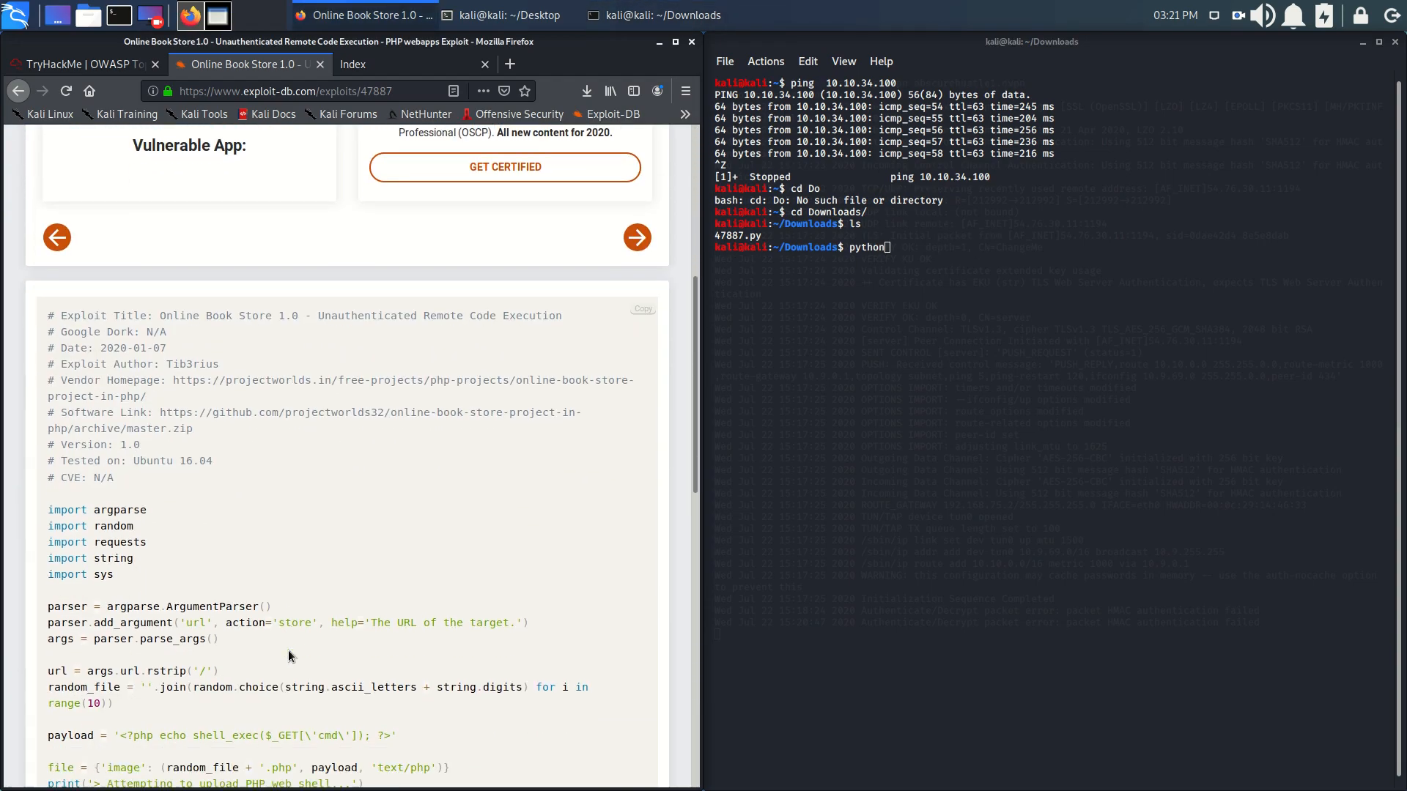
scroll(down, 3)
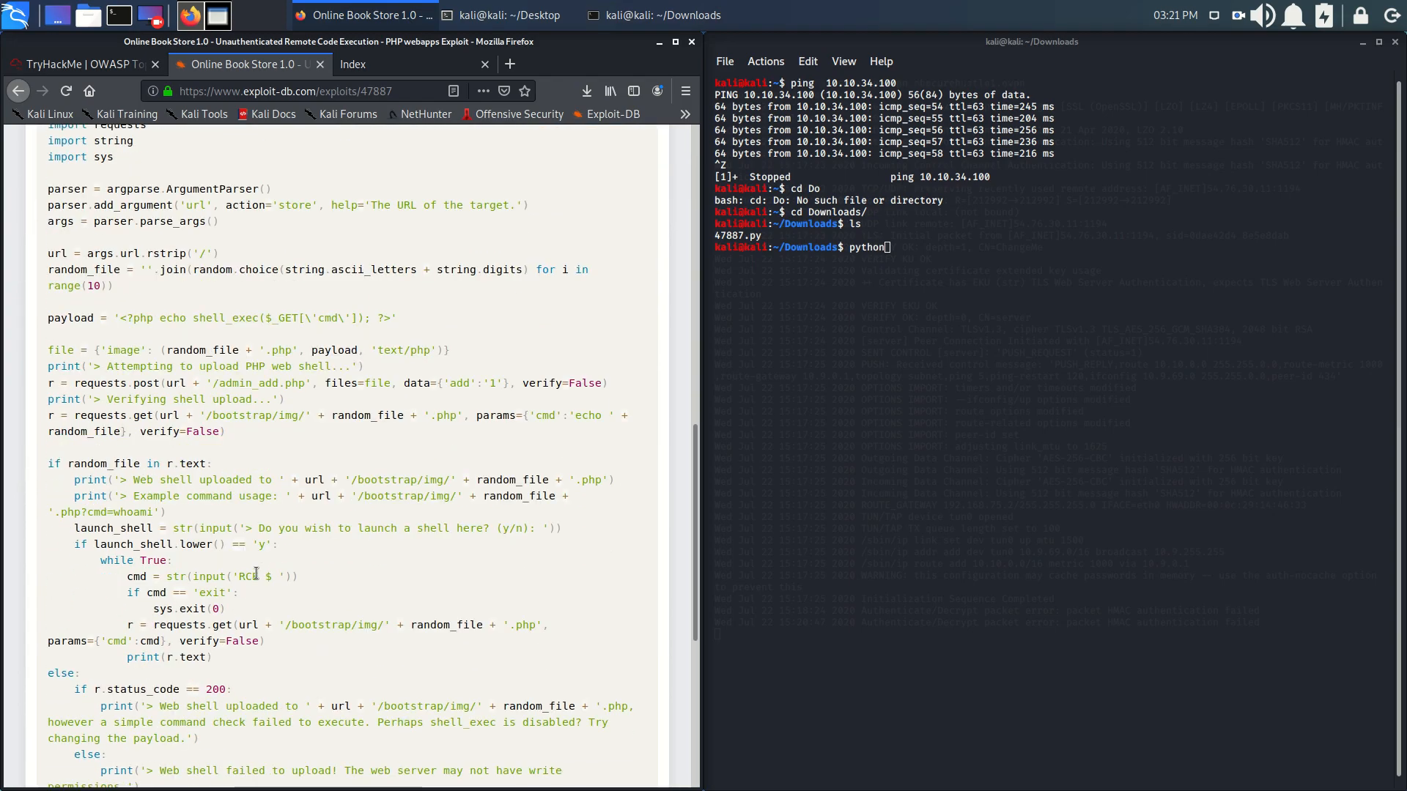
scroll(down, 3)
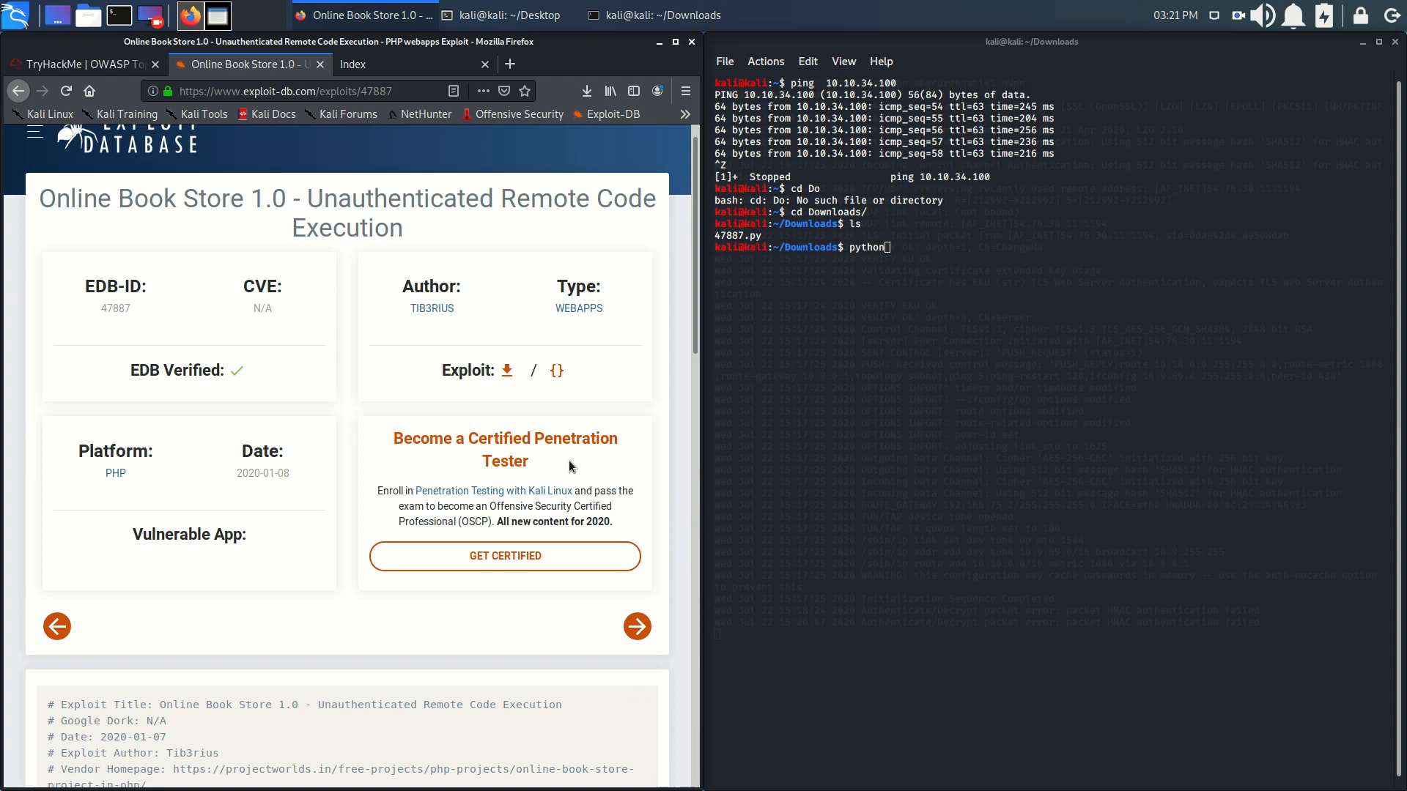
mouse_move(579, 252)
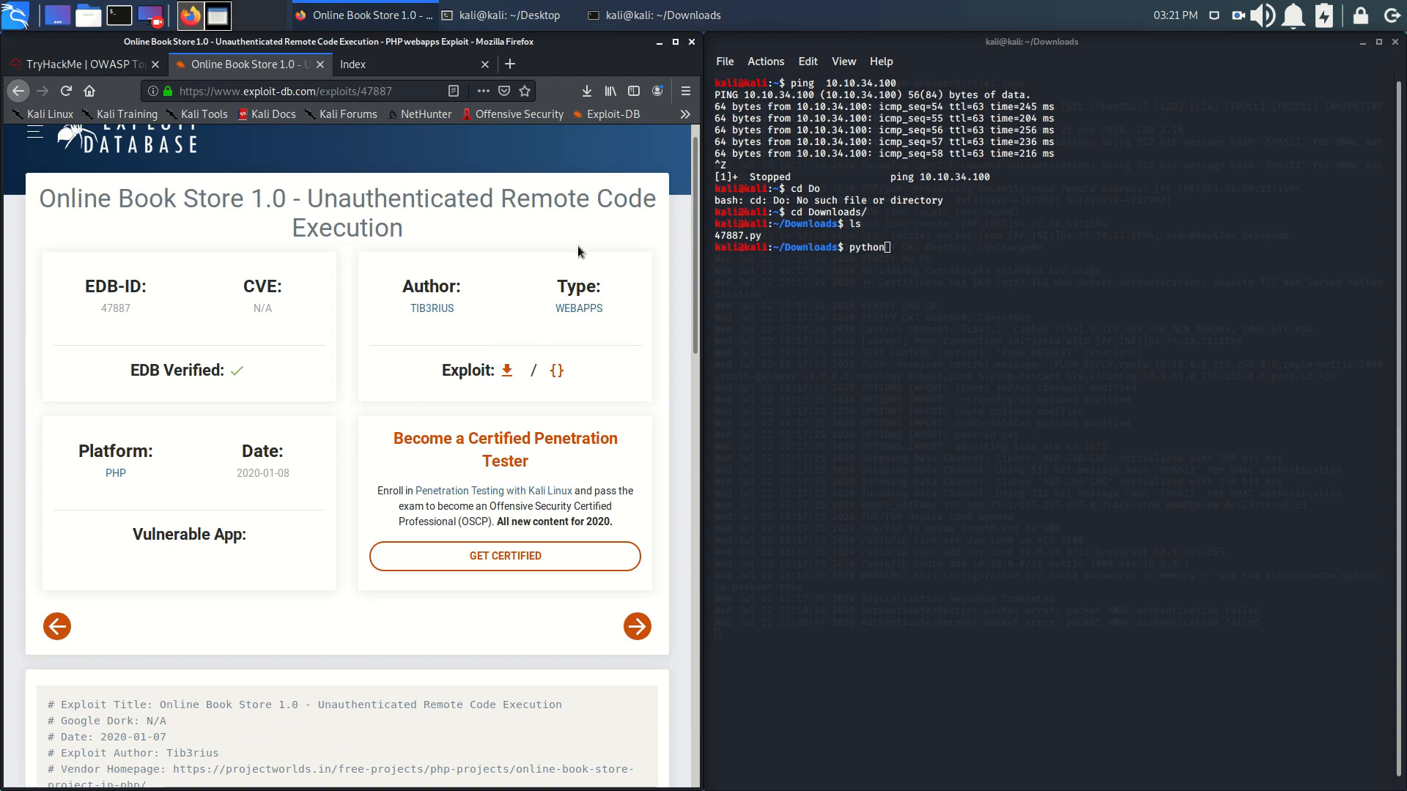
mouse_move(322, 161)
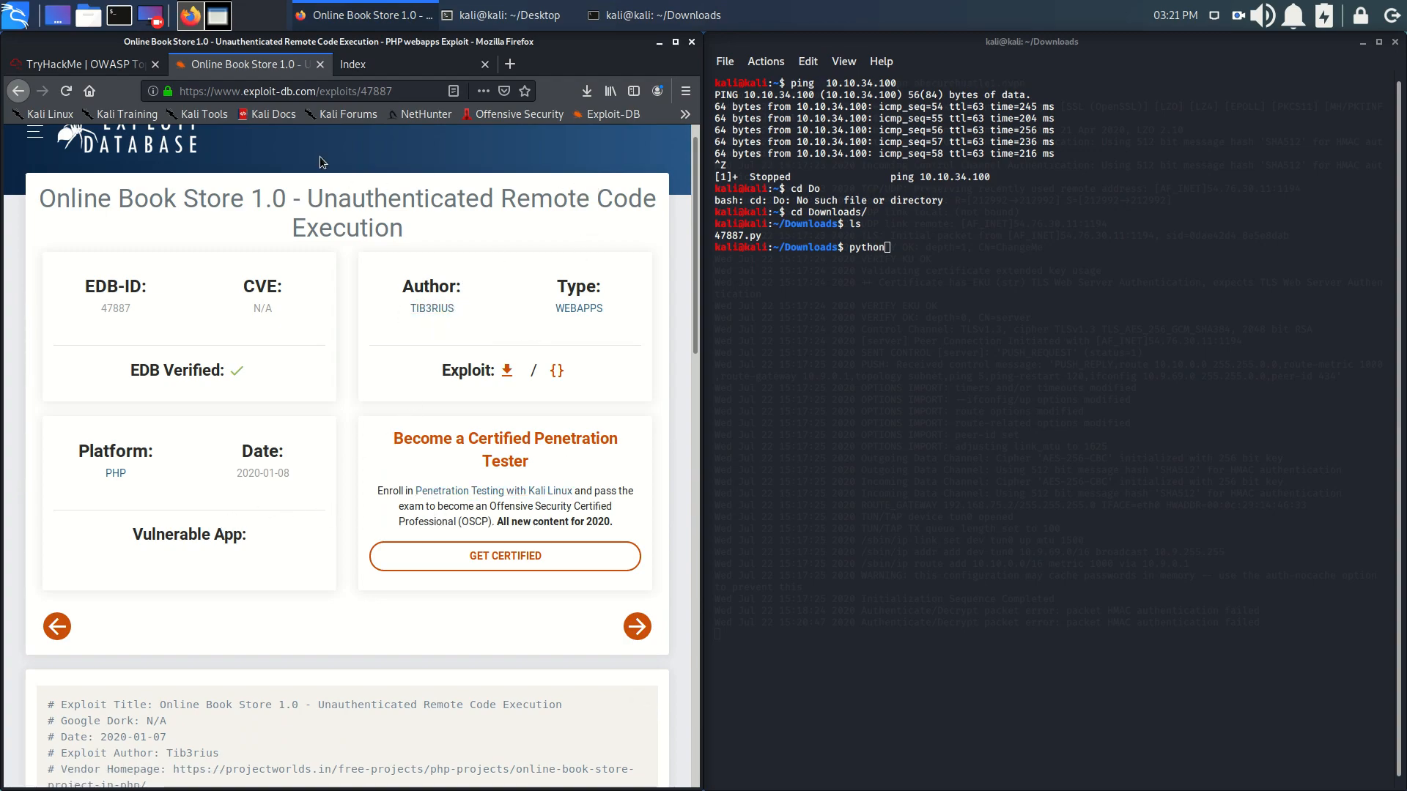
click(18, 91)
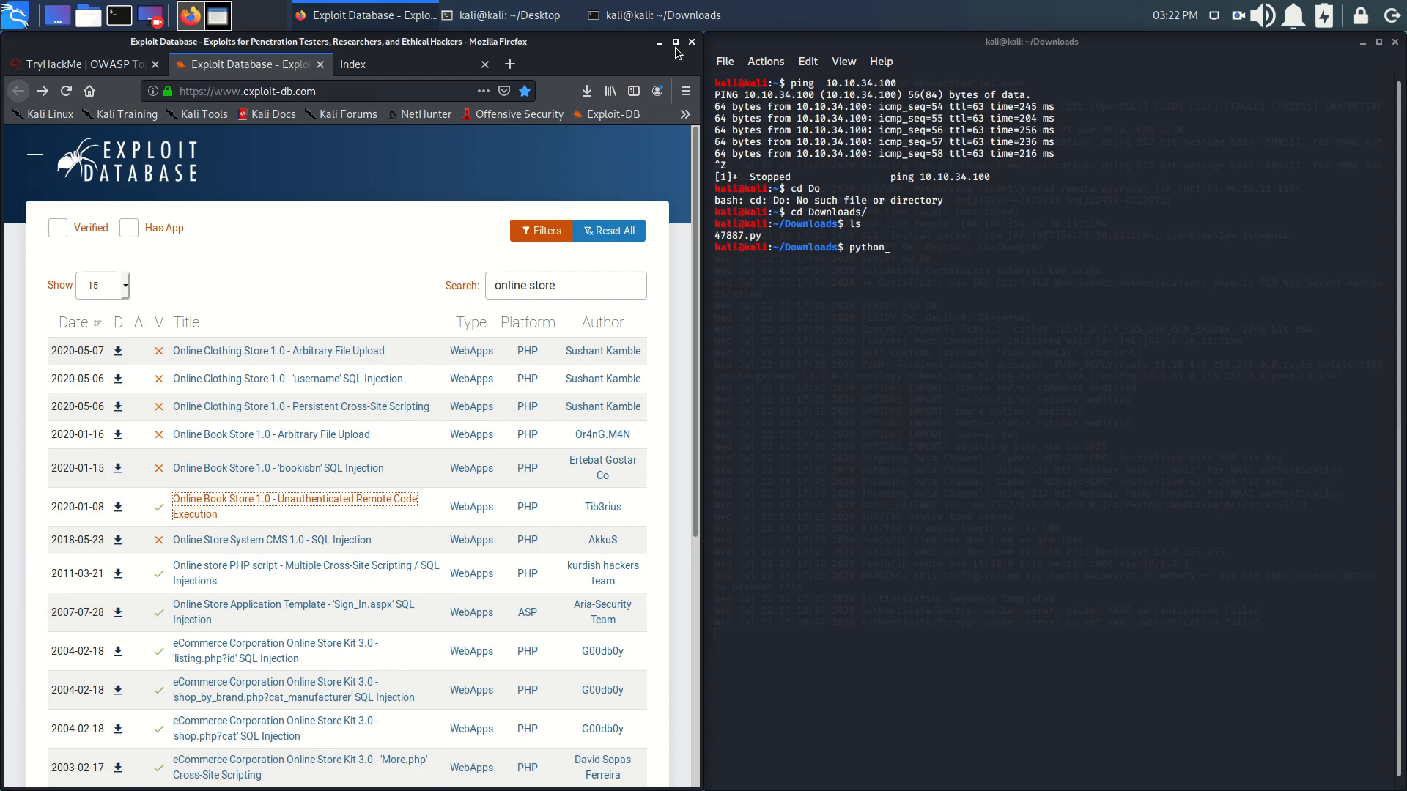
click(671, 41)
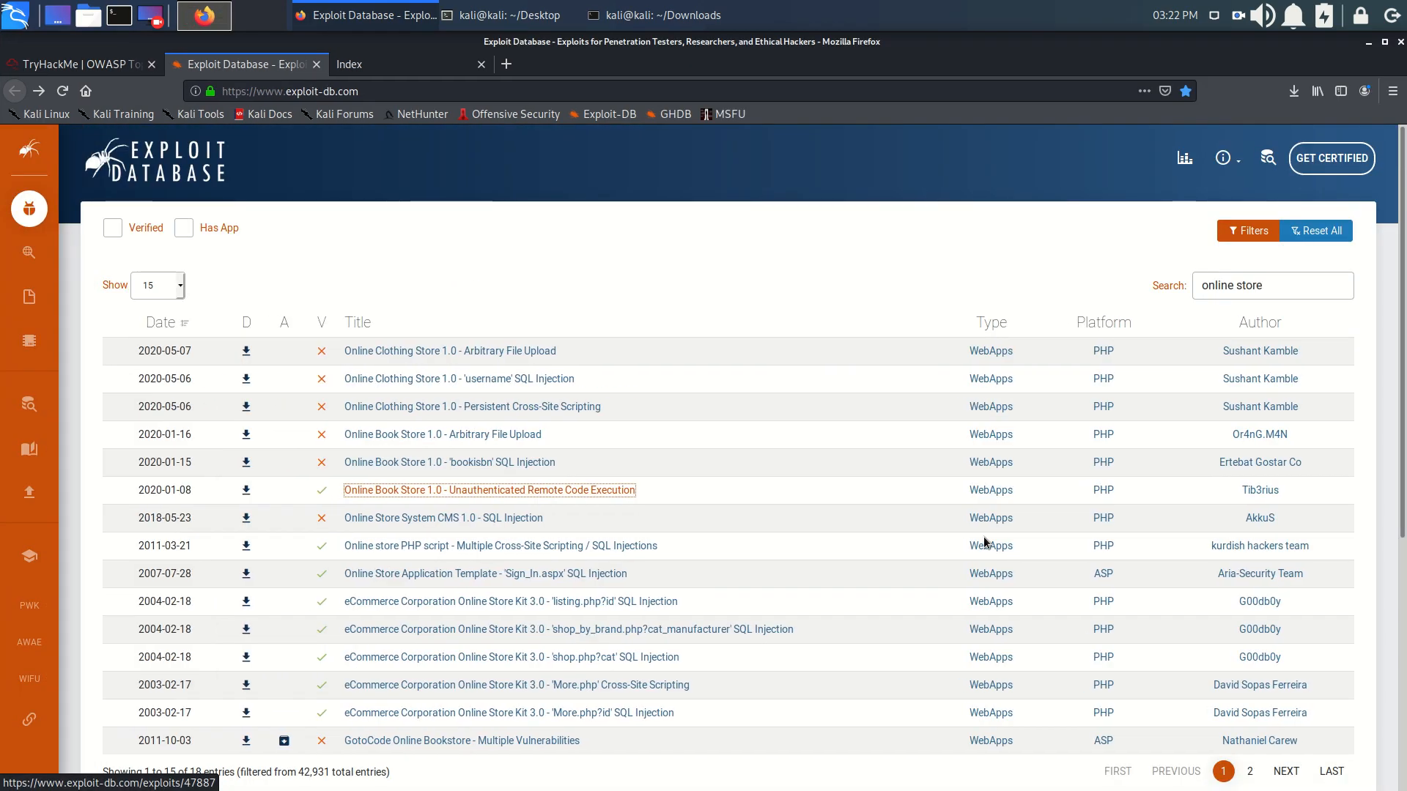
mouse_move(1289, 498)
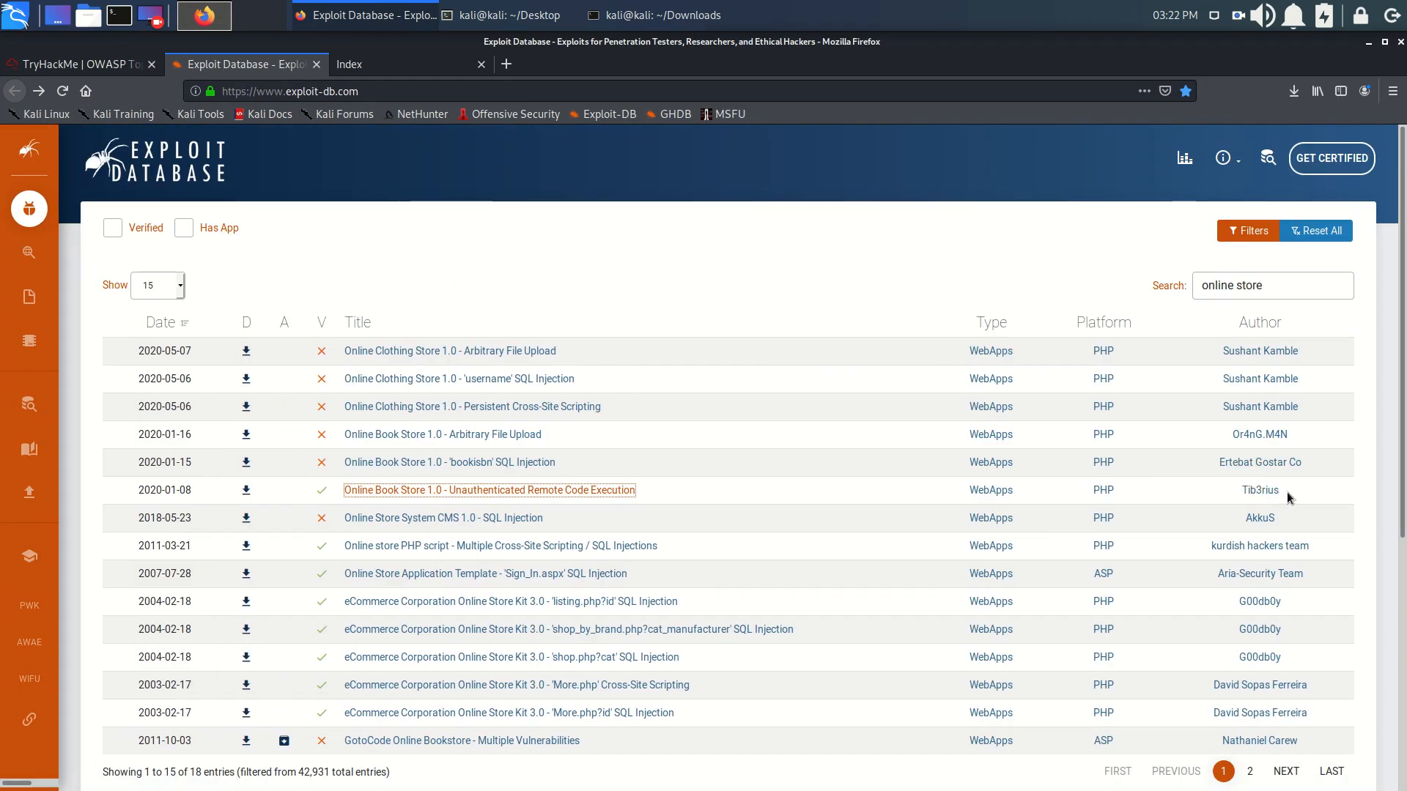
click(1260, 490)
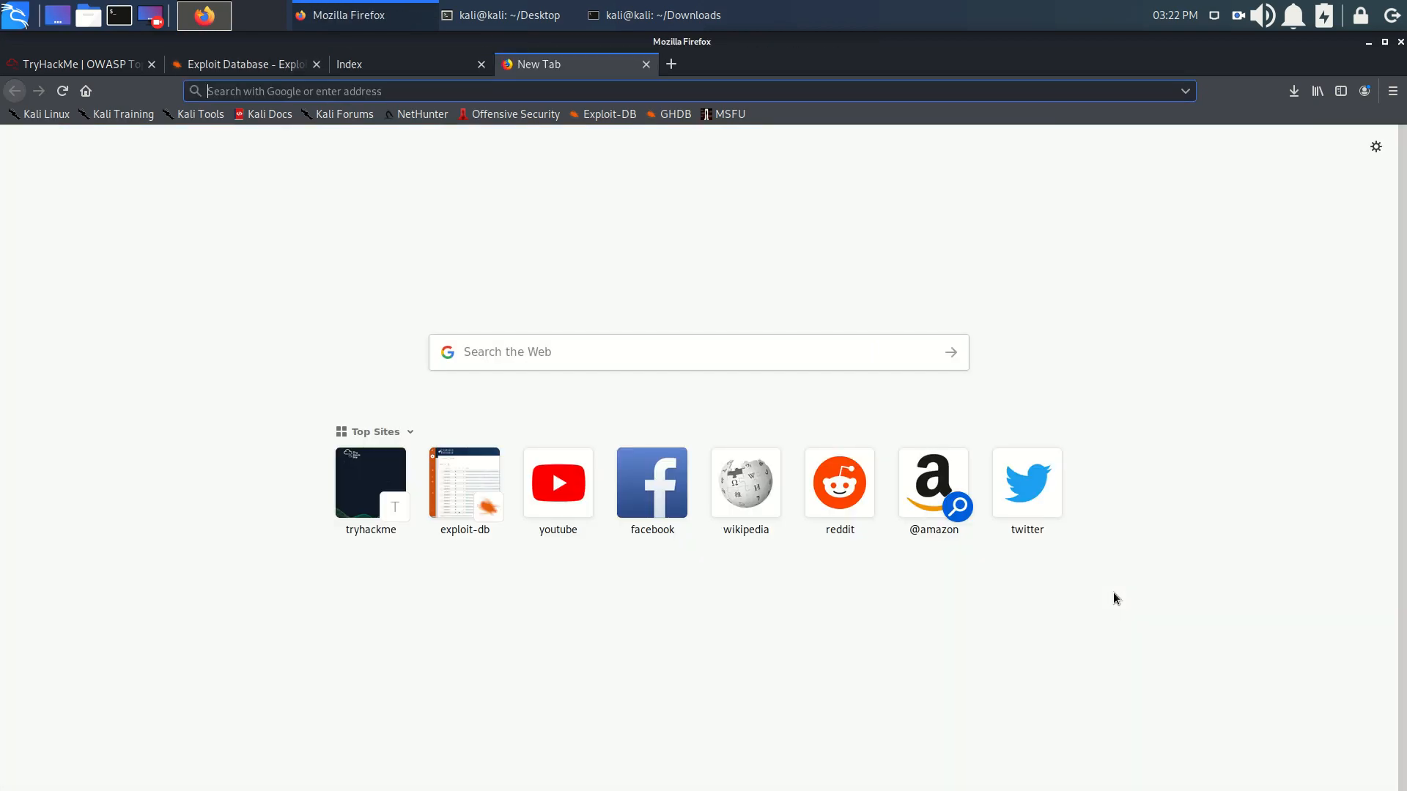
Step: Google Tib3rius tryhackme and open the exploit author's TryHackMe profile
text(Tib3rius)
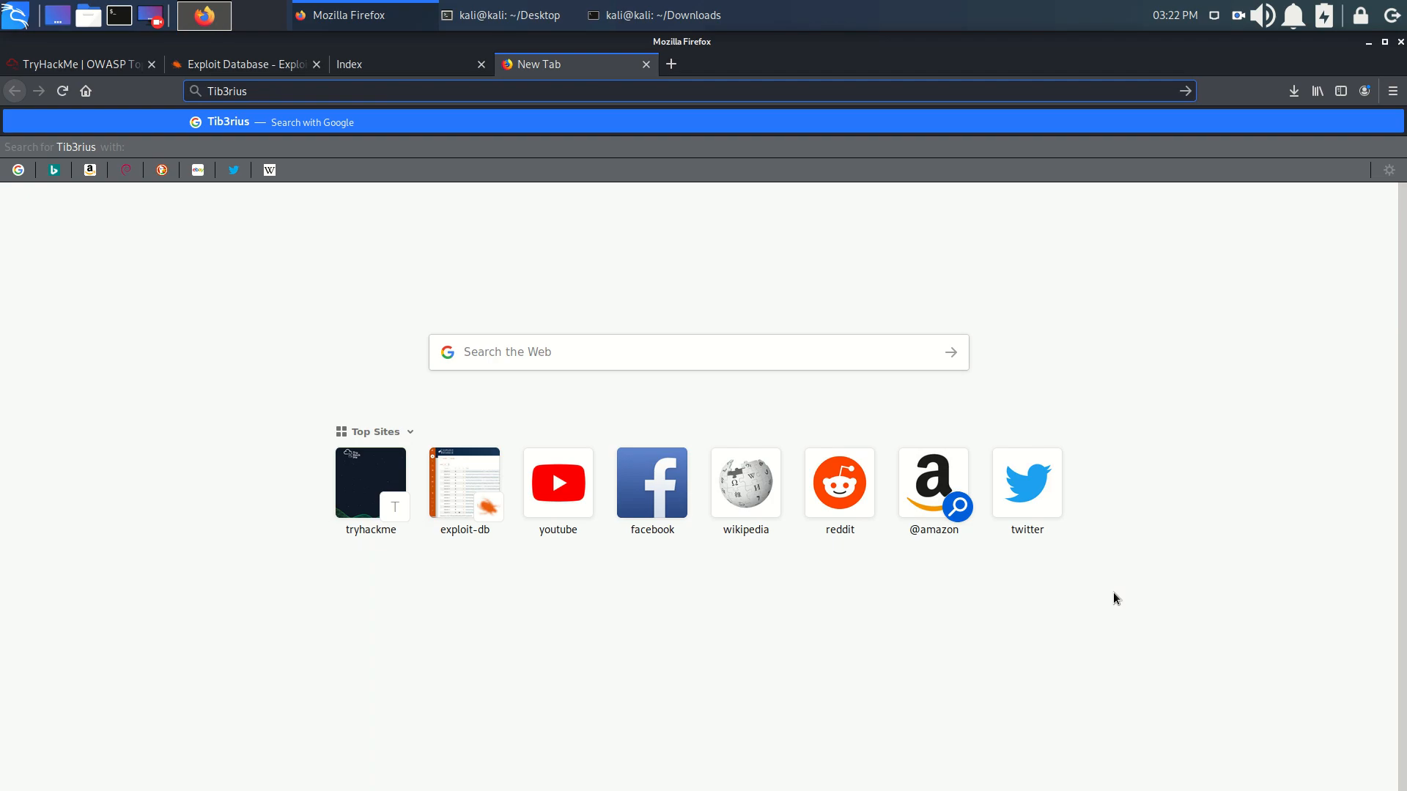
text(tryhackme)
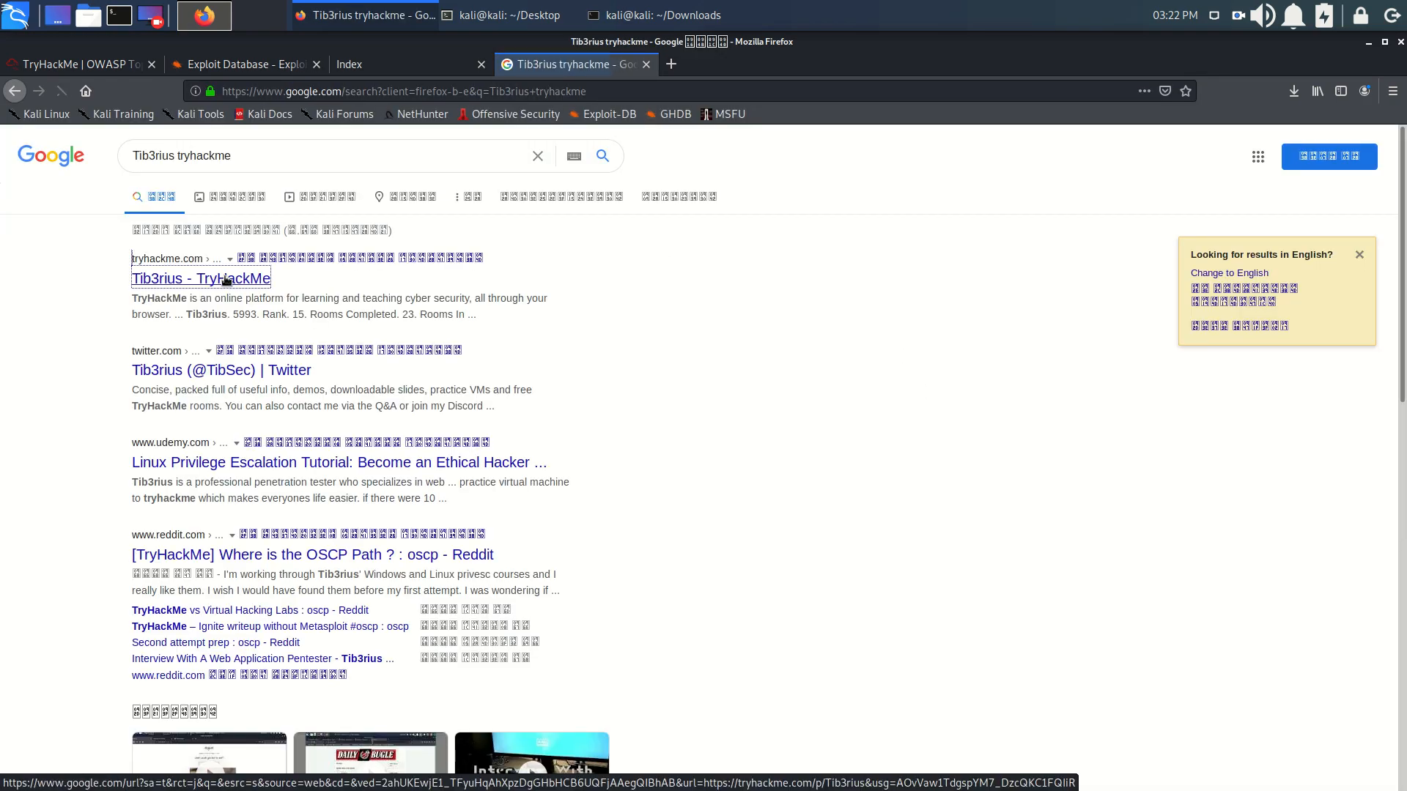
click(200, 278)
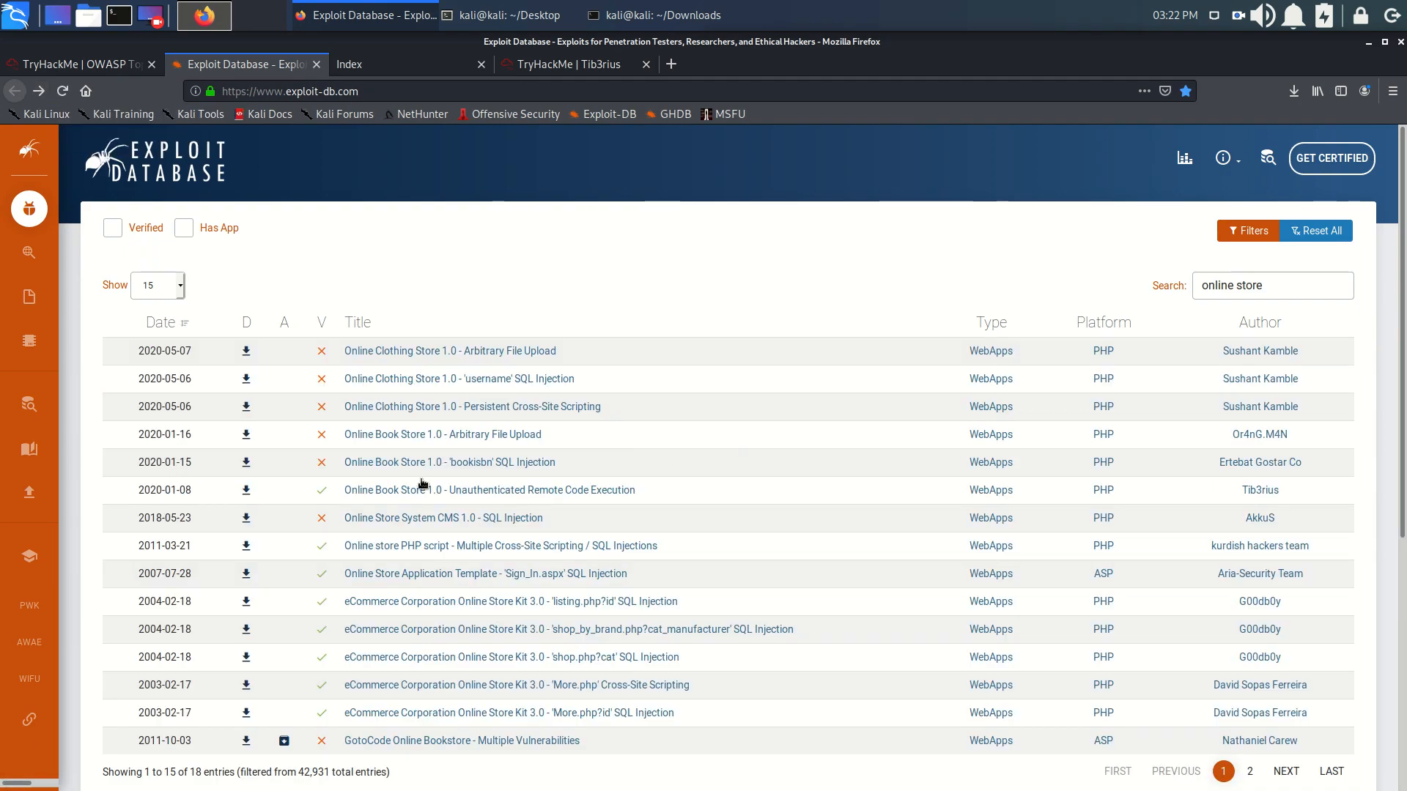
mouse_move(1292, 513)
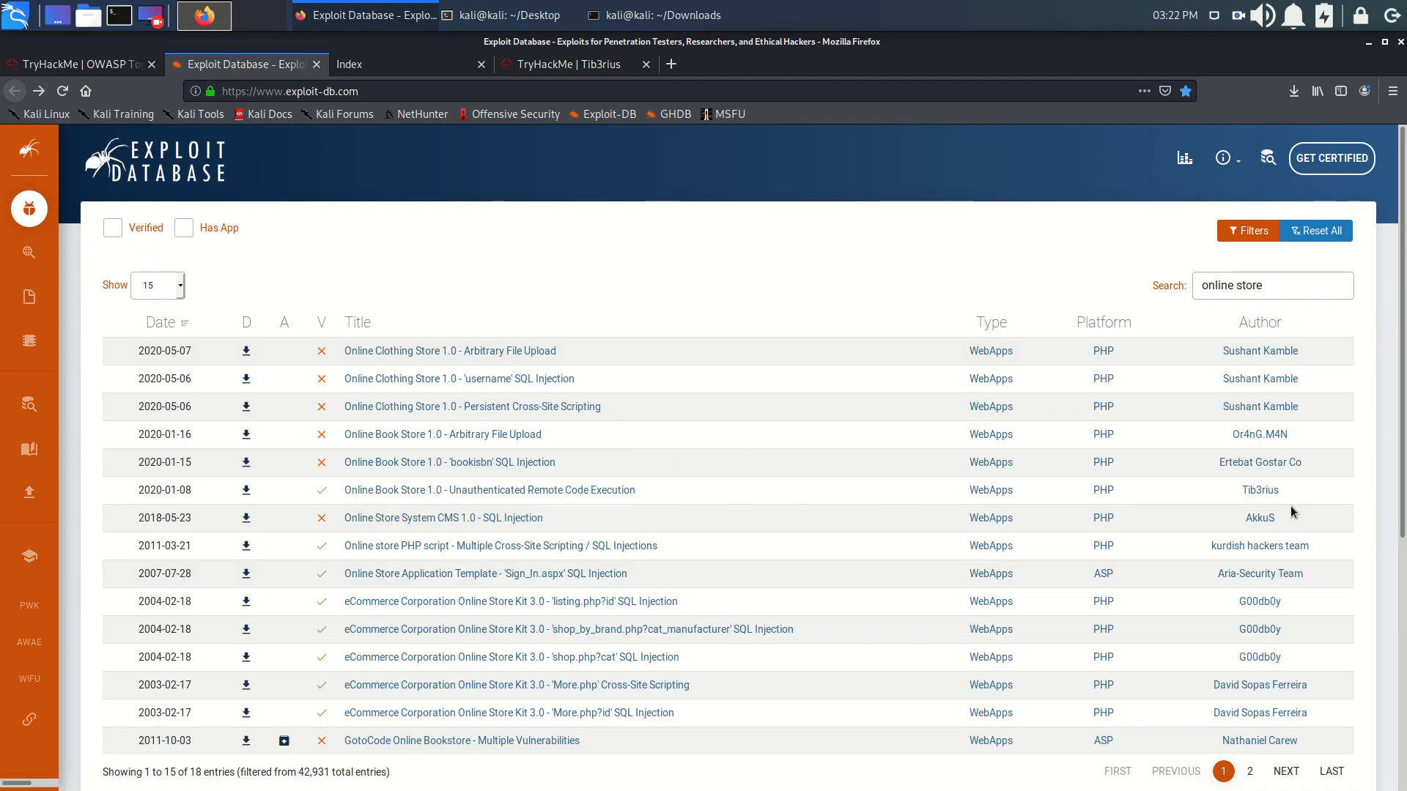
mouse_move(524, 248)
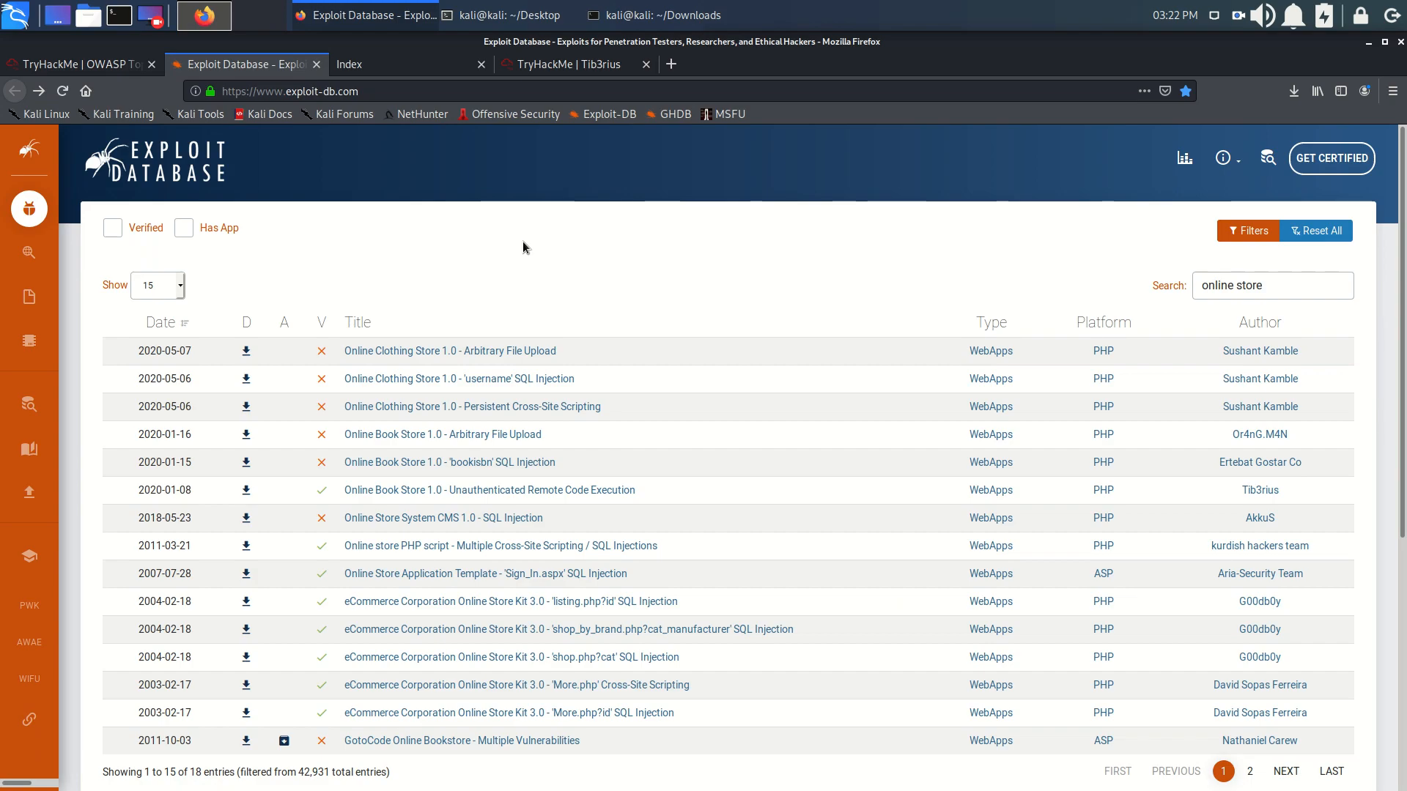
mouse_move(589, 532)
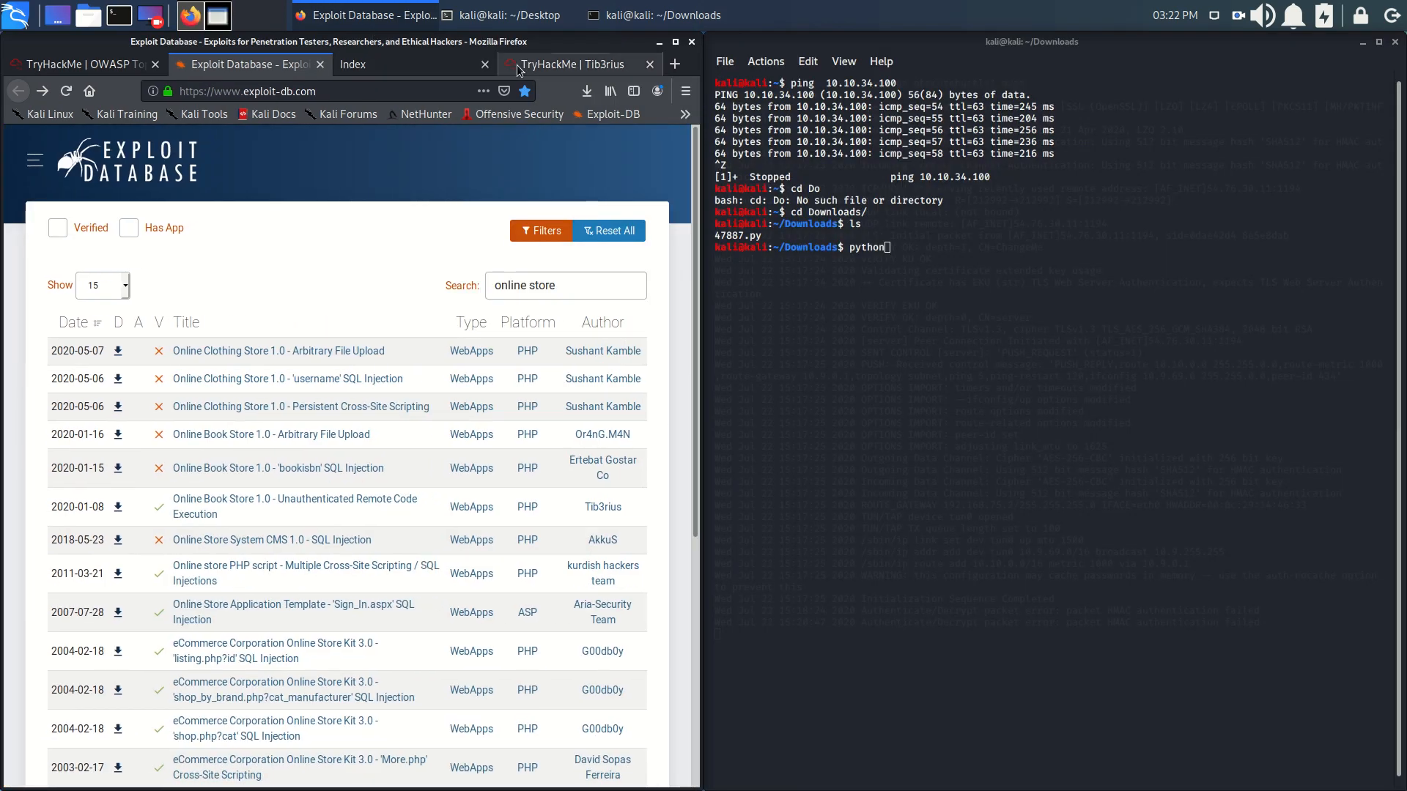
click(397, 64)
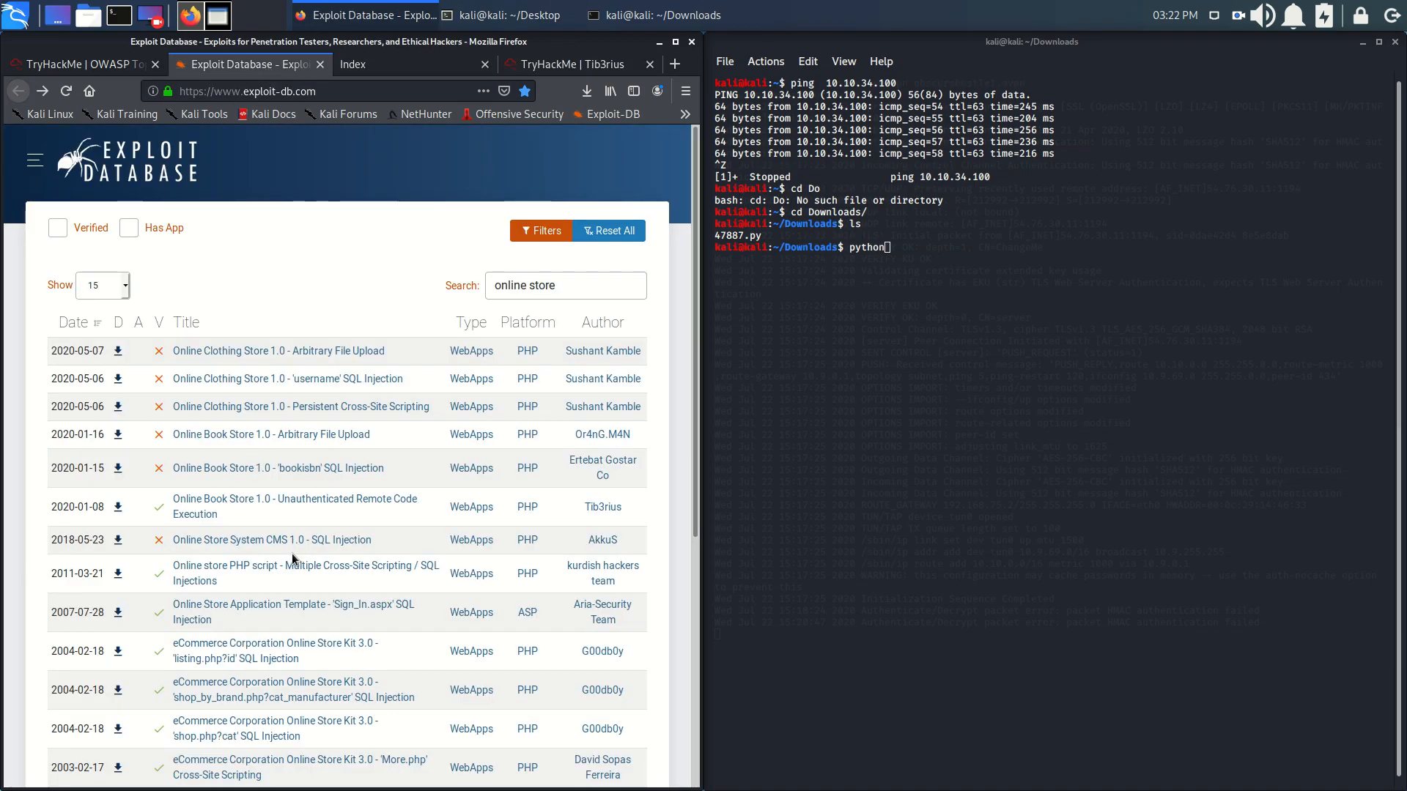
click(295, 498)
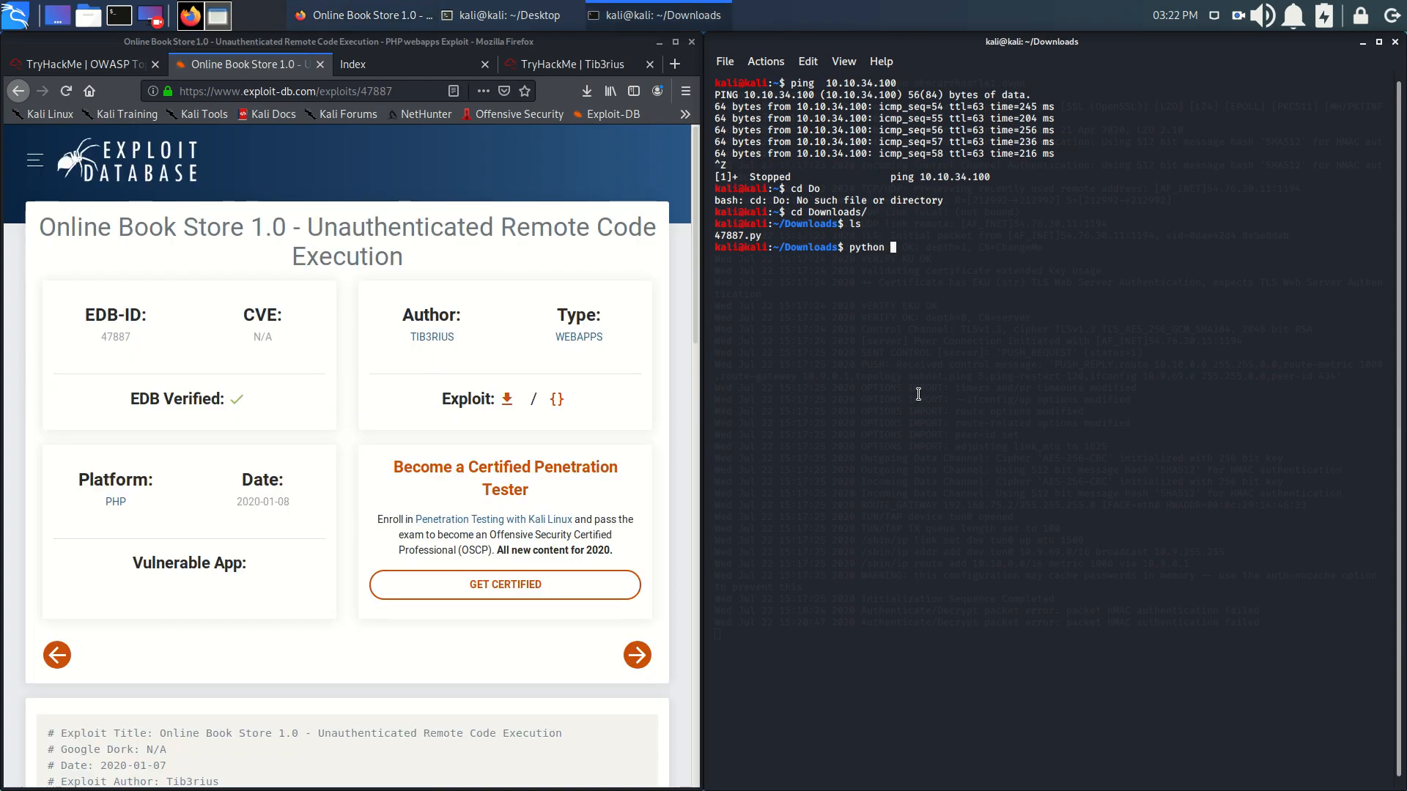
text(47887.py http://)
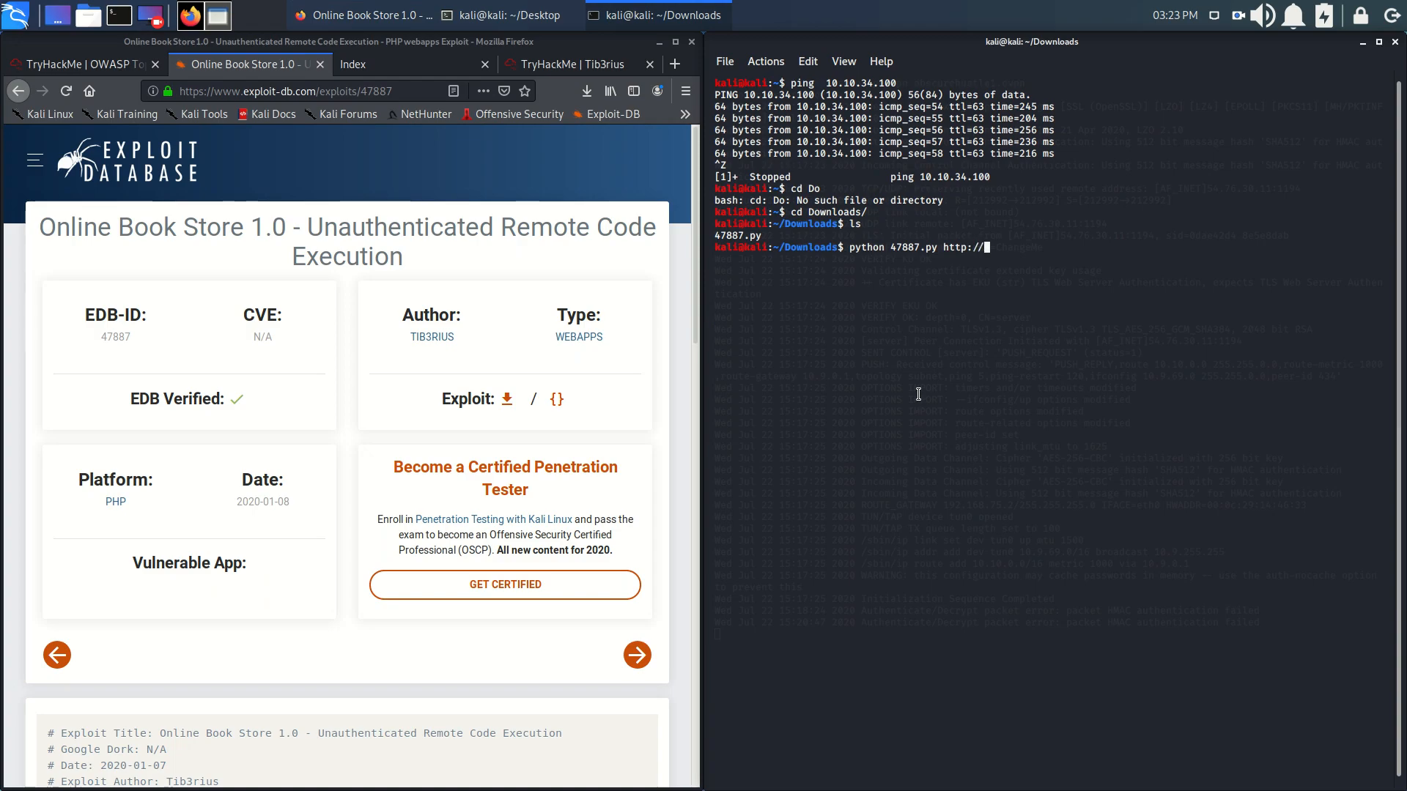
text(Tib)
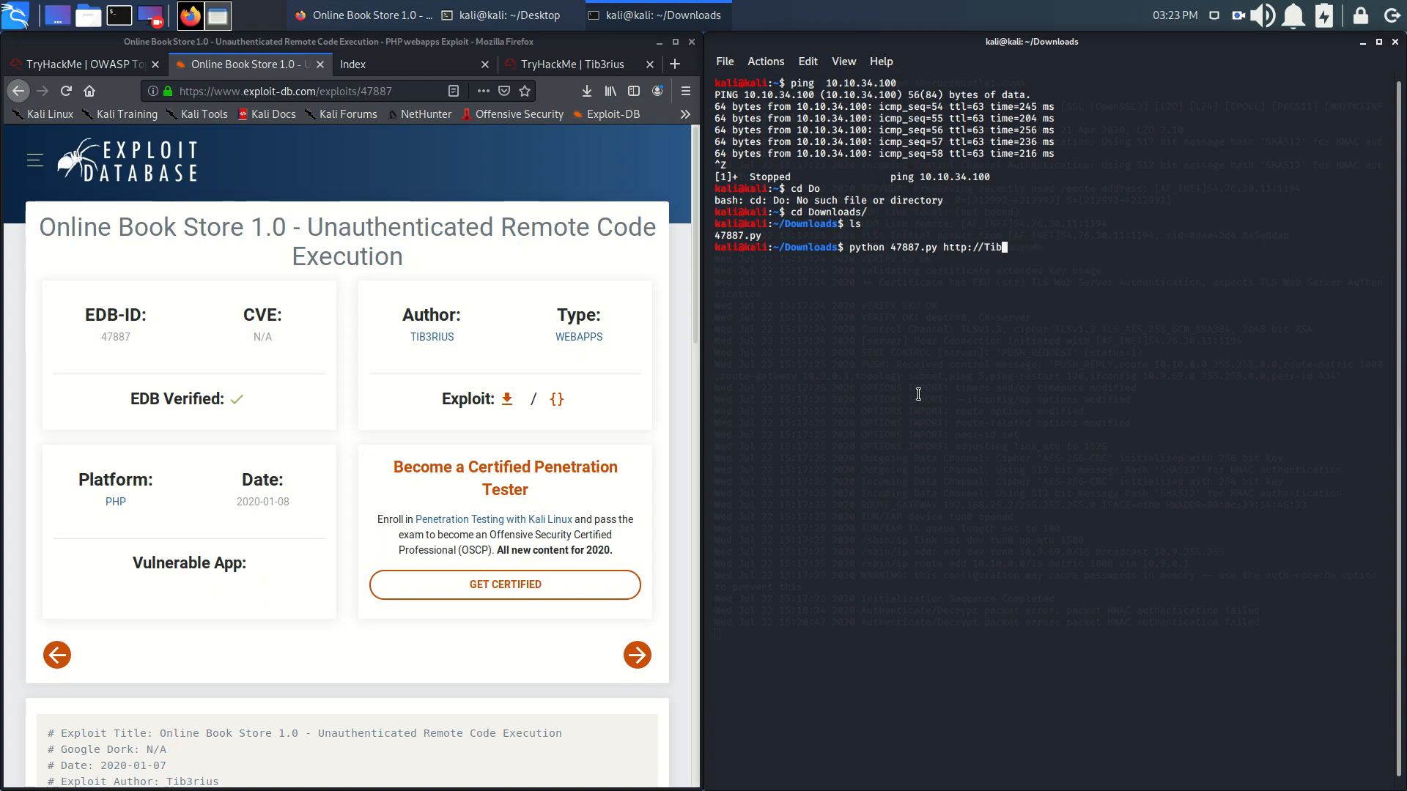
key(BackSpace)
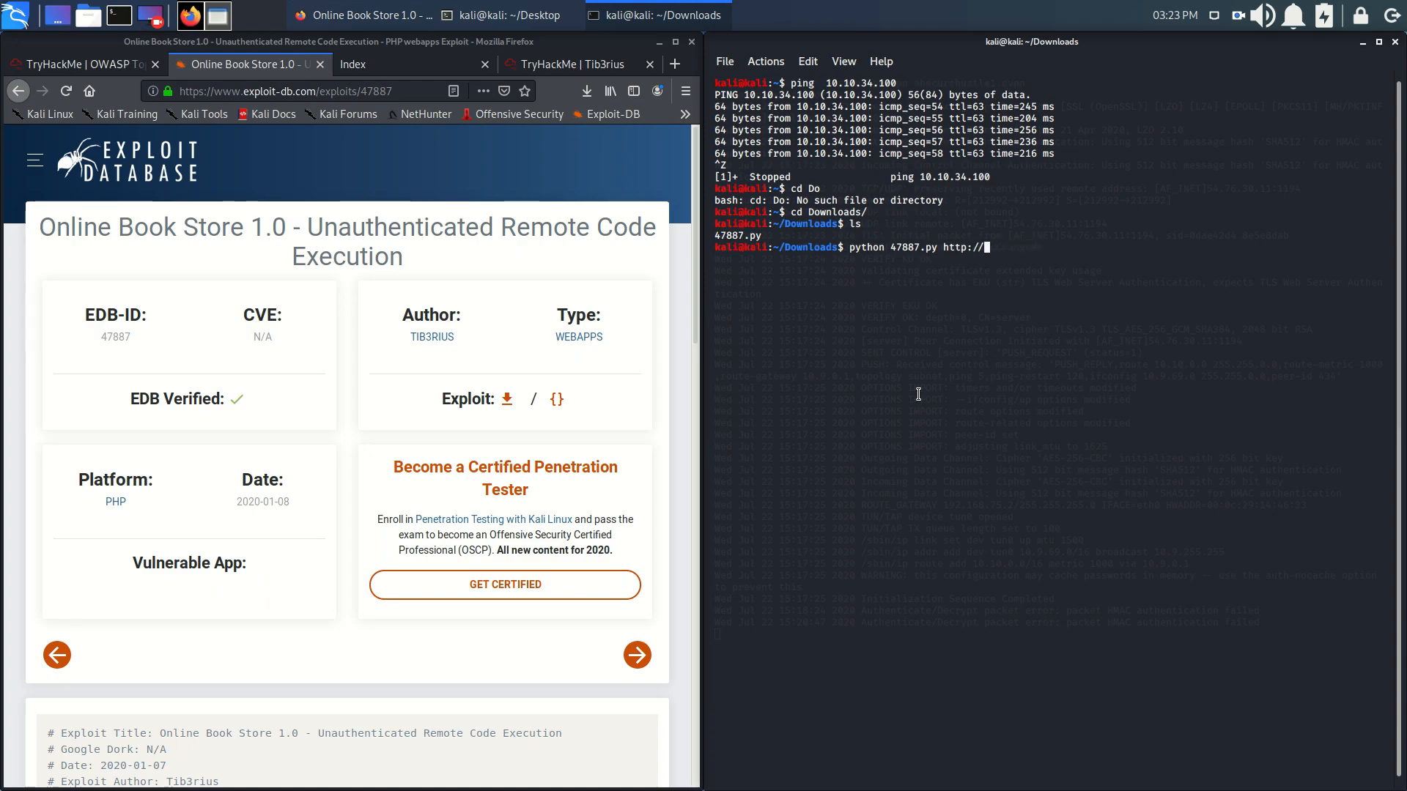
text(10.10.34.100)
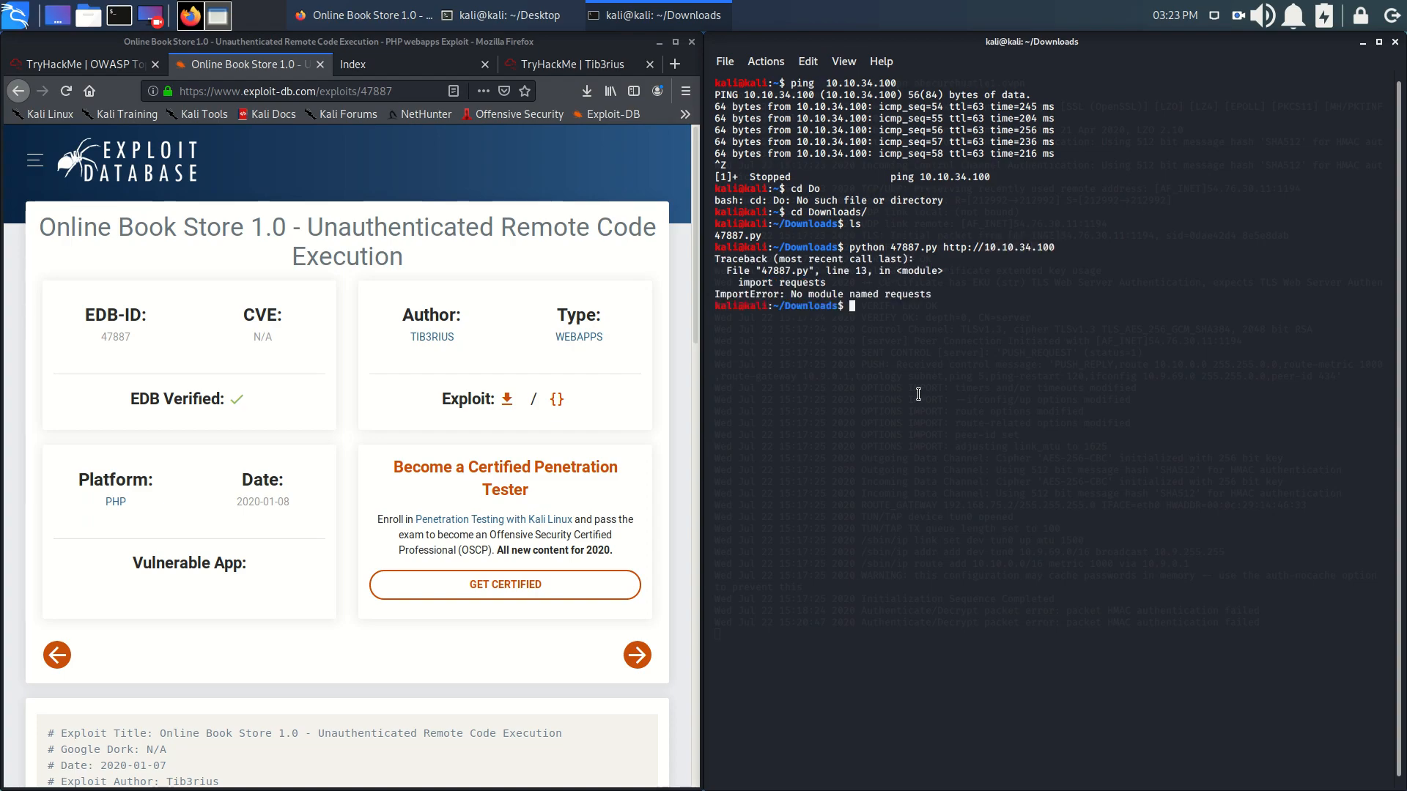
text(python 47887.py http://10.10.34.100)
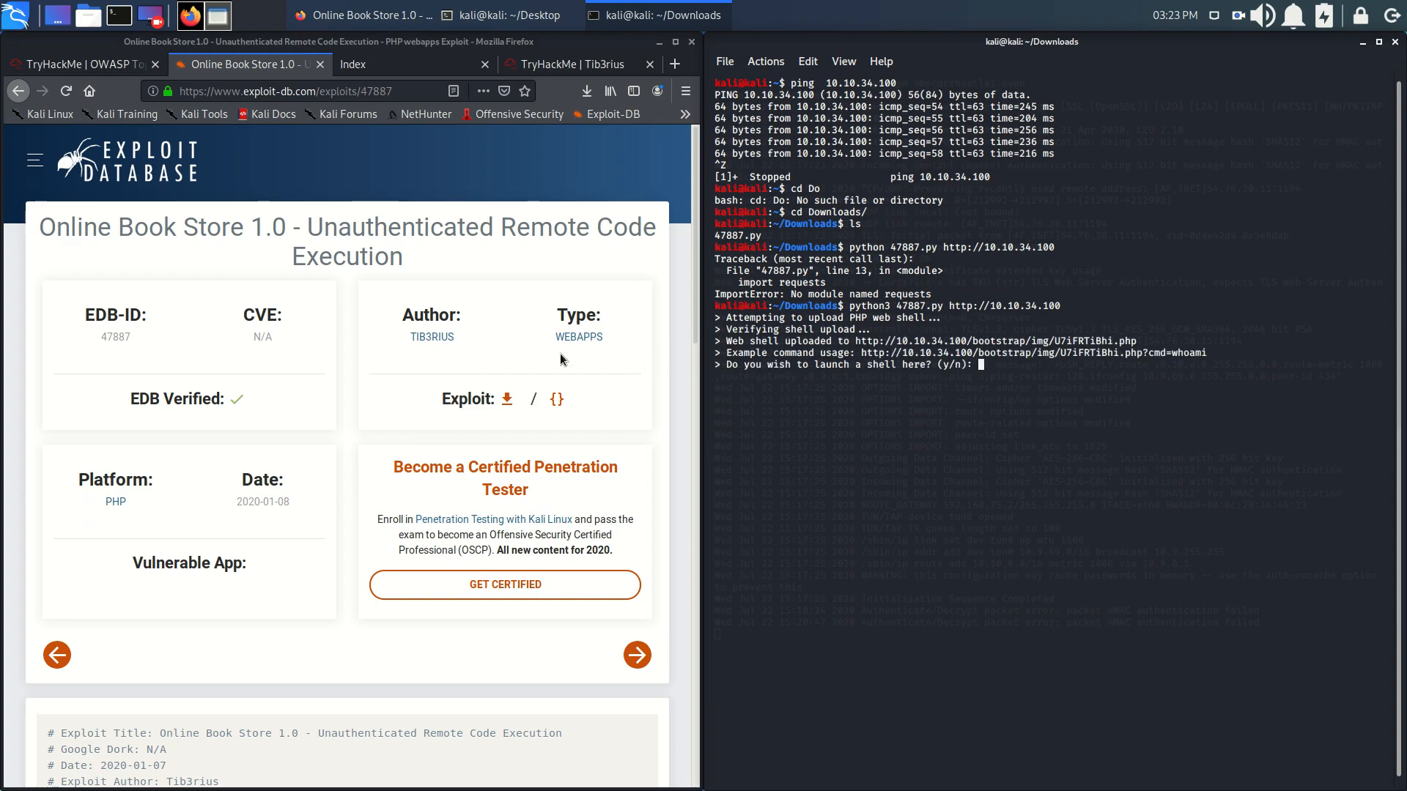
text(y)
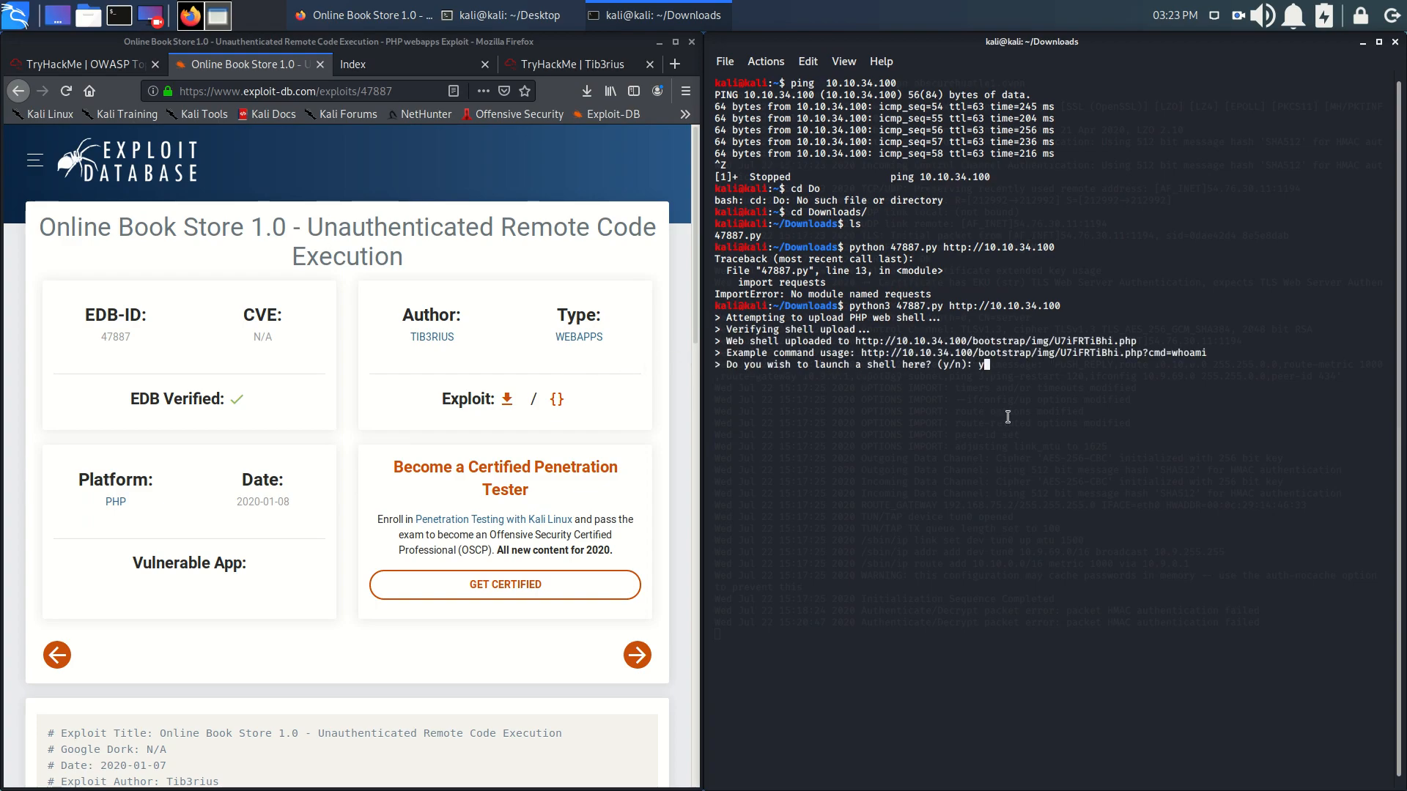
mouse_move(950, 382)
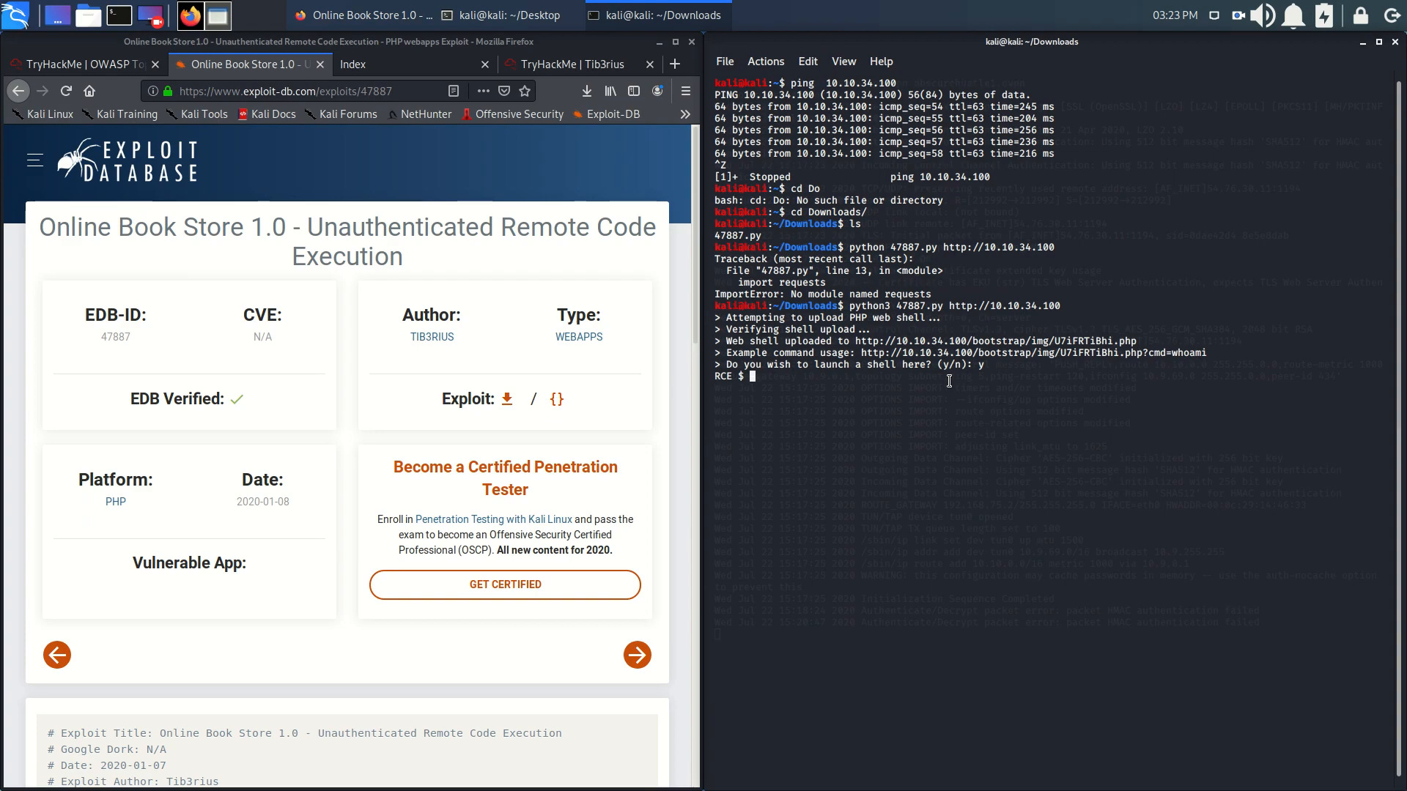
text(whoami)
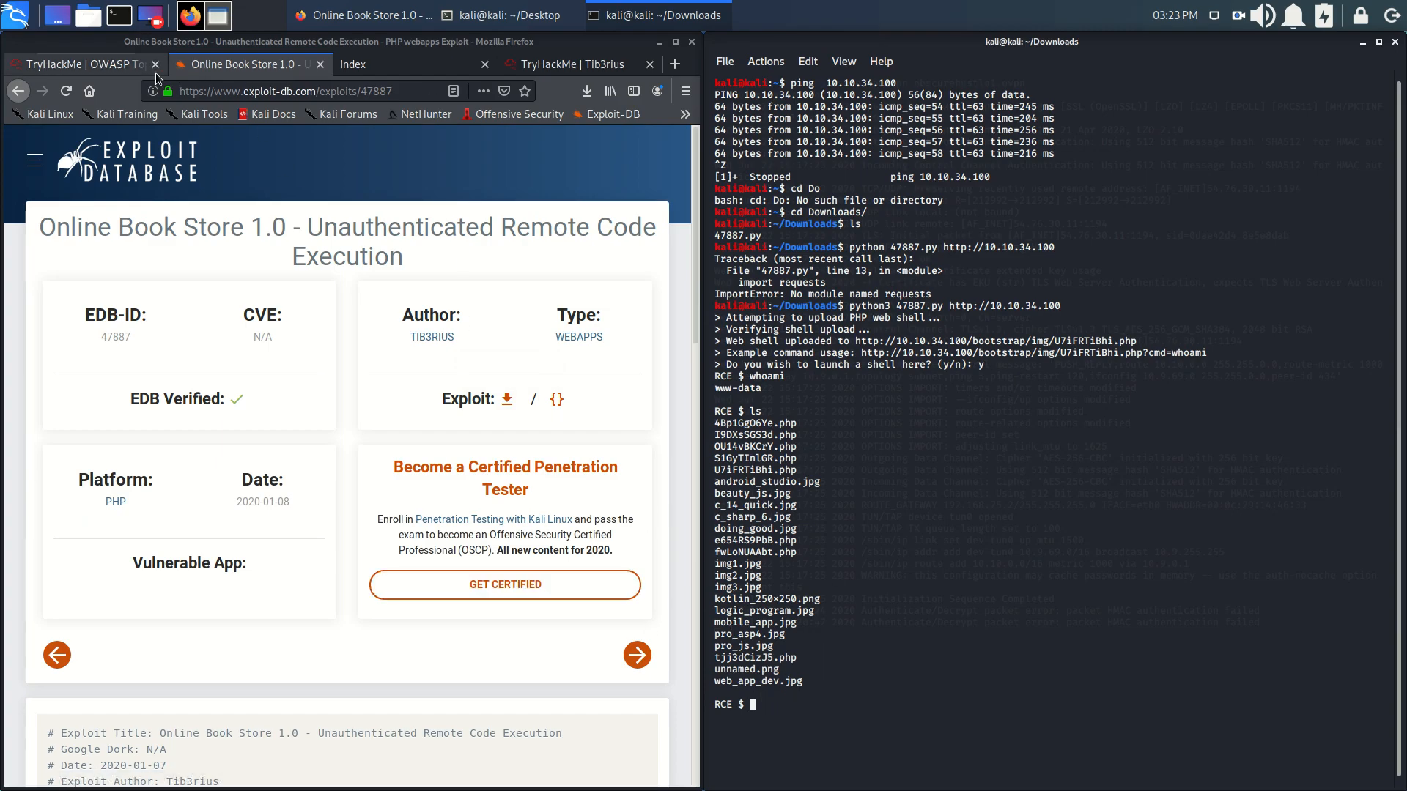
click(80, 63)
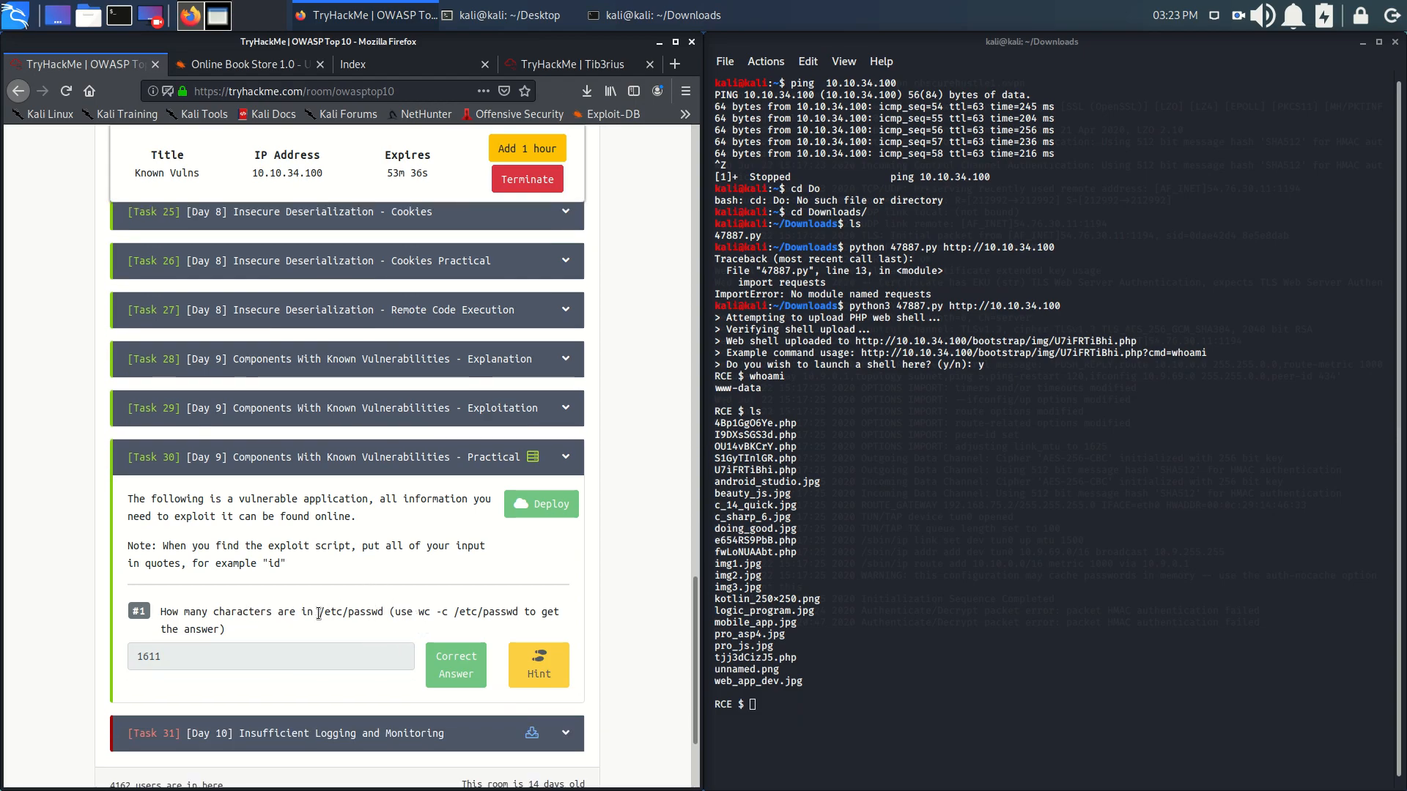
mouse_move(416, 613)
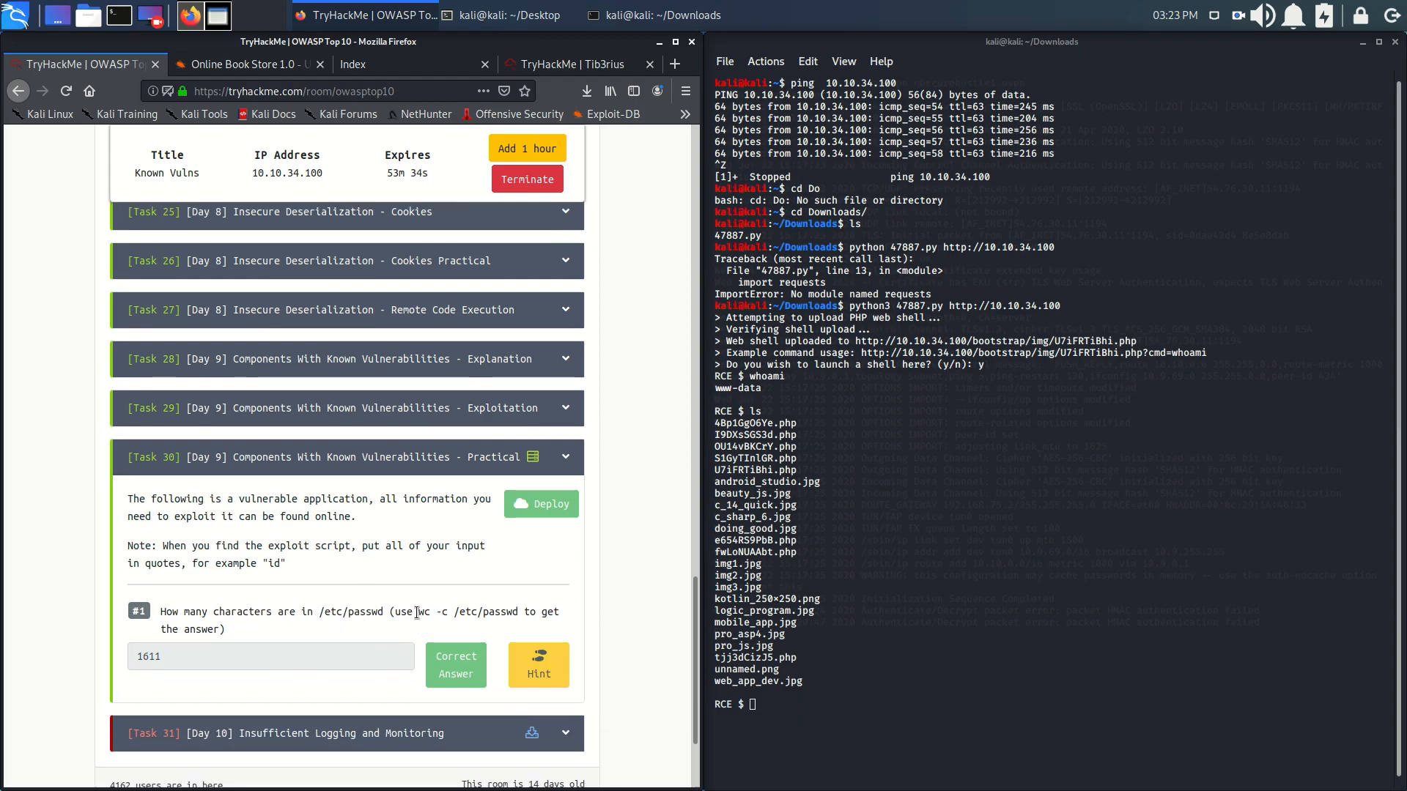
Step: Run wc -c /etc/passwd in the RCE shell, which returns 1611 characters
drag(415, 611, 522, 611)
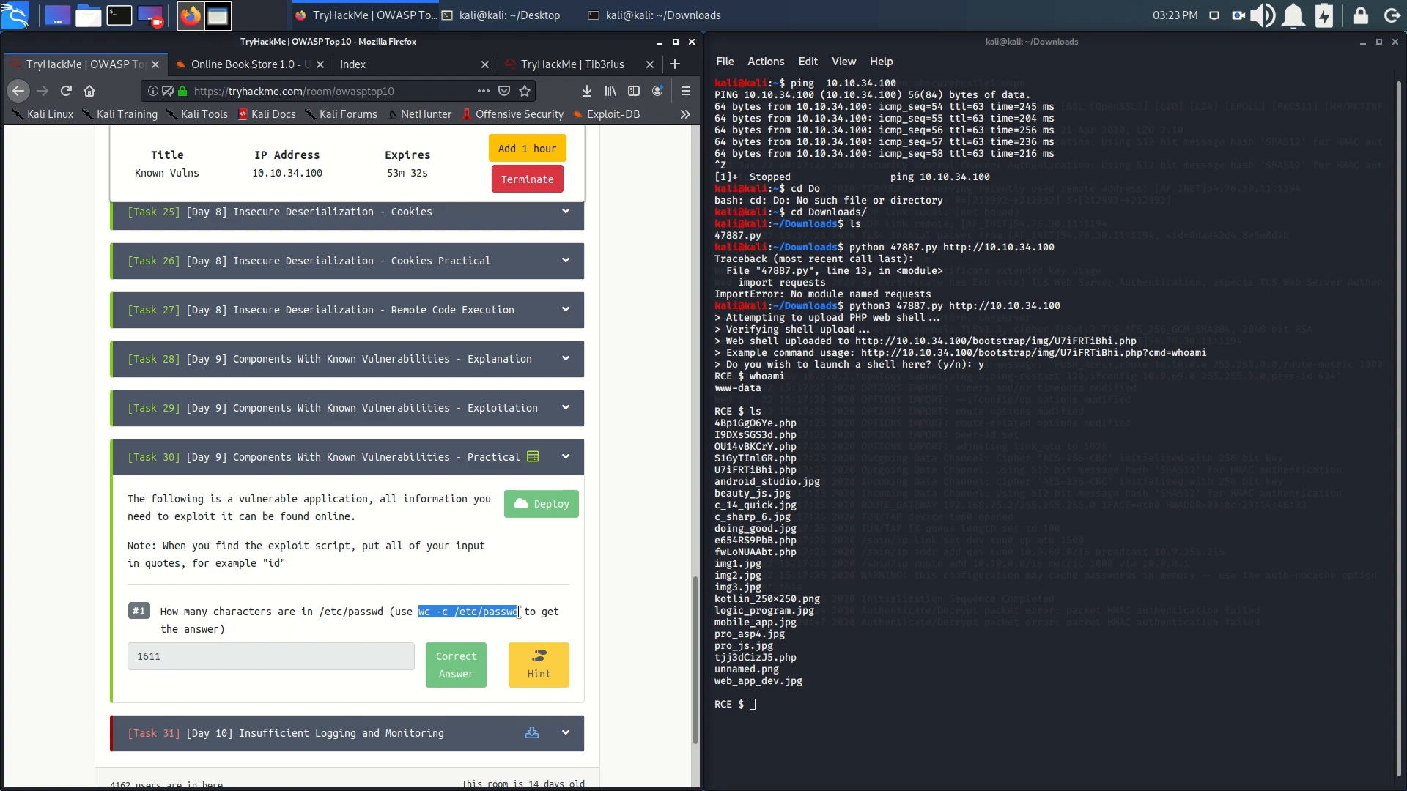
text(wc -c /etc/passwd)
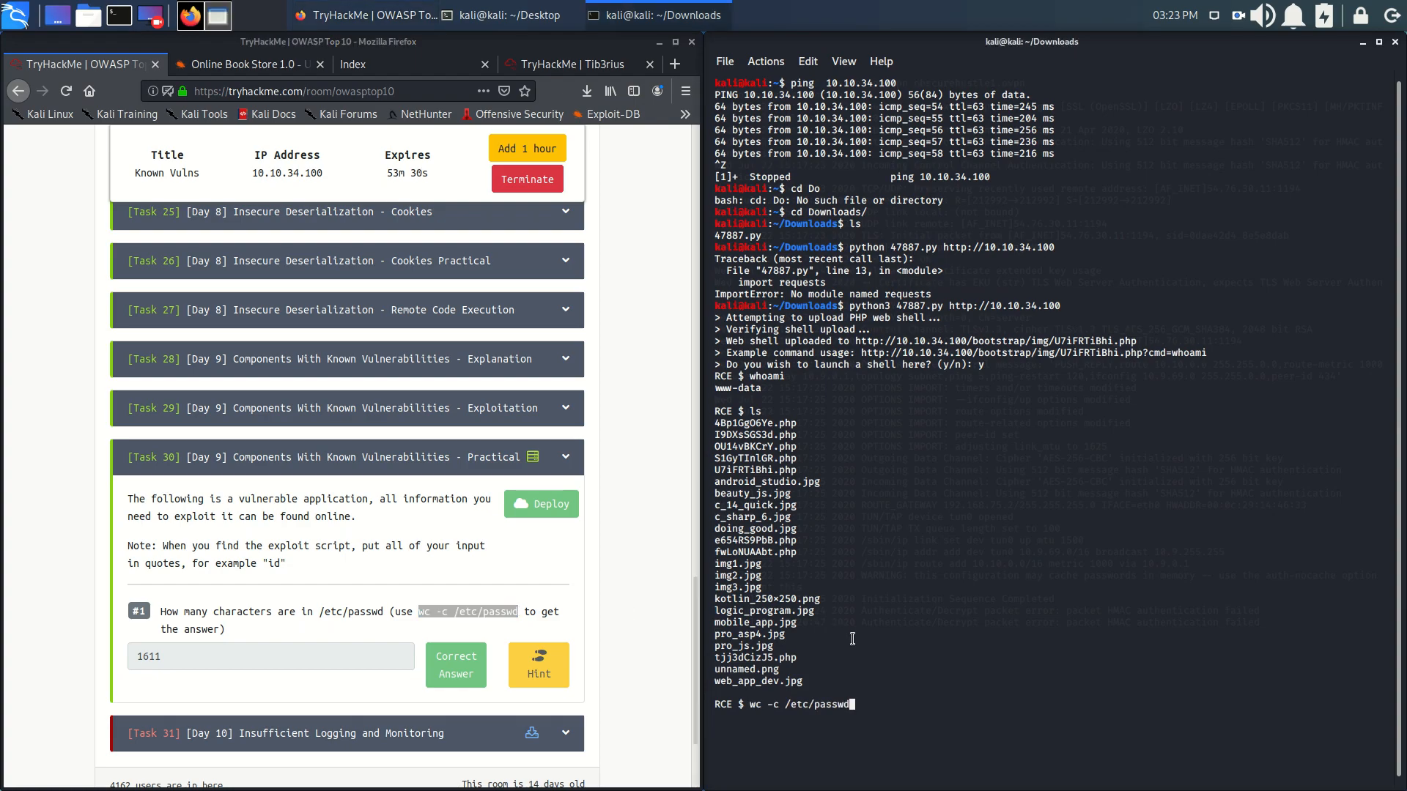
key(Return)
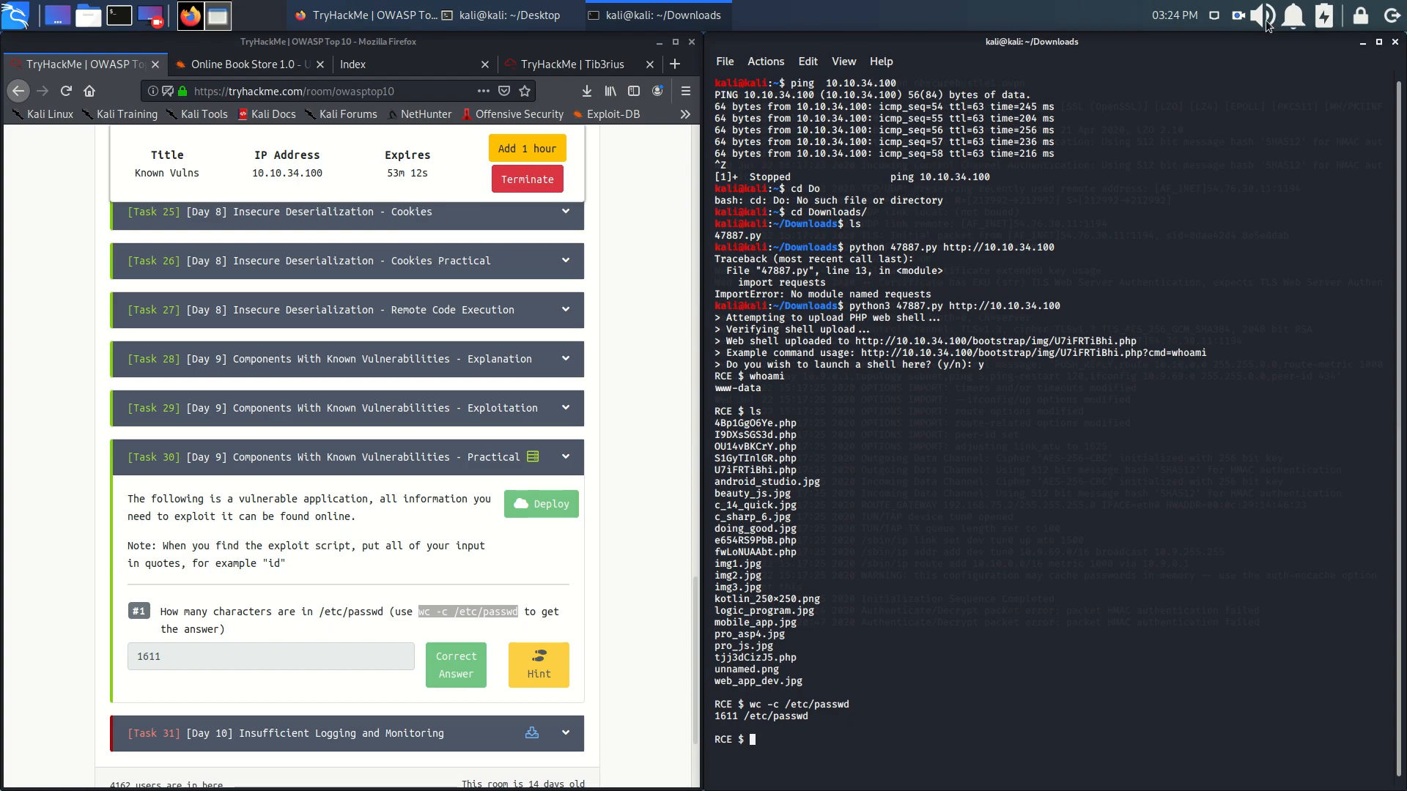
mouse_move(427, 375)
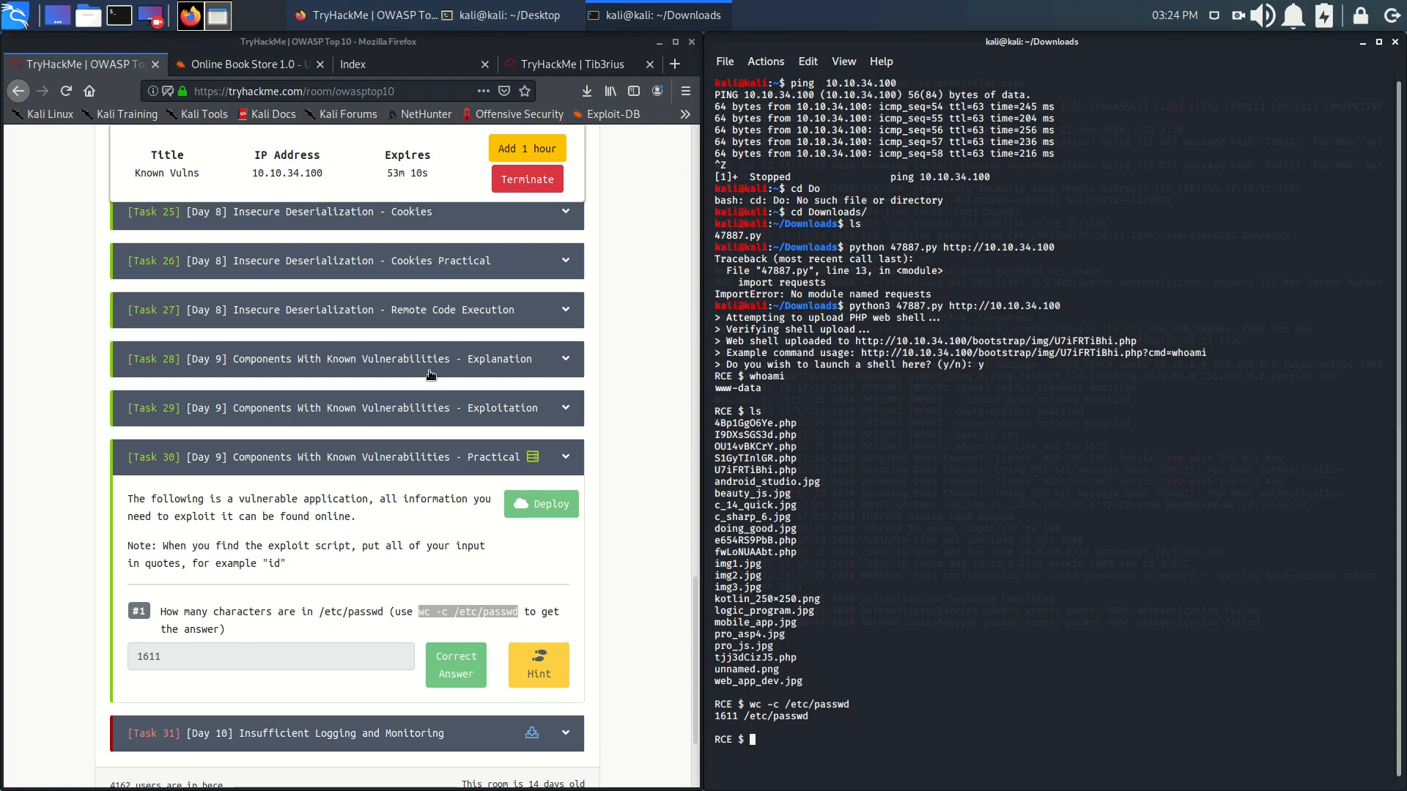
mouse_move(248, 337)
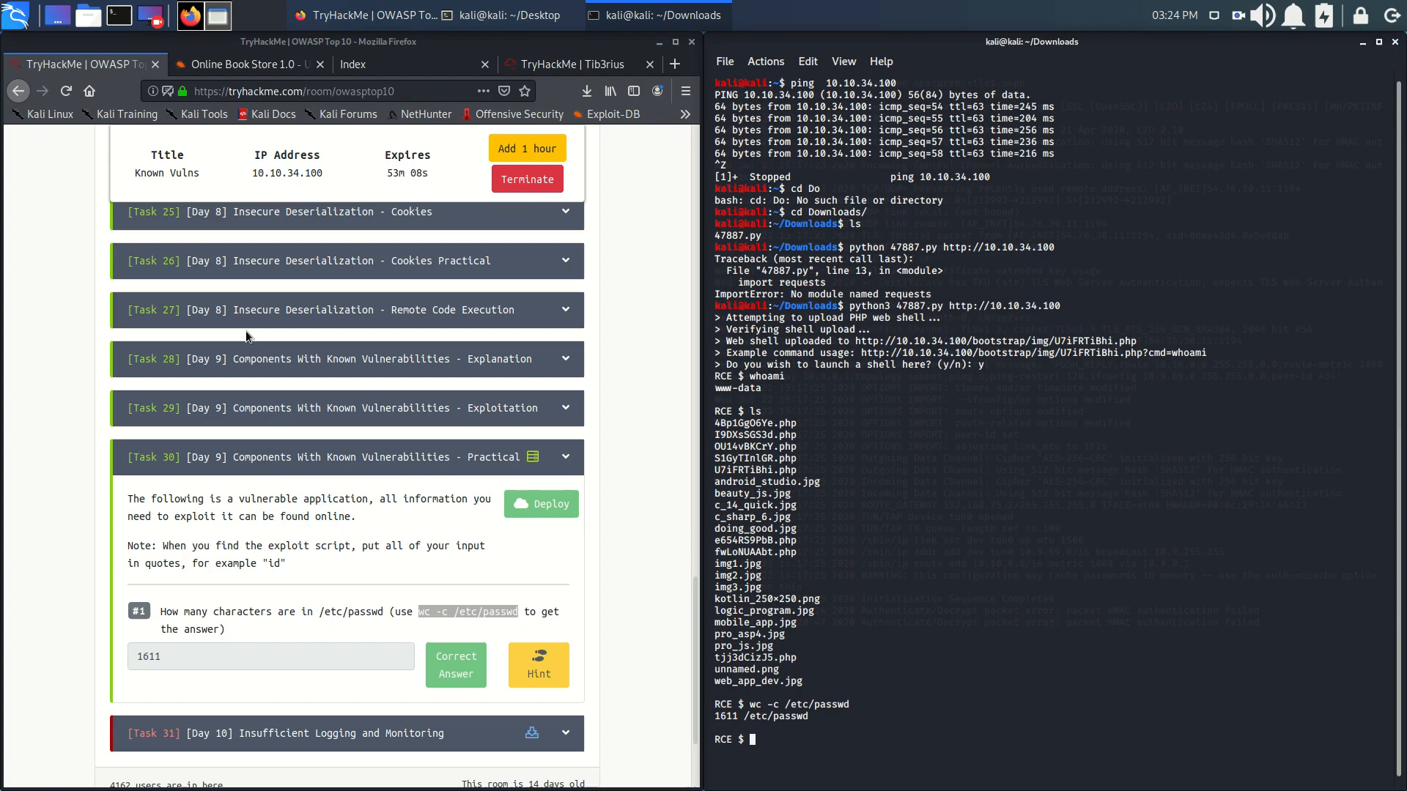
mouse_move(314, 404)
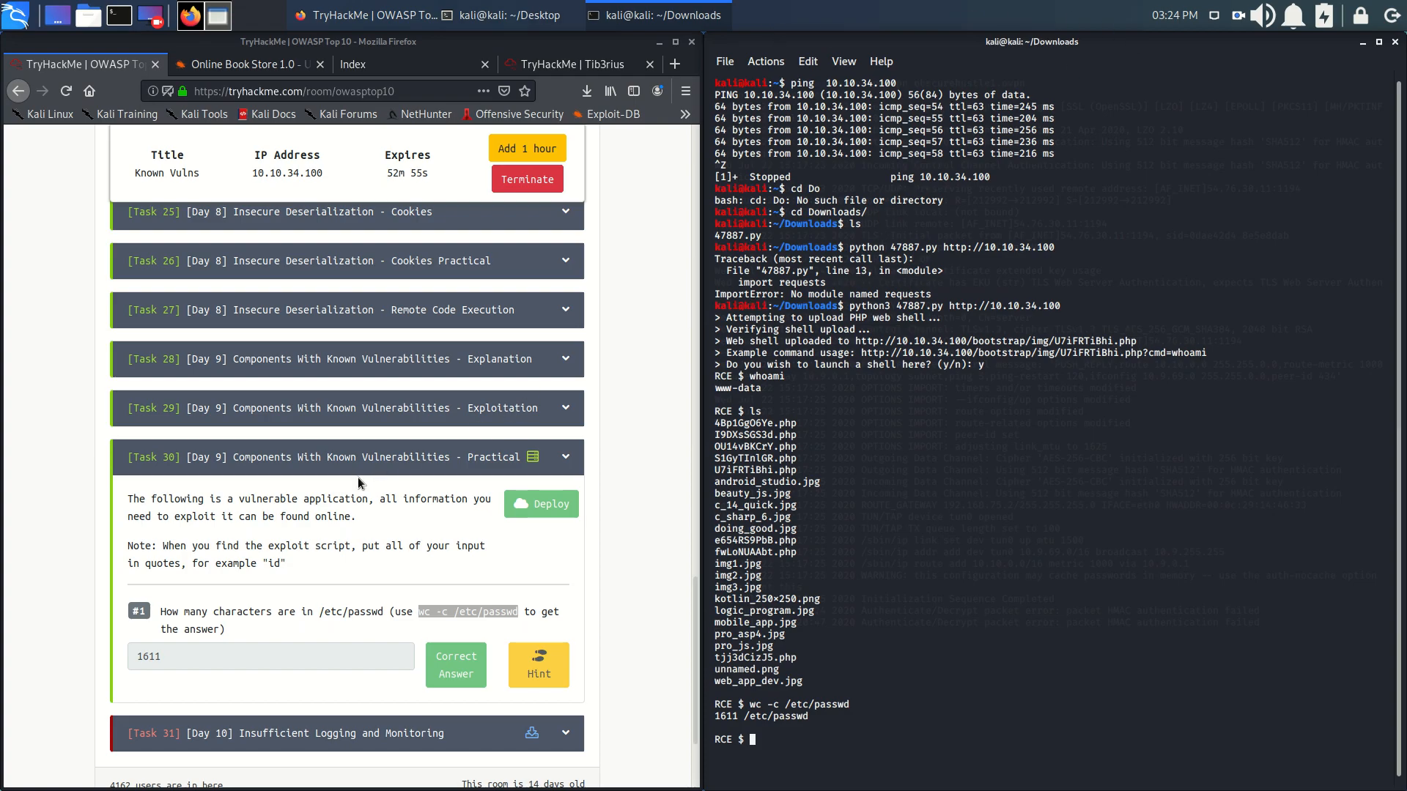
mouse_move(299, 709)
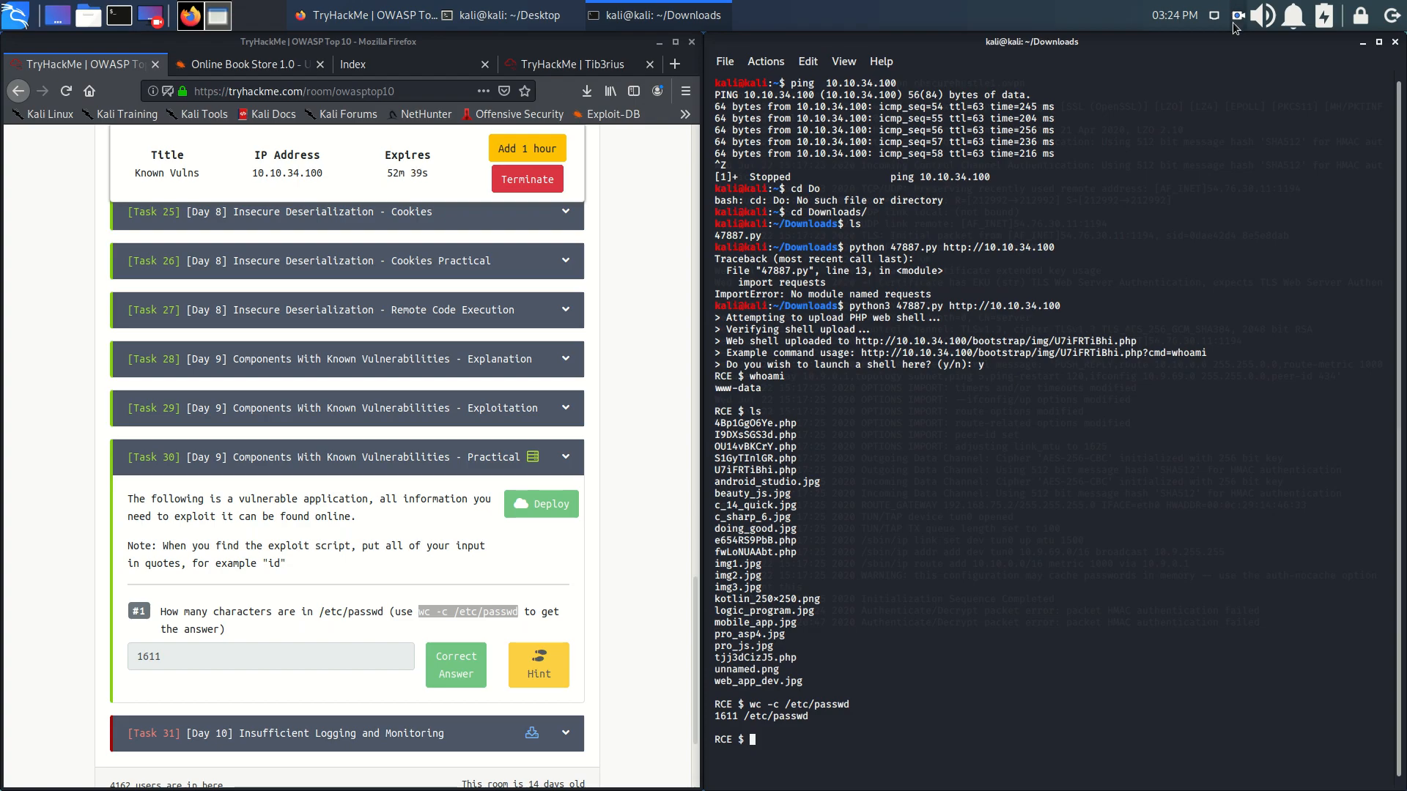
click(1238, 15)
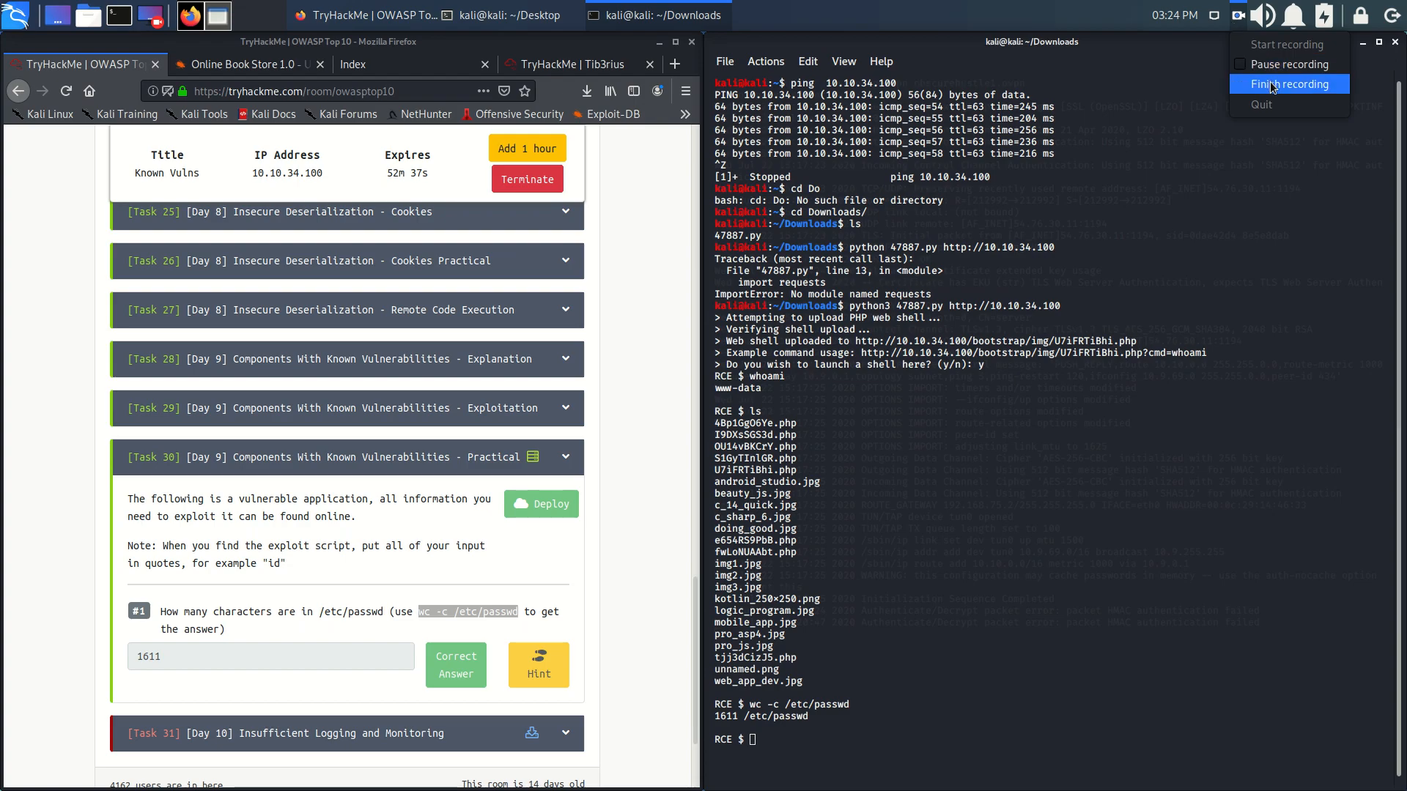